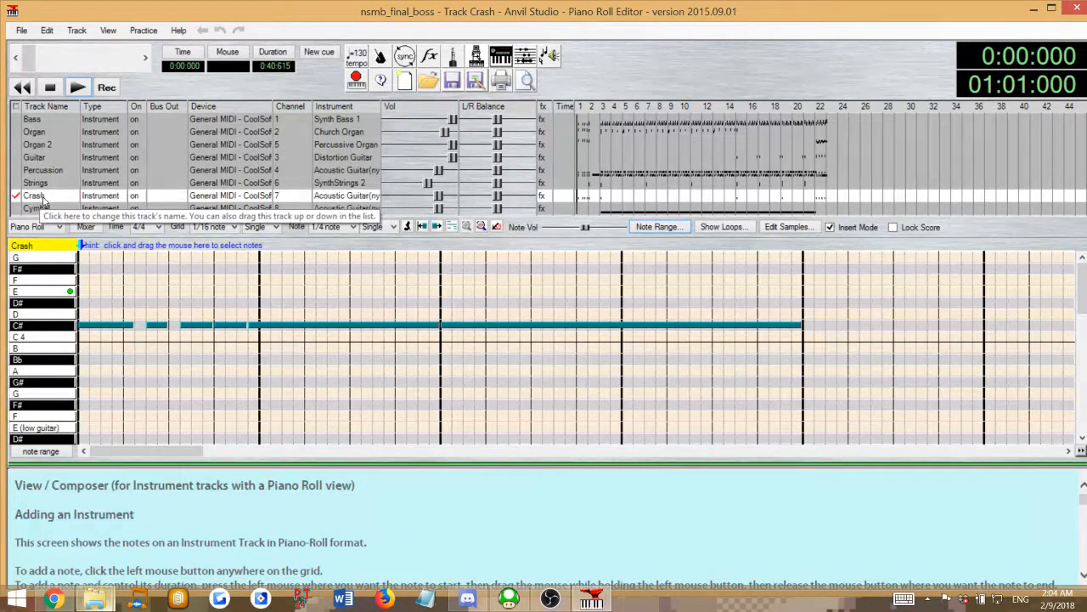
mouse_move(408, 144)
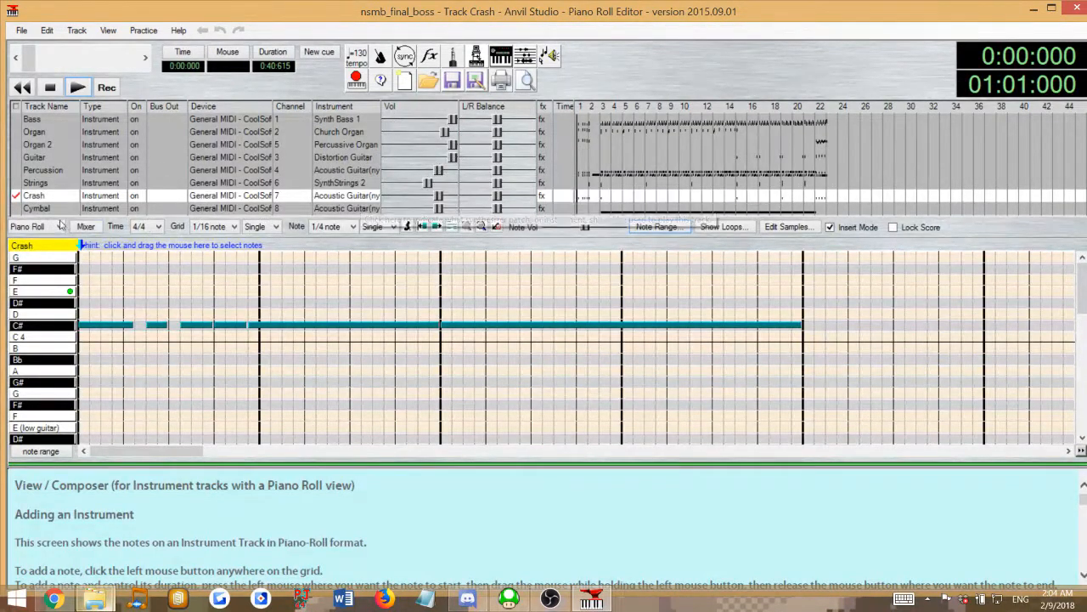
mouse_move(34, 195)
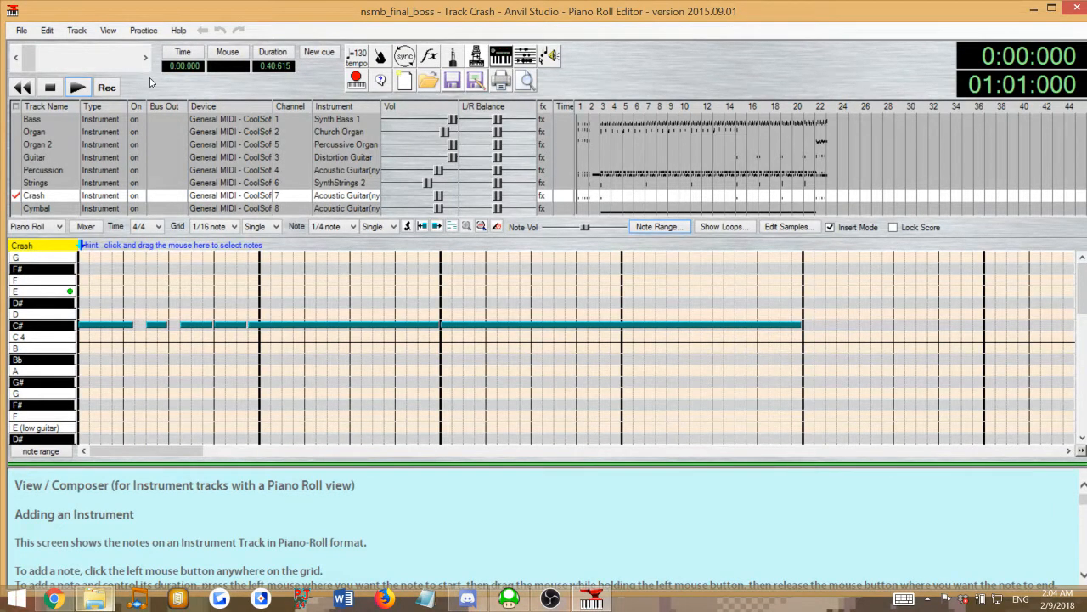
mouse_move(145, 167)
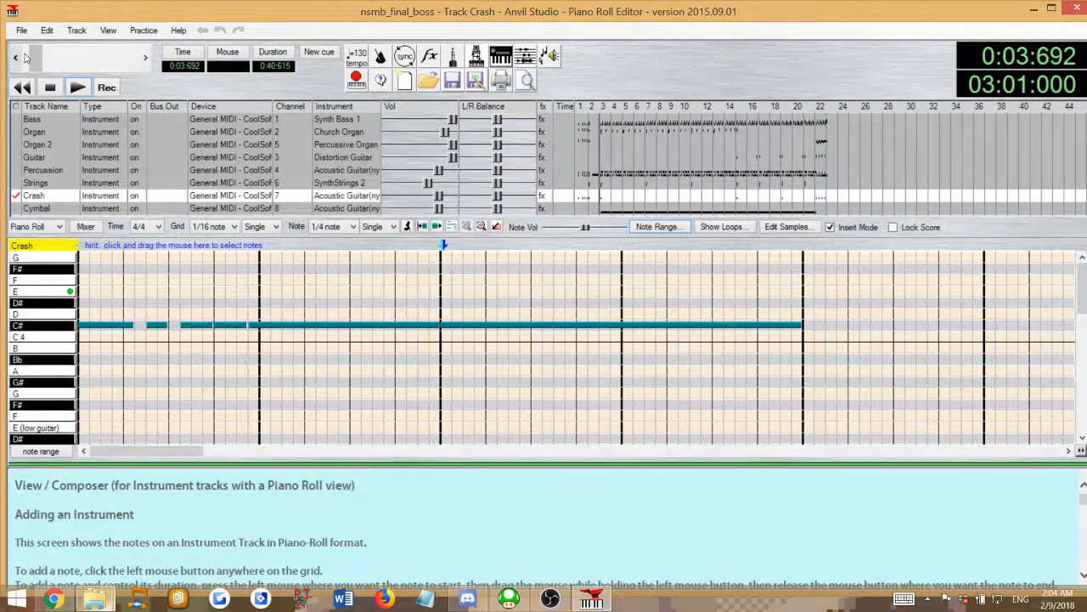
Play the song in Anvil Studio and stop it around the four-second mark.
left_click(77, 87)
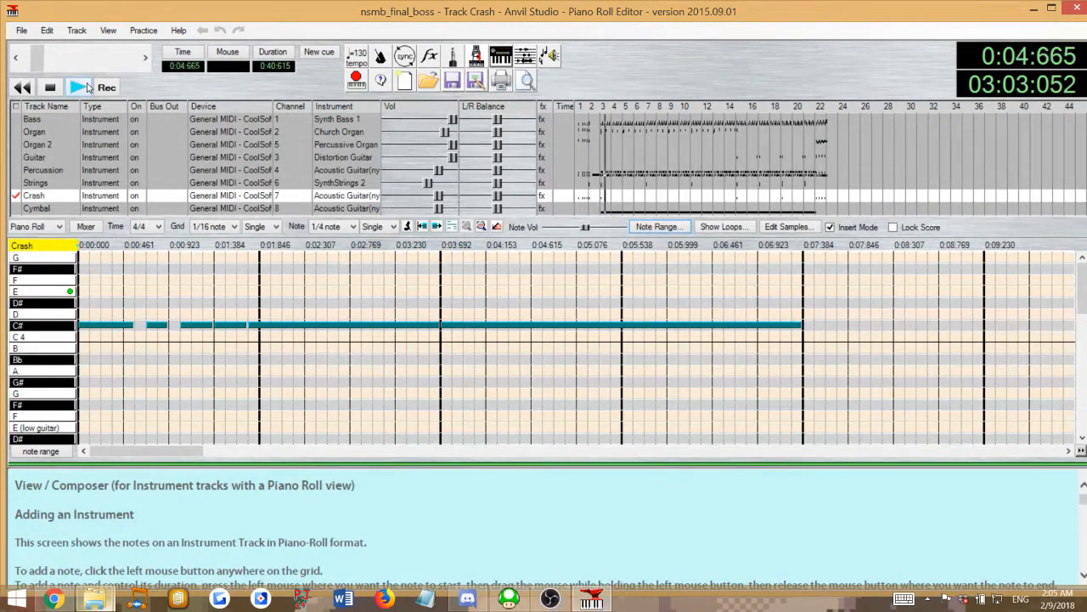
left_click(77, 87)
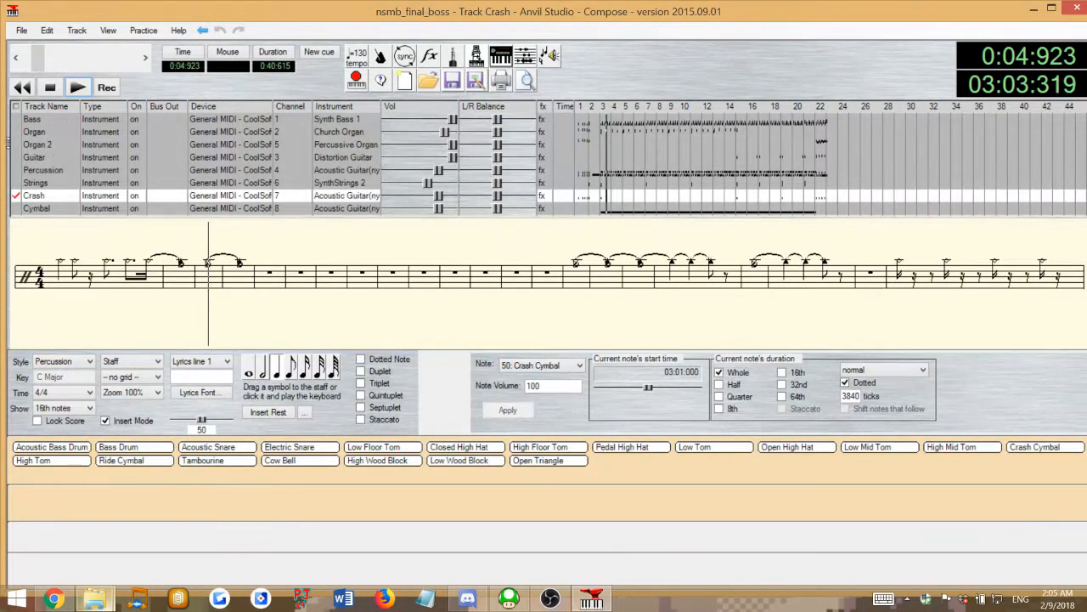
Activate the Organ track and choose Track > Create > new MIDI event.
left_click(35, 132)
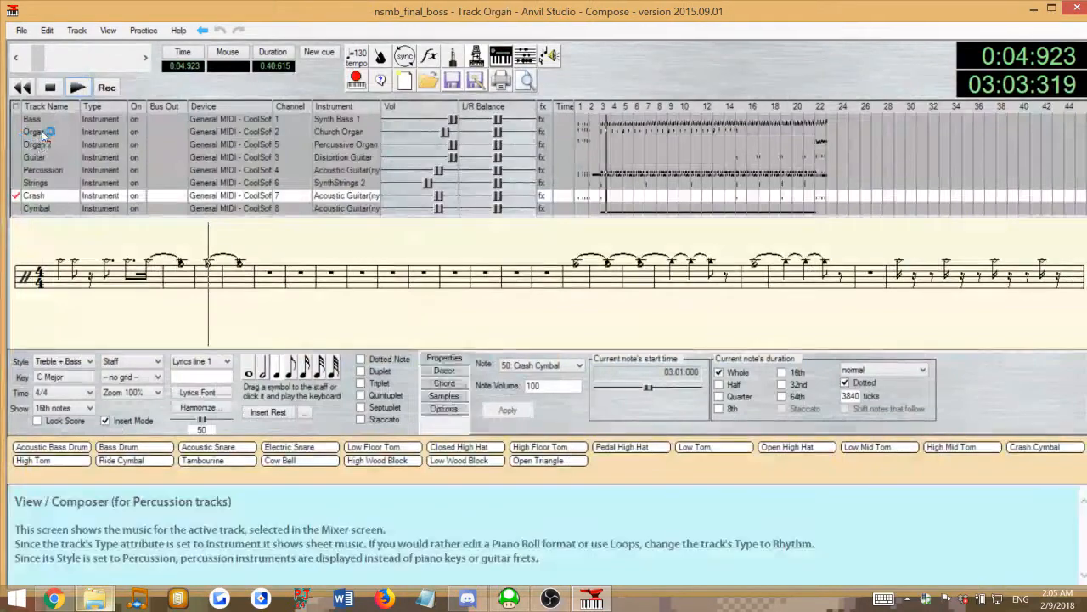
left_click(35, 131)
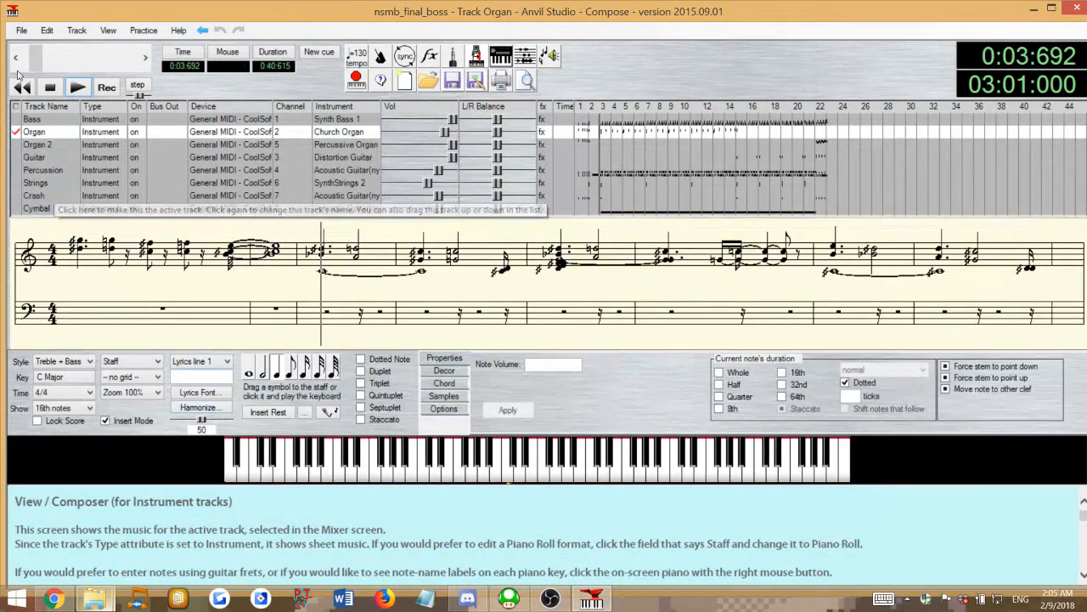
left_click(76, 30)
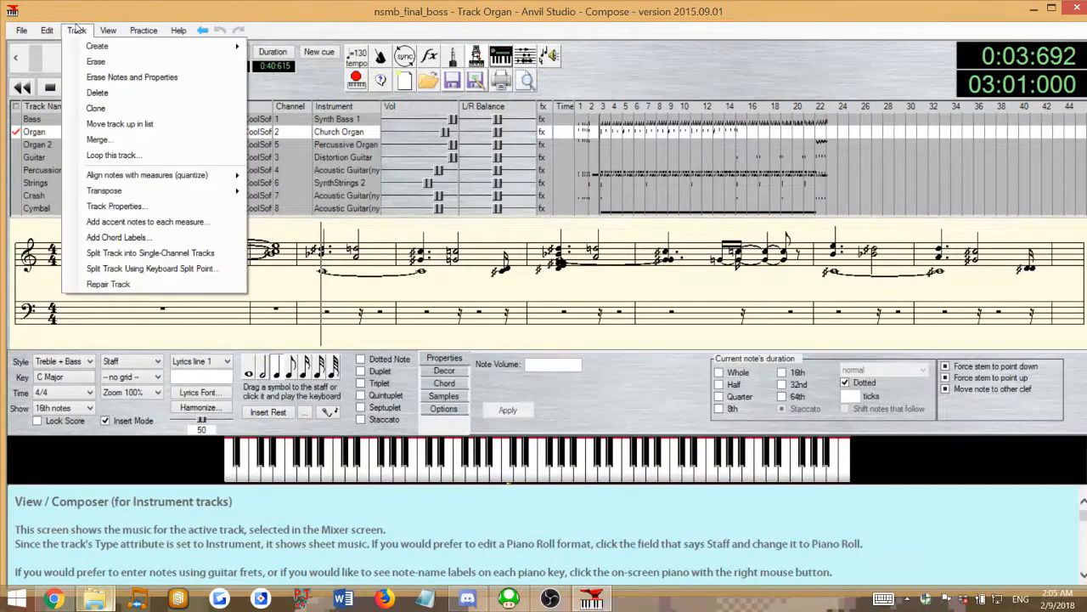
left_click(47, 31)
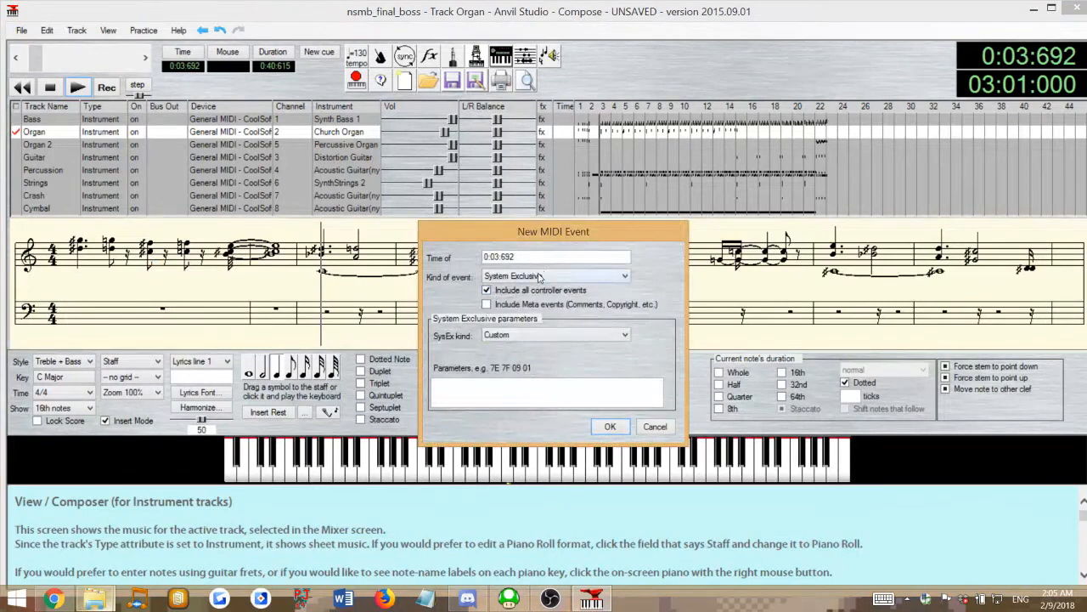
mouse_move(488, 304)
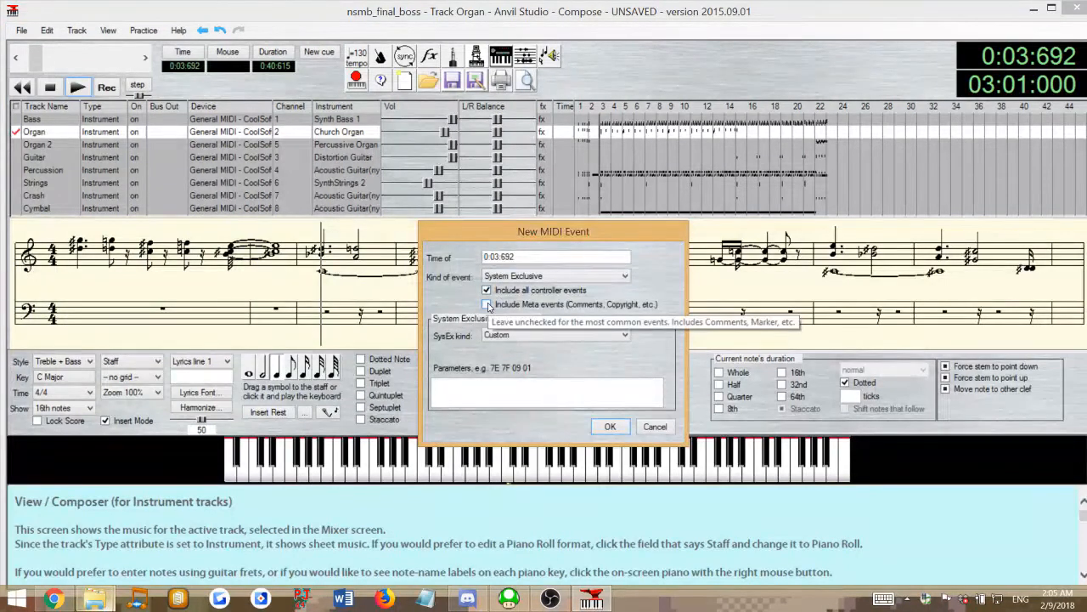
Include meta events, make the new event a Marker with text 'Section 1', and confirm.
left_click(488, 304)
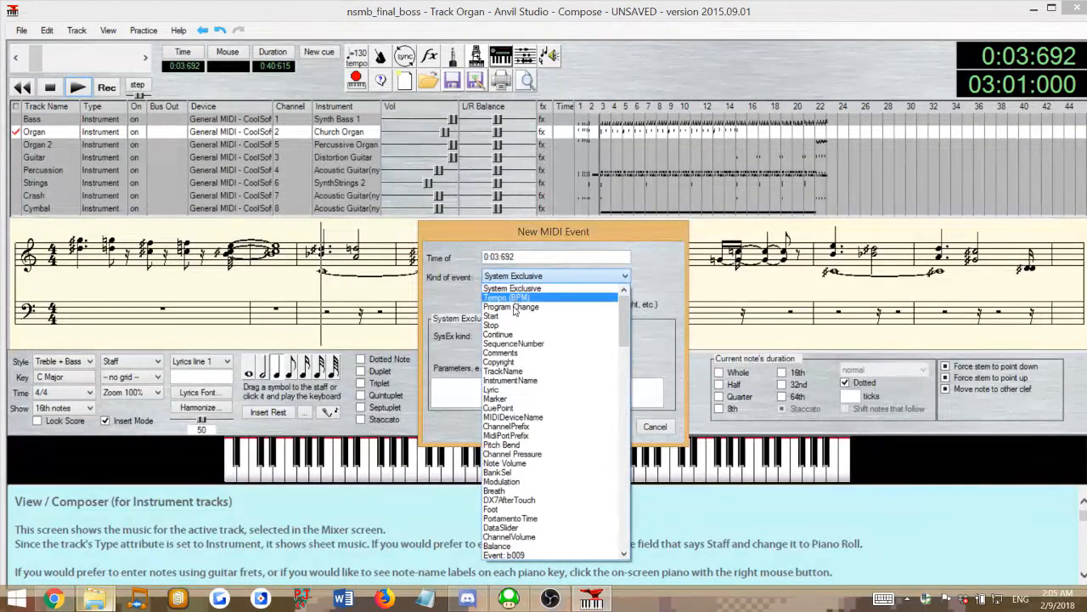
mouse_move(497, 398)
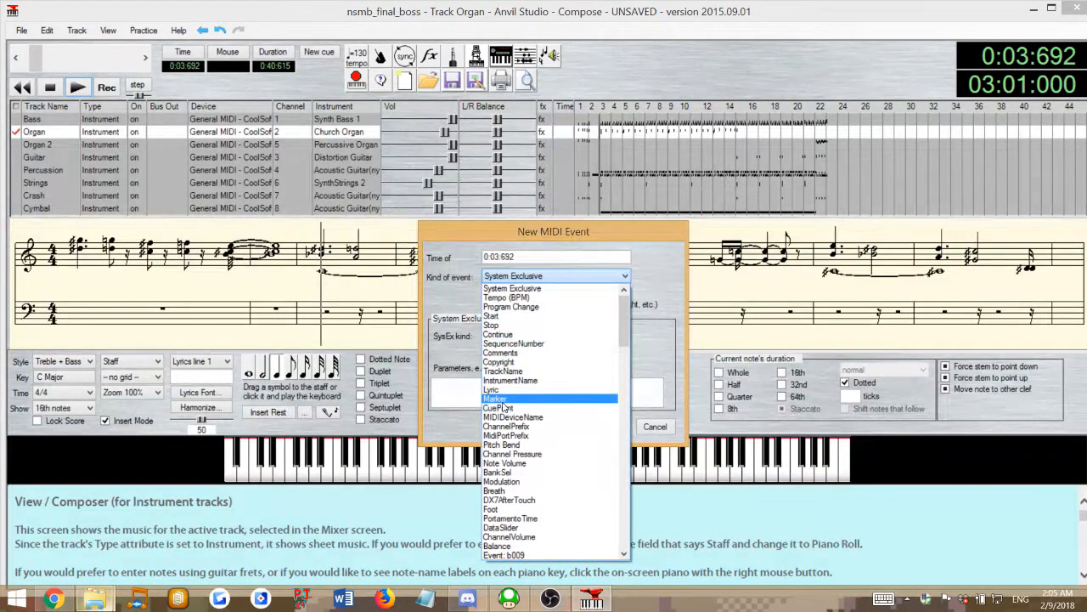
left_click(495, 399)
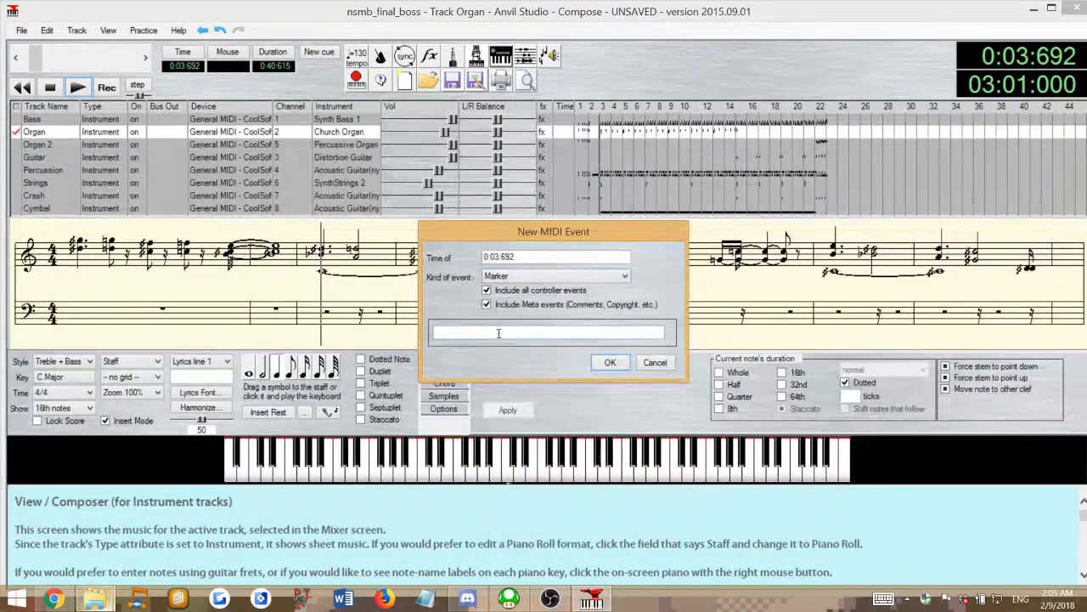
type("Section 1")
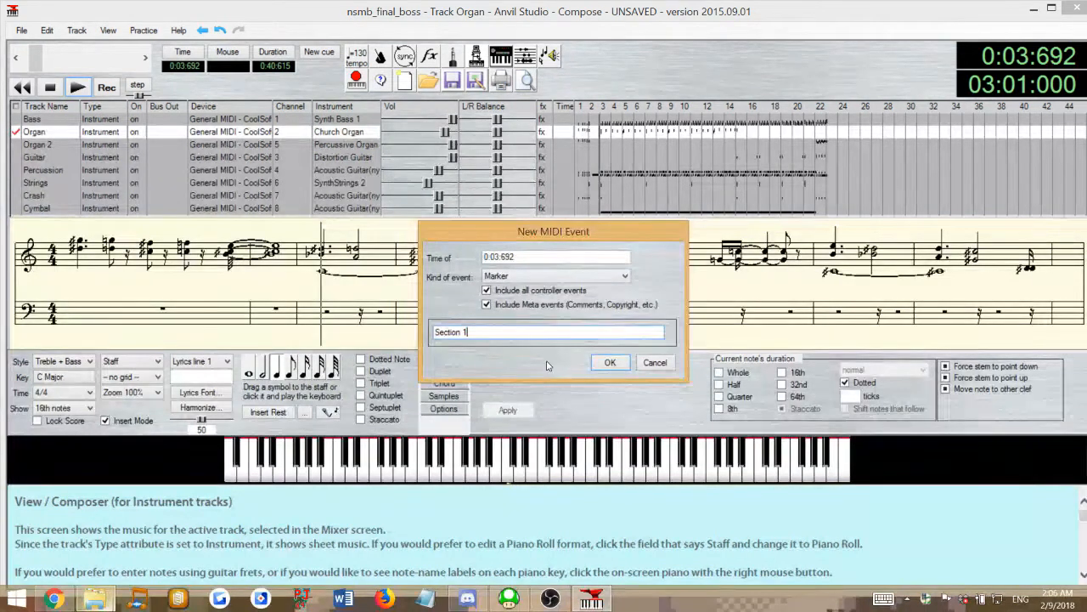
left_click(610, 361)
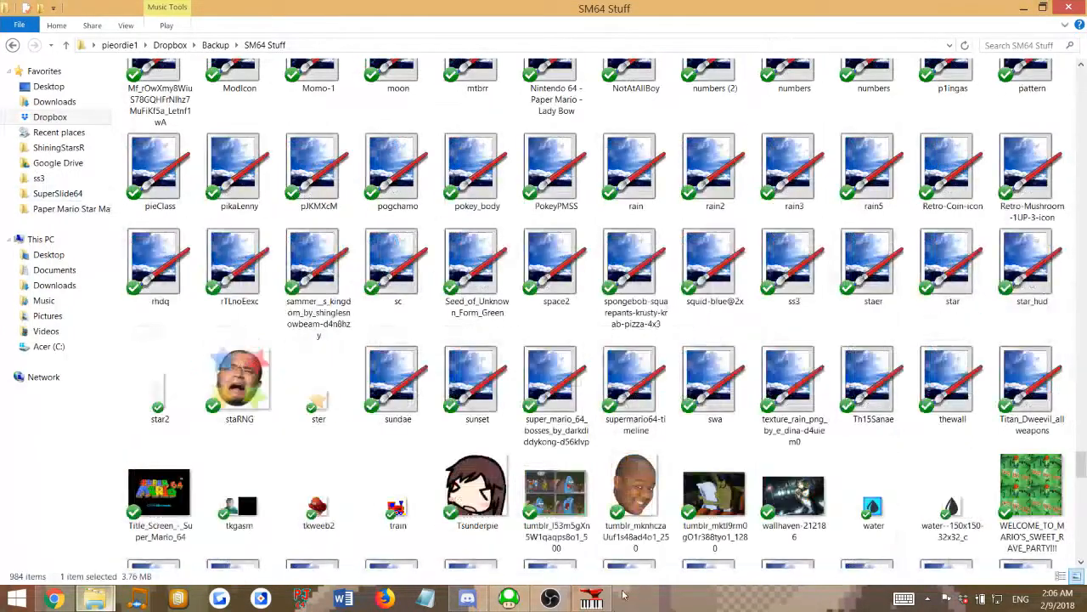
Save the song as nsmb_final_boss in the Desktop folder with Save Song As.
left_click(592, 597)
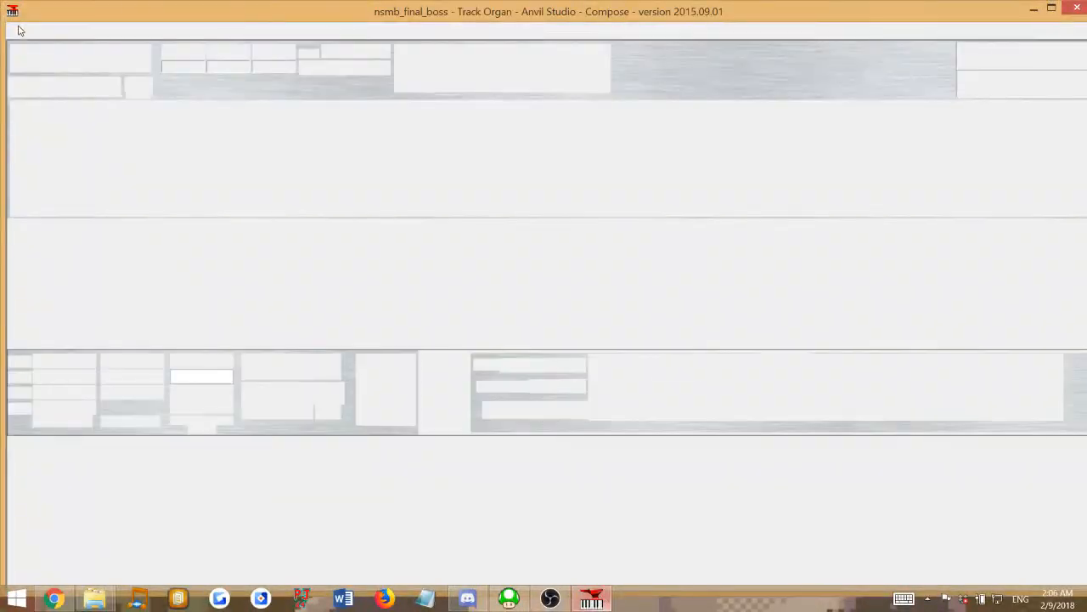
left_click(21, 31)
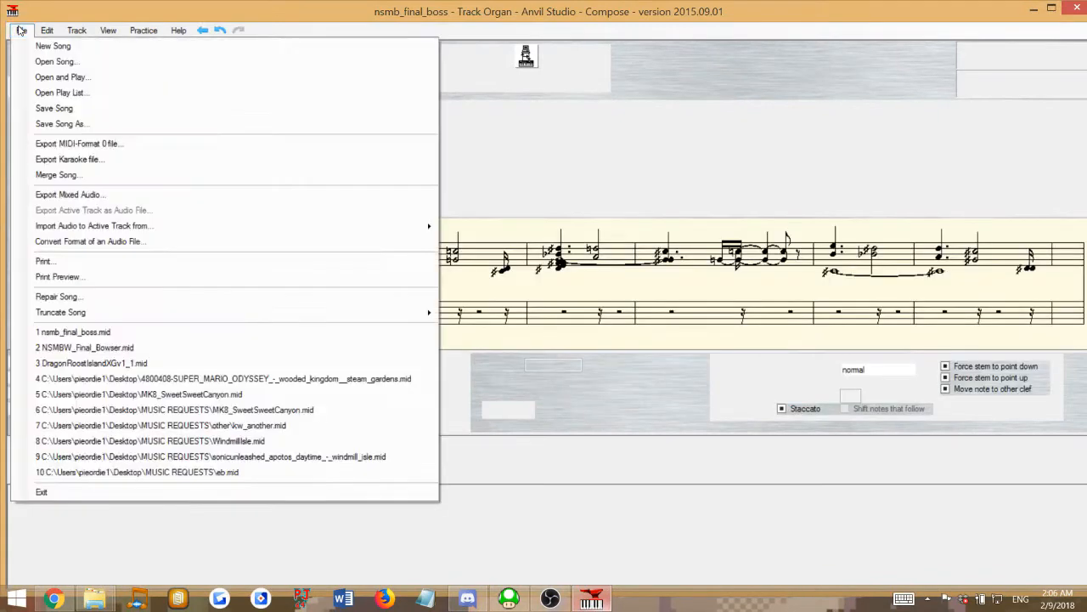
left_click(21, 31)
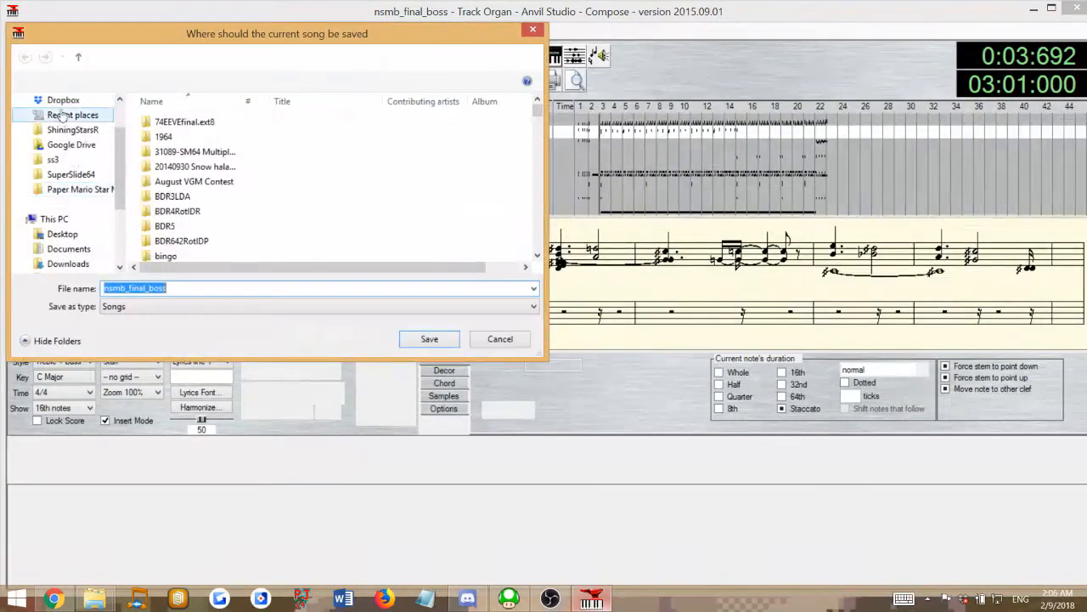
left_click(62, 233)
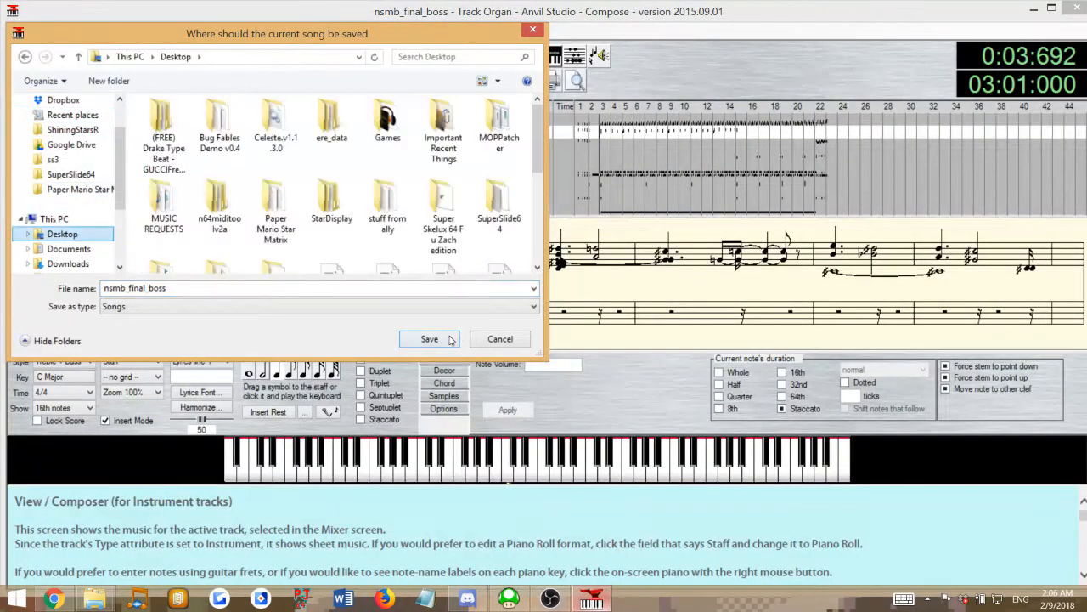
left_click(429, 339)
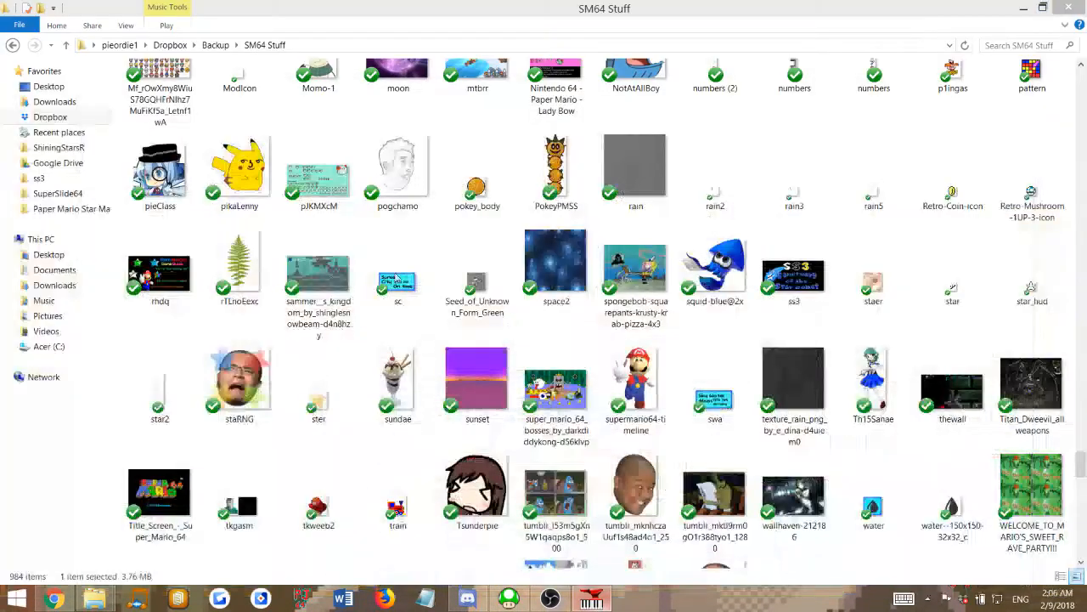
Go to Desktop in the navigation pane and open the Important Recent Things folder.
scroll("down", 3)
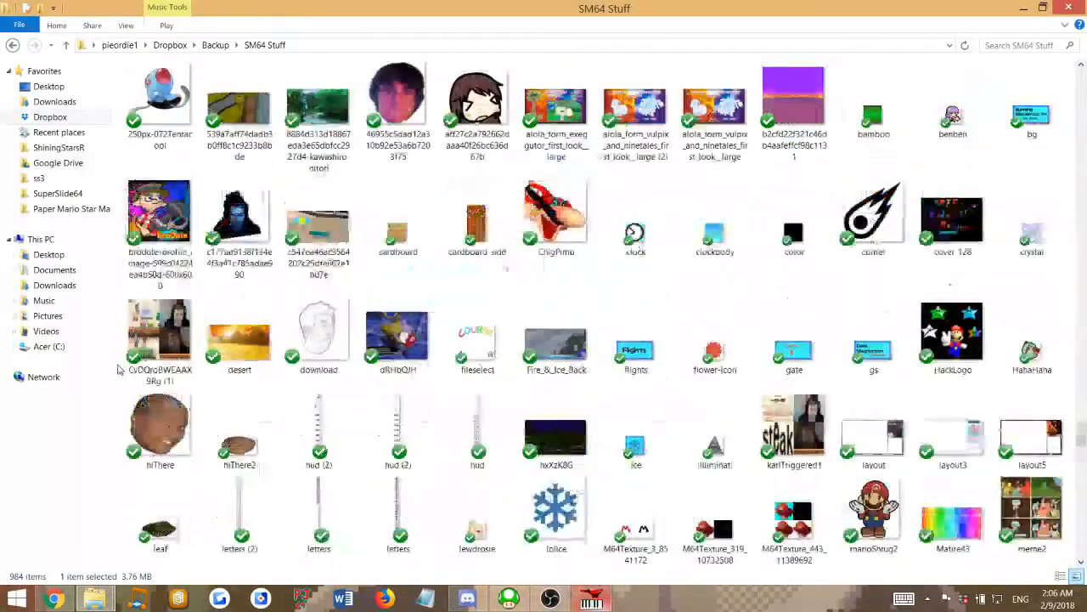
scroll("down", 3)
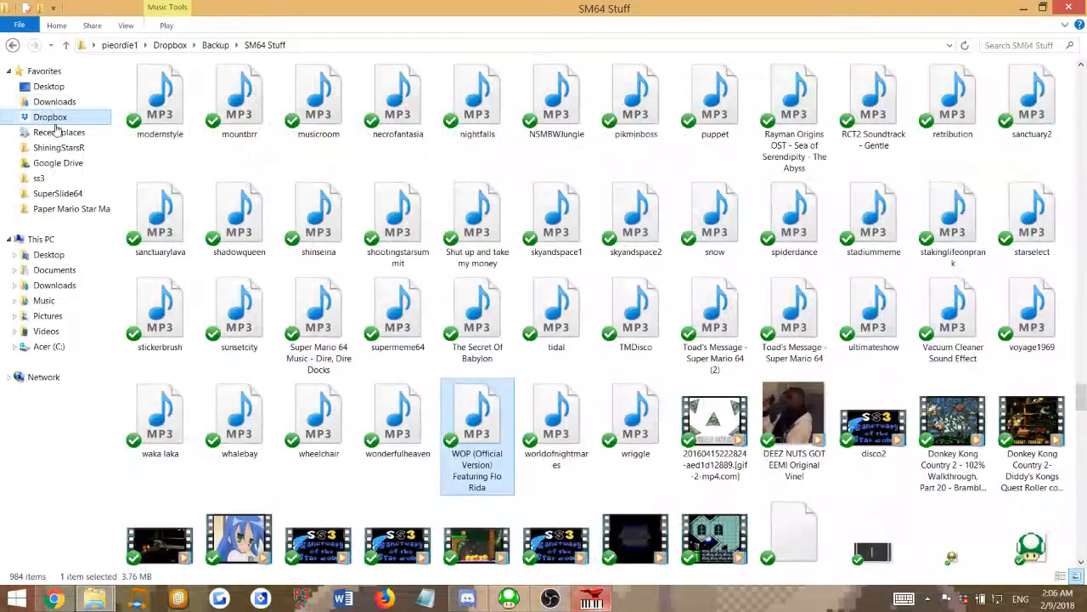
left_click(48, 254)
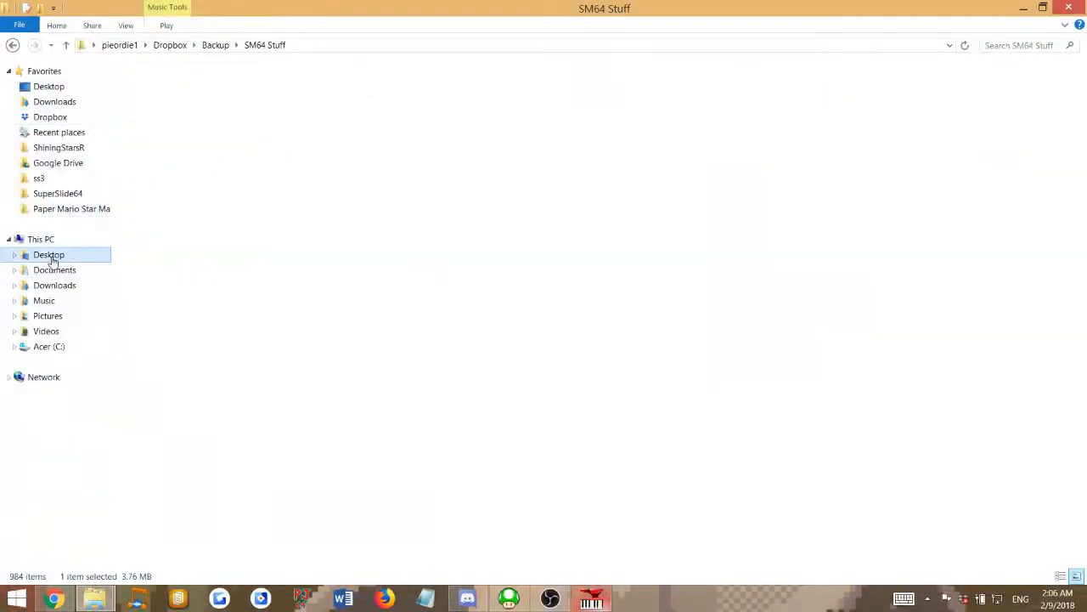
left_click(48, 254)
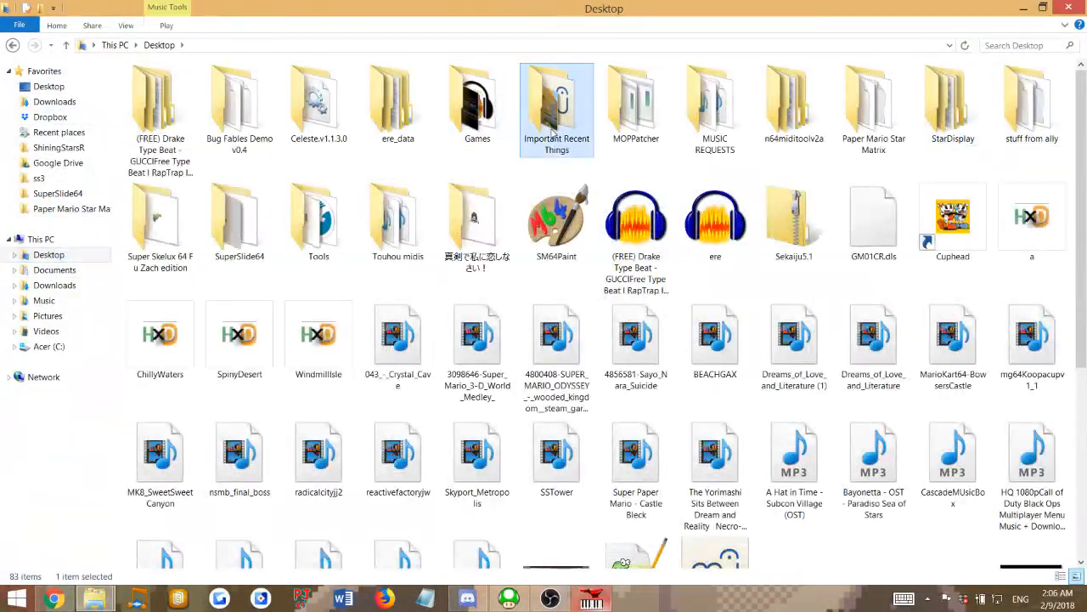
double_click(557, 102)
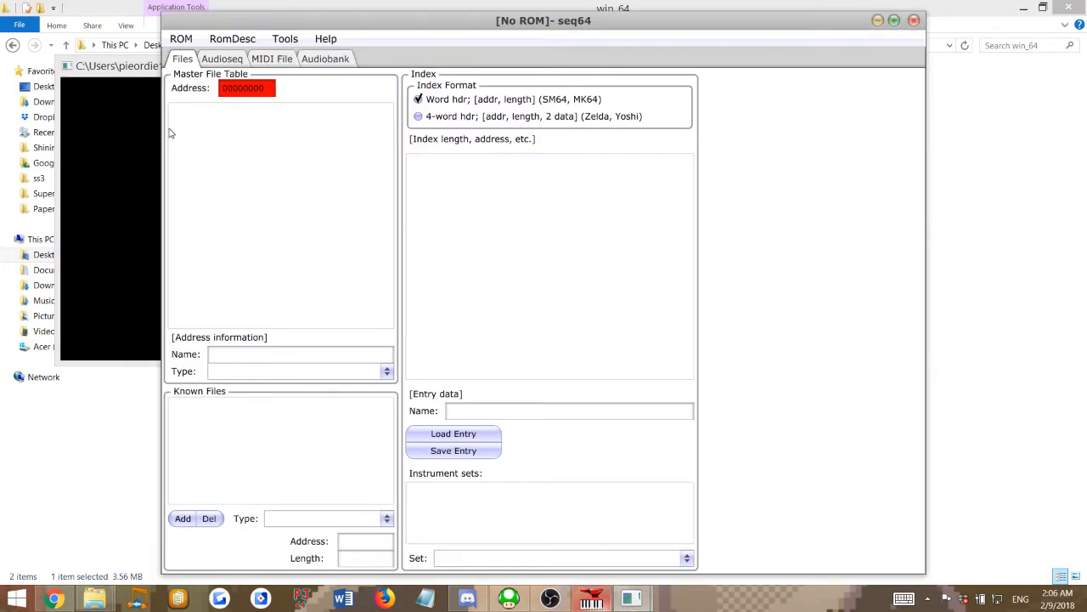
mouse_move(199, 136)
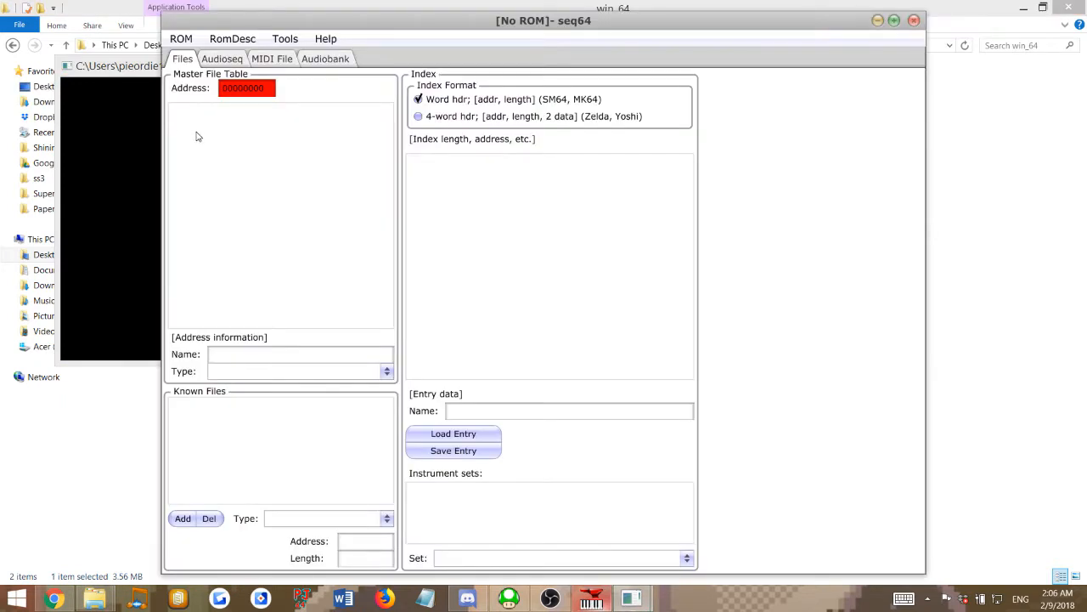
Load the SM64 XML ROM description from the romdesc folder via RomDesc > Load.
left_click(232, 38)
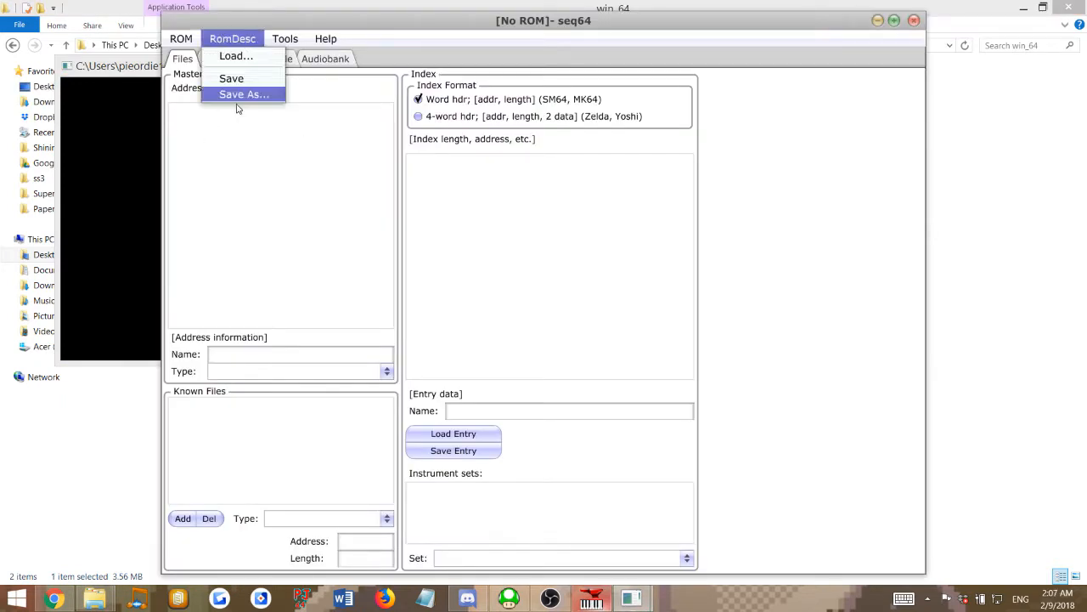
left_click(235, 55)
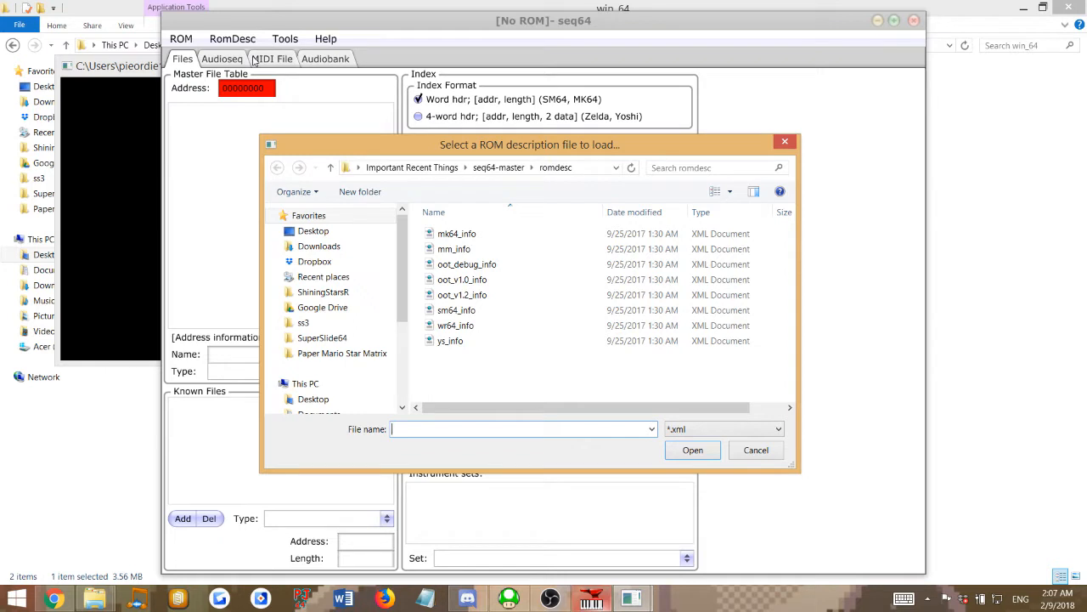
left_click(756, 450)
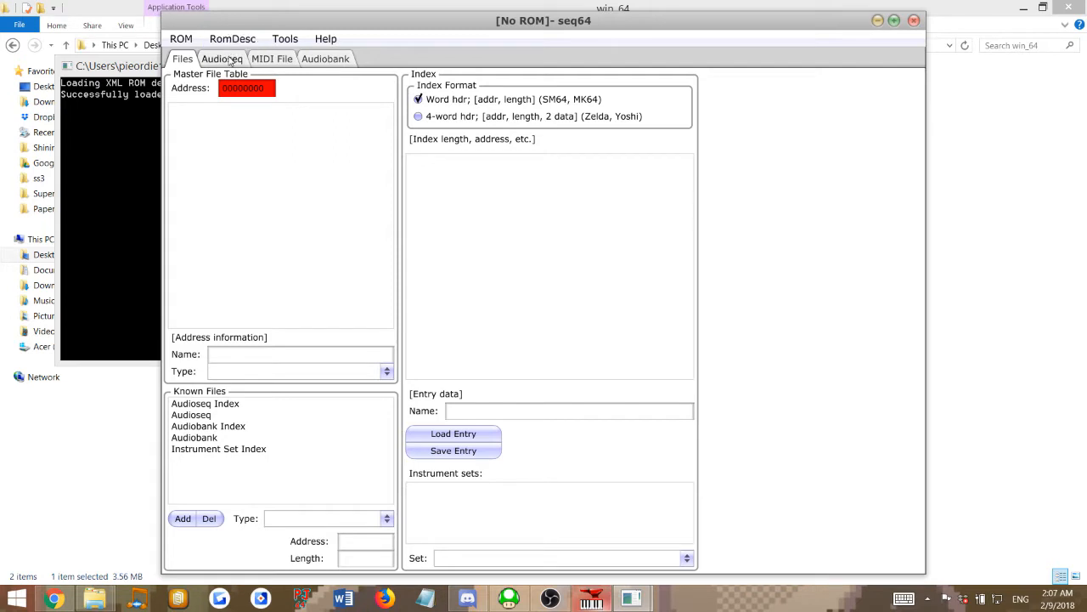
Import a MIDI song from the Desktop using Import MIDI on the MIDI File tab.
left_click(272, 59)
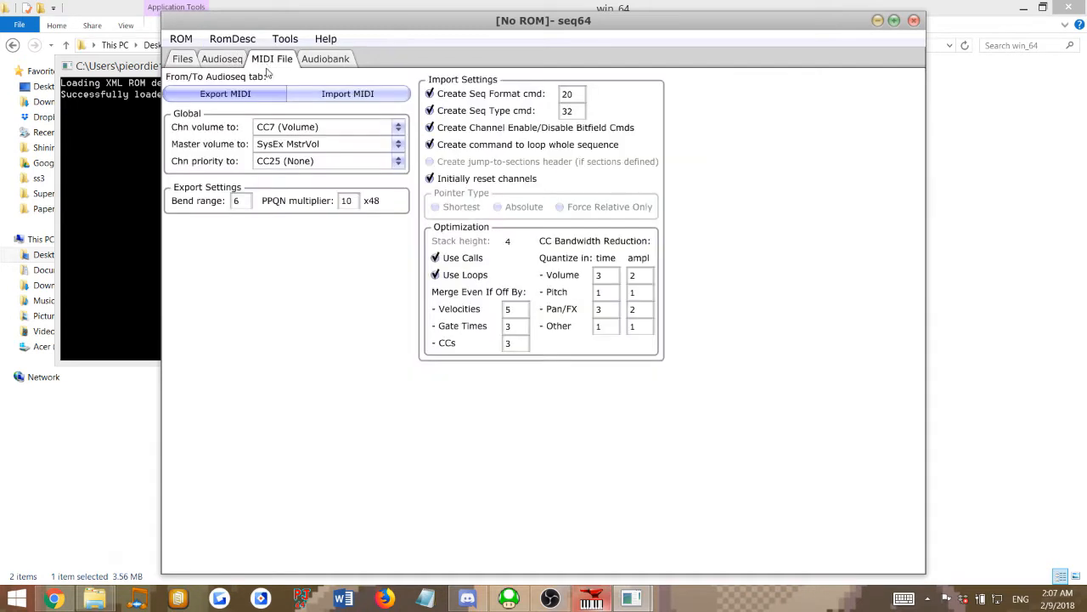
left_click(347, 93)
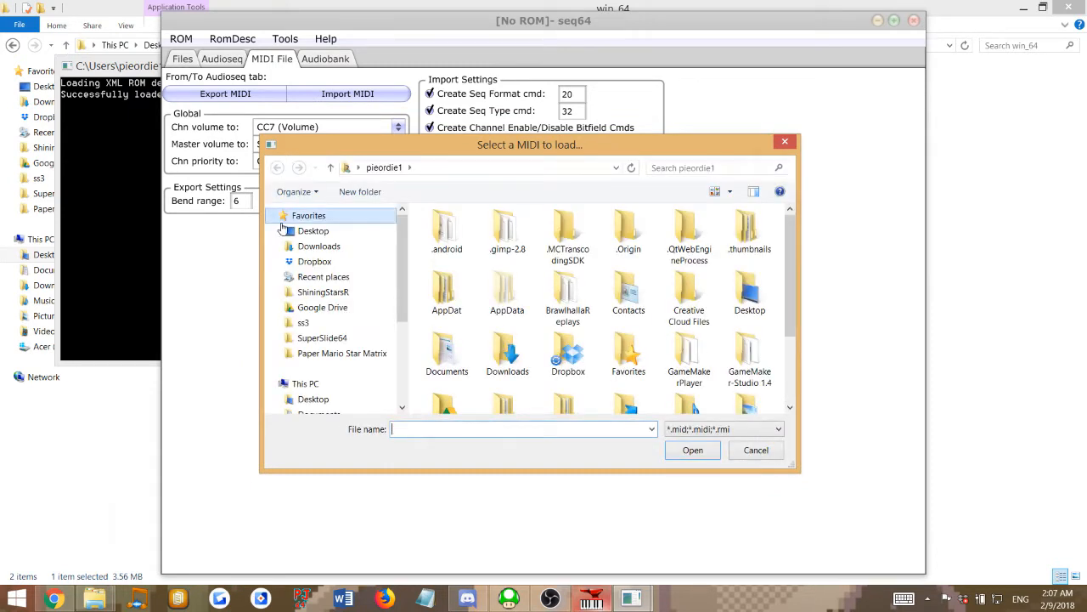
left_click(313, 230)
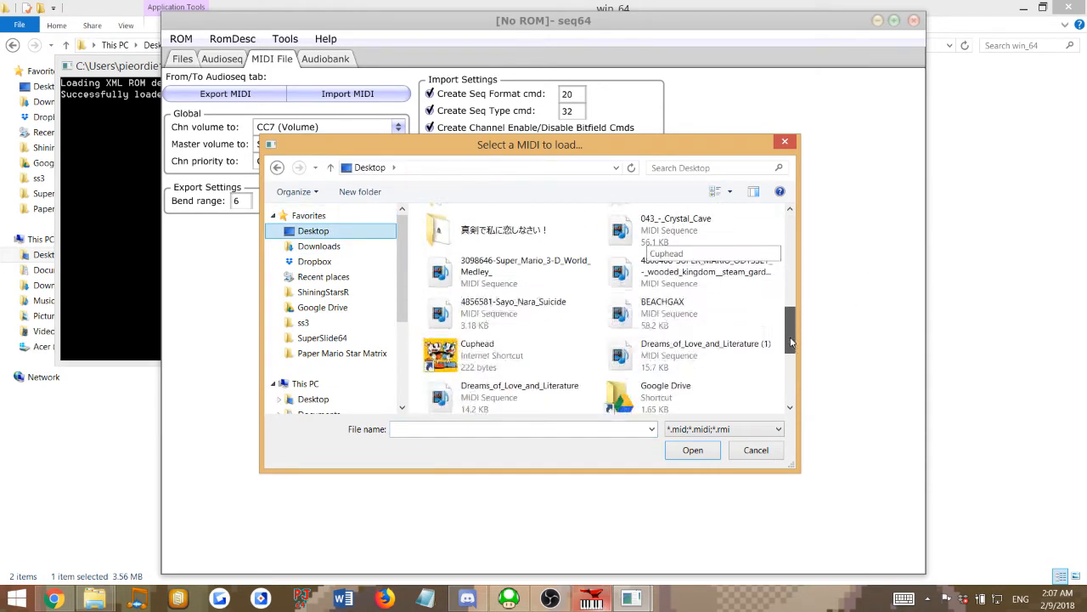
scroll("down", 3)
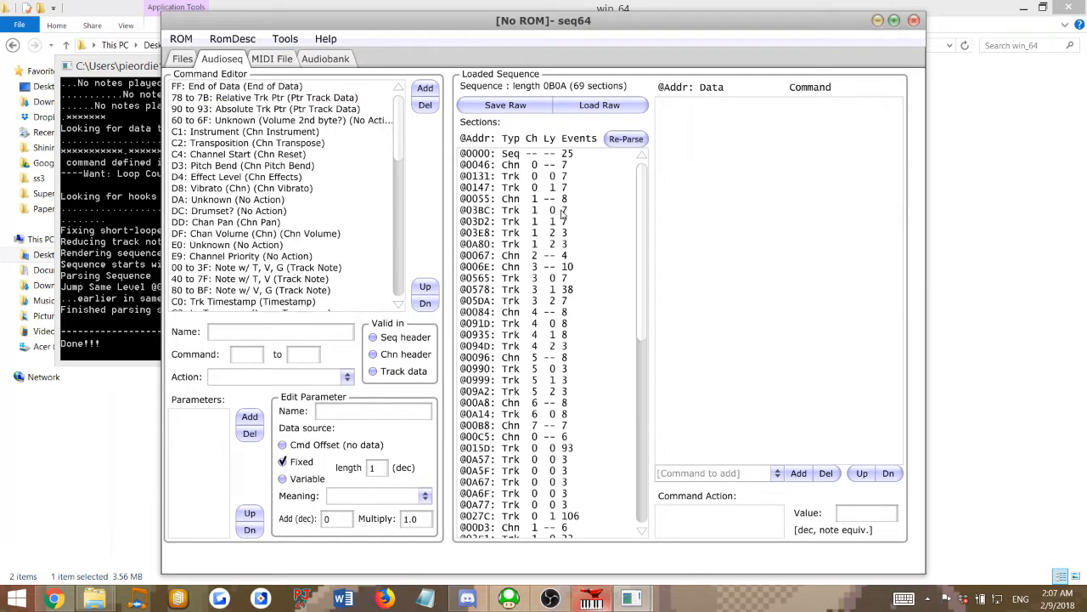
mouse_move(612, 274)
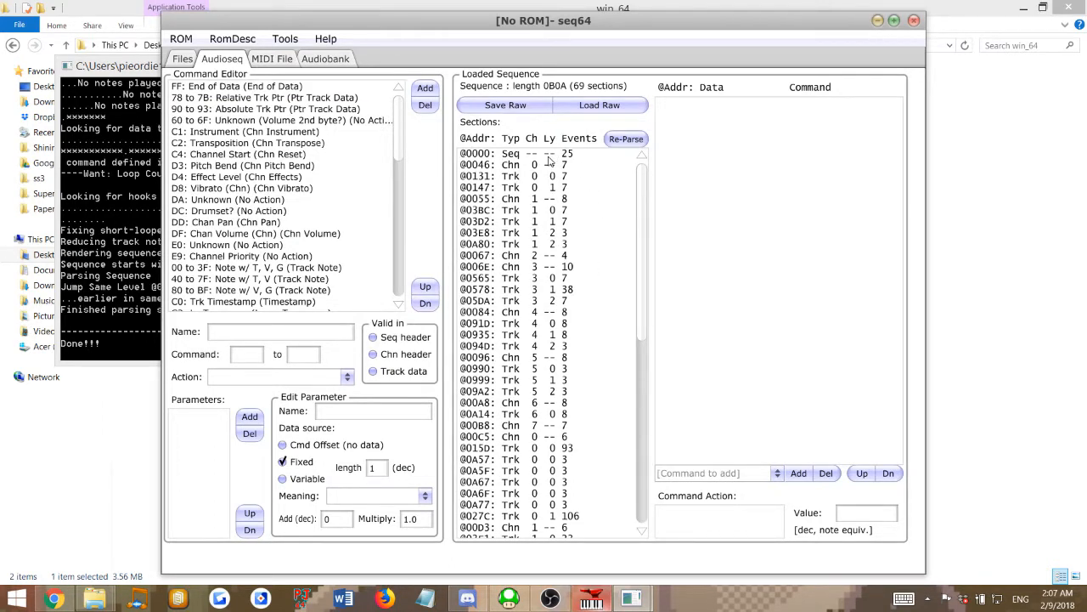
mouse_move(562, 181)
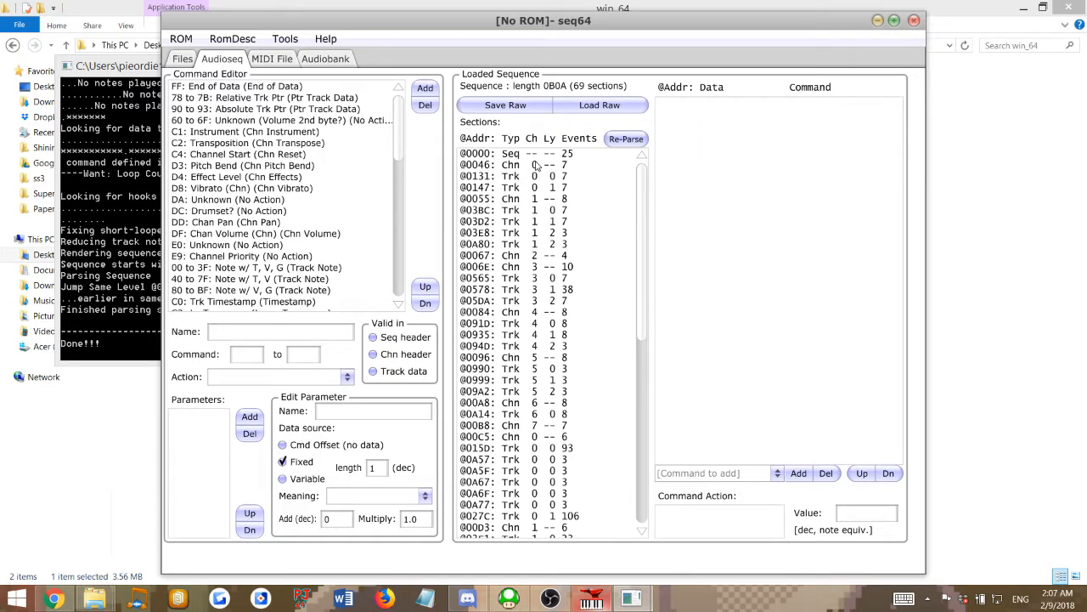
left_click(510, 152)
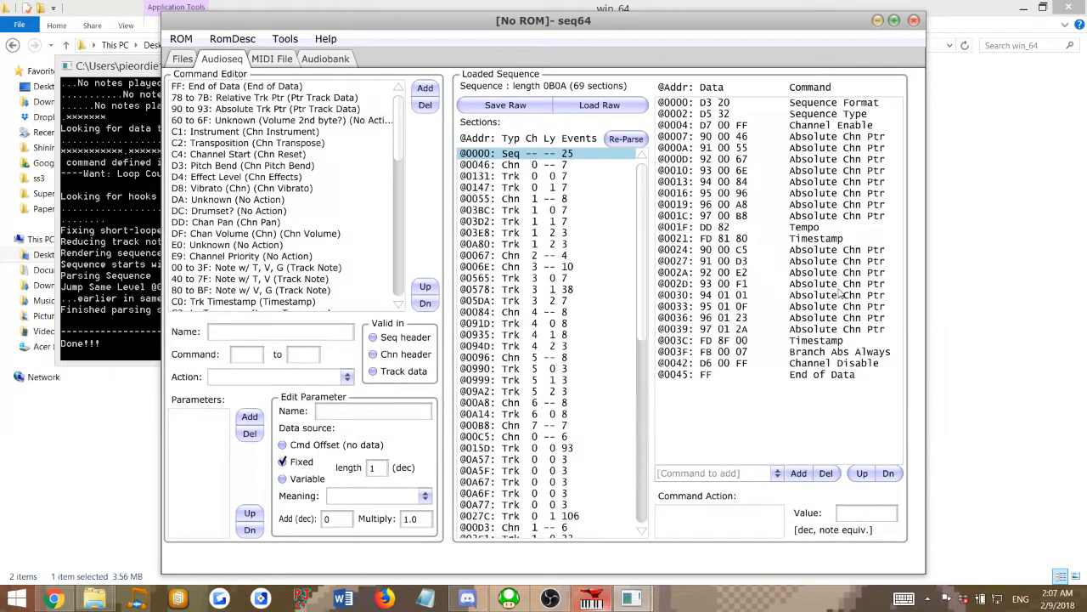
mouse_move(785, 416)
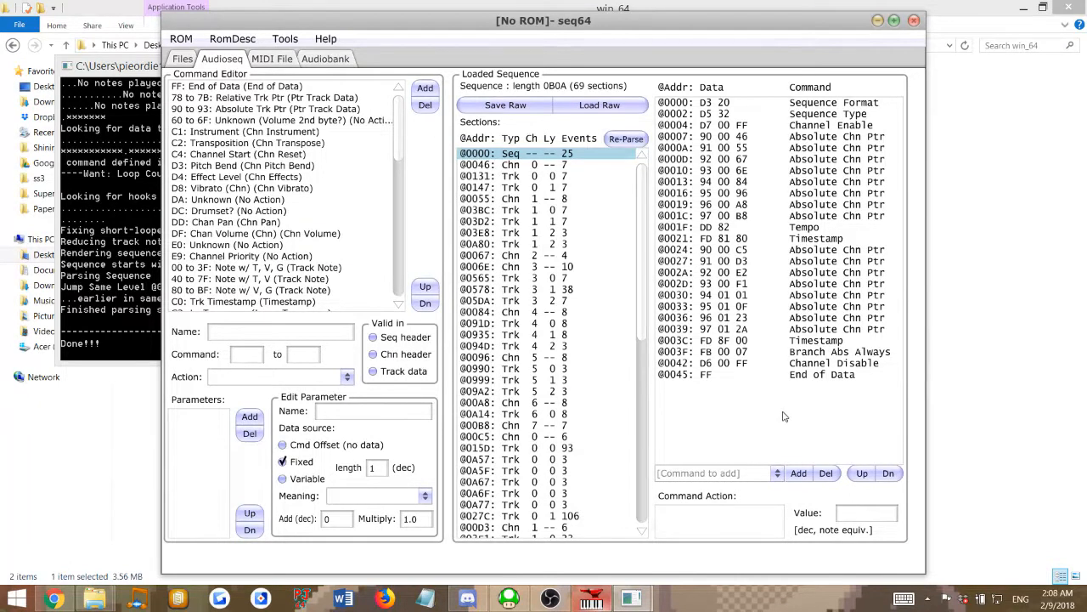
mouse_move(744, 235)
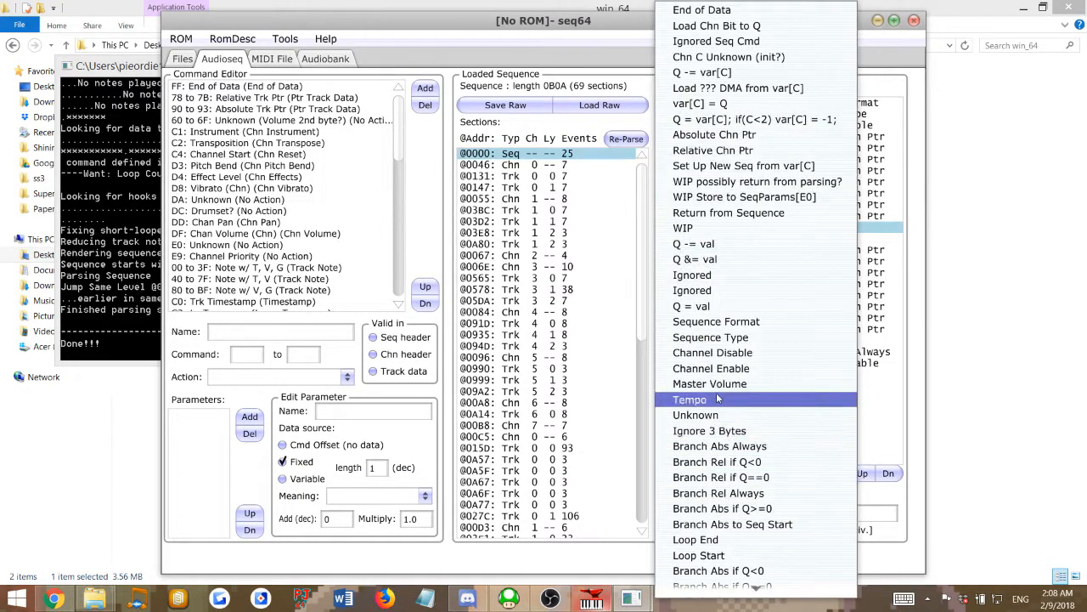
Add a Master Volume command to the header and set its value to 64.
left_click(689, 399)
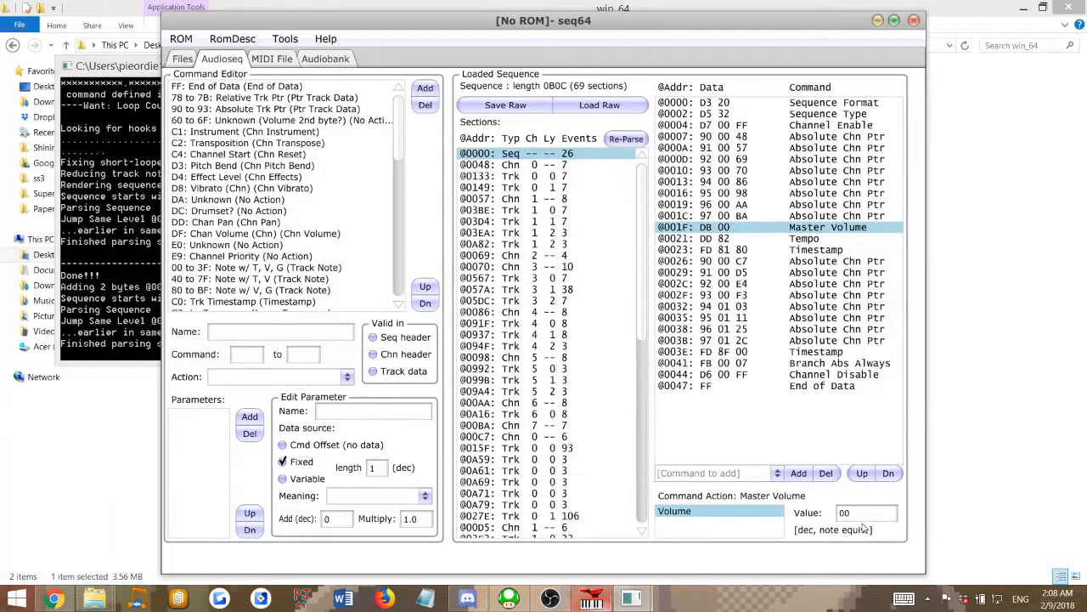
left_click(865, 512)
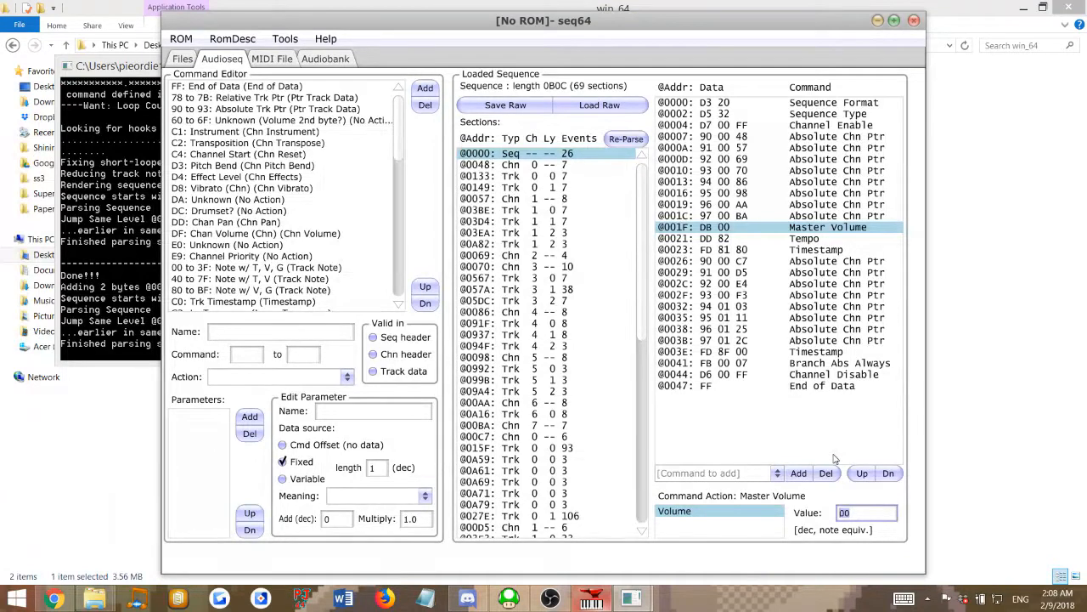
type("64")
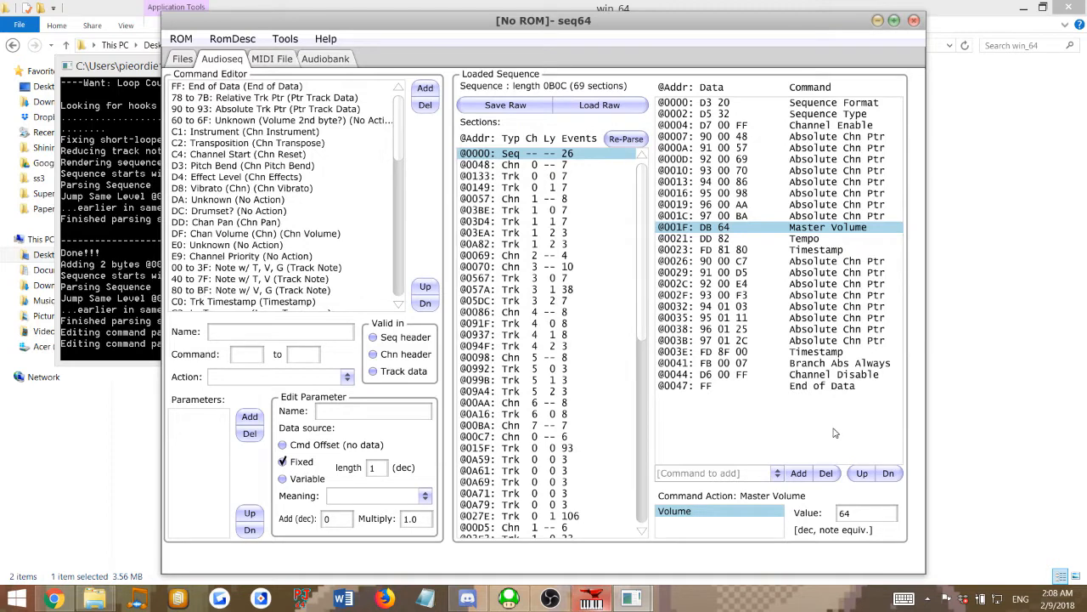
mouse_move(754, 247)
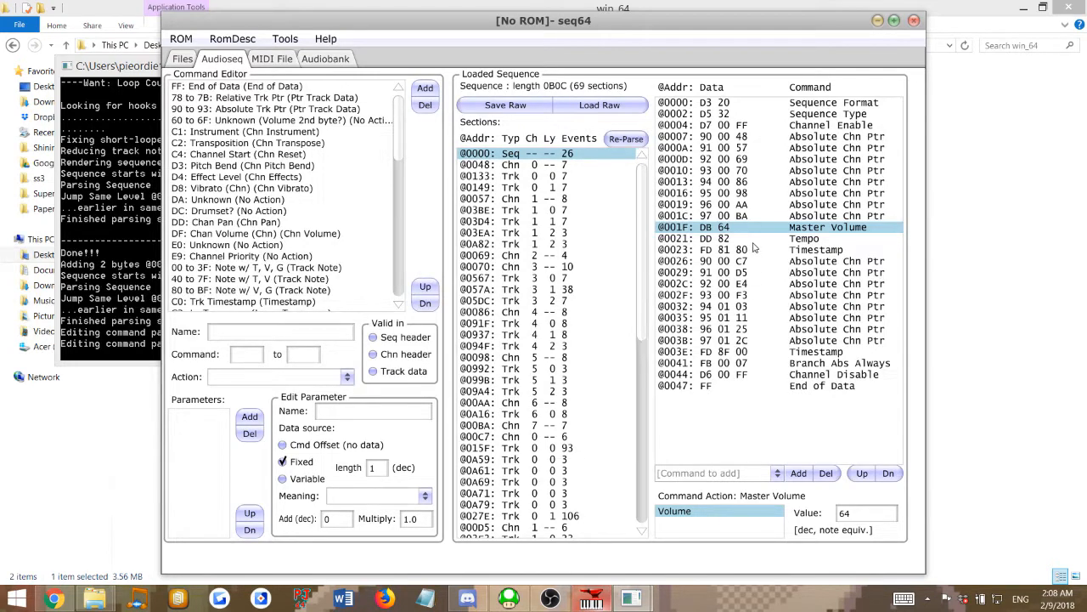
left_click(739, 238)
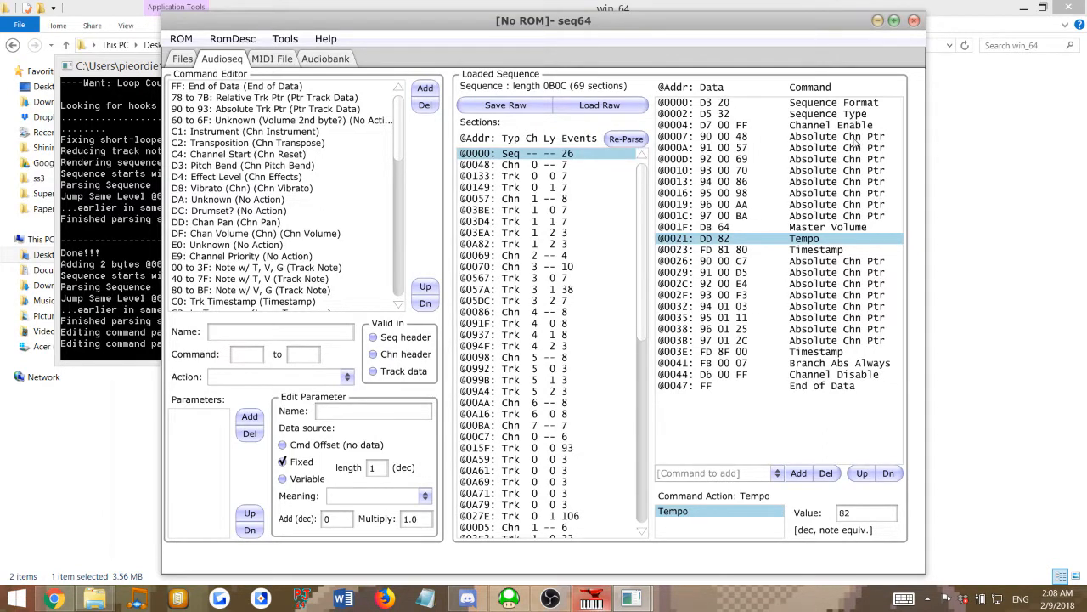
mouse_move(798, 282)
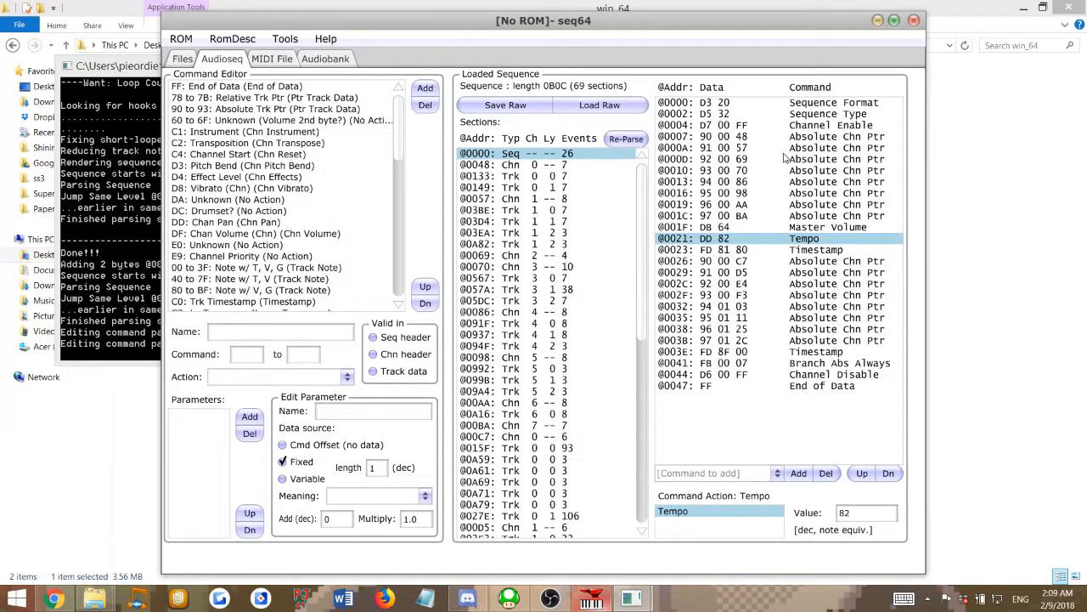
mouse_move(773, 189)
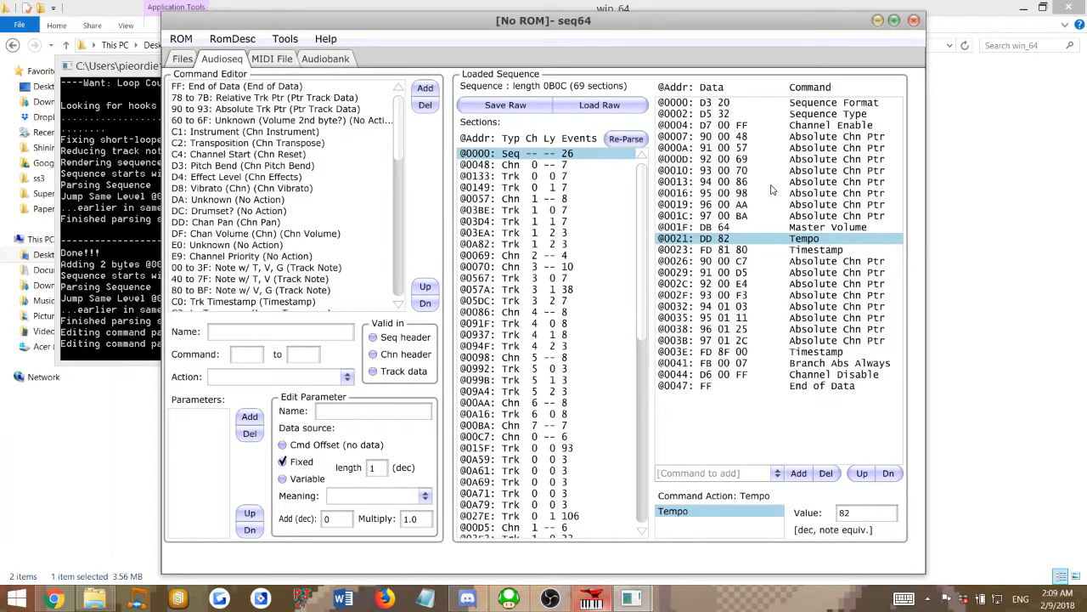
mouse_move(790, 256)
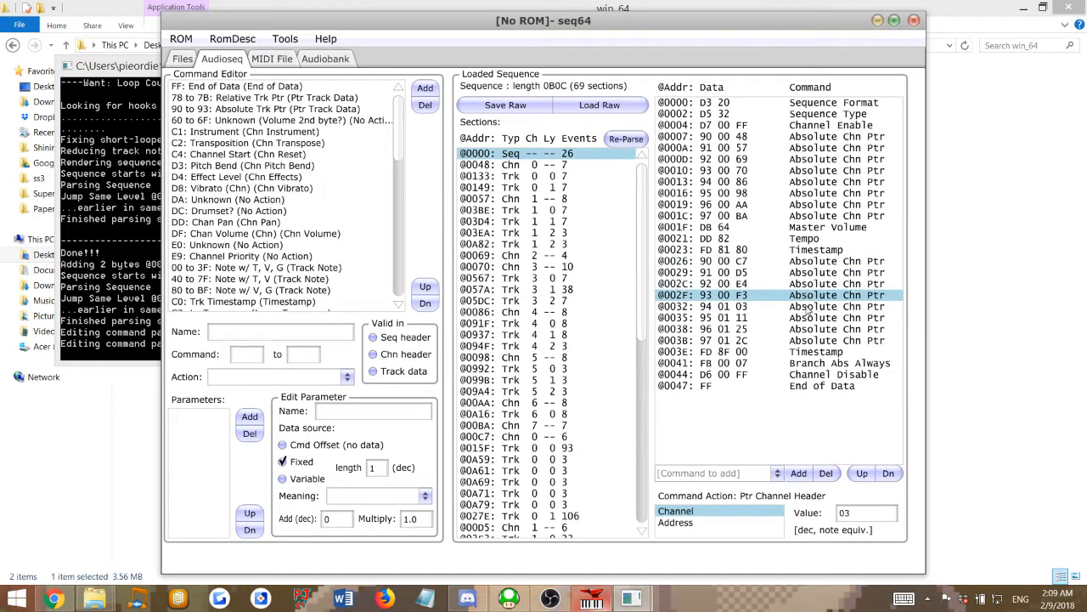
left_click(765, 329)
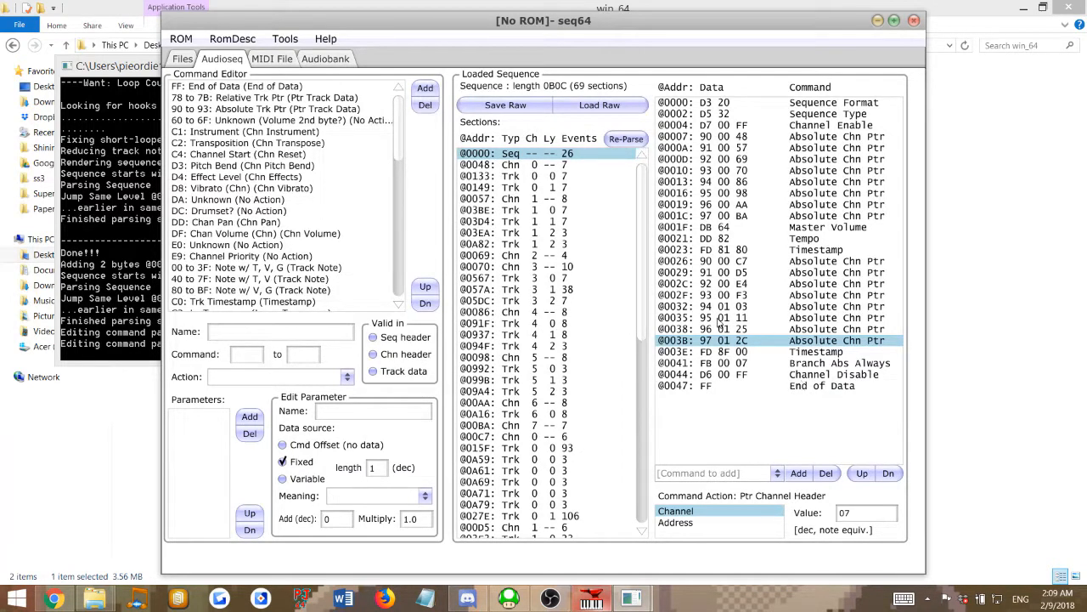
left_click(765, 363)
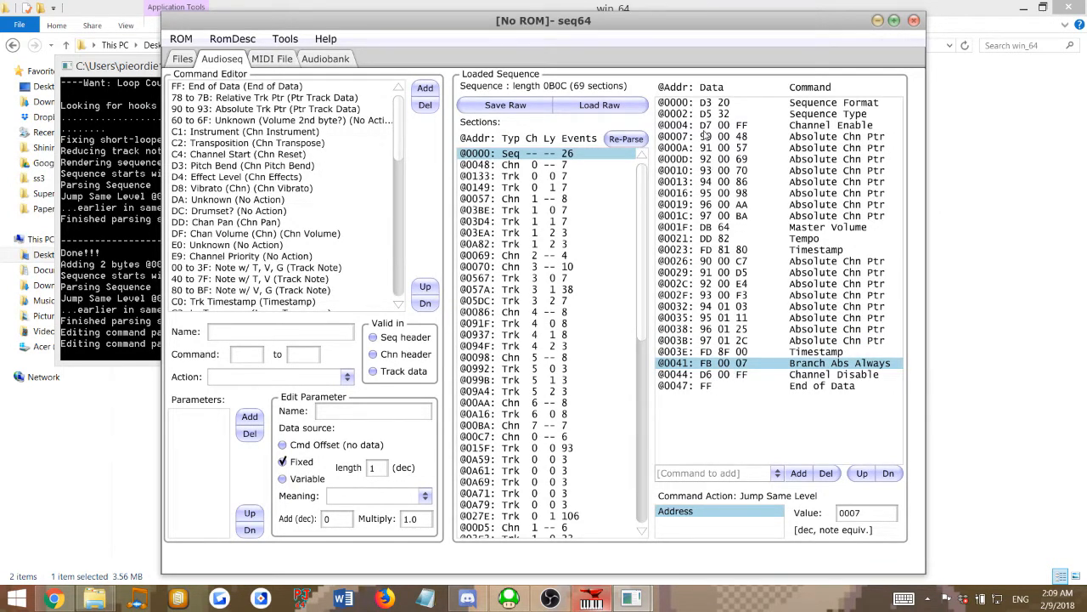
left_click(722, 135)
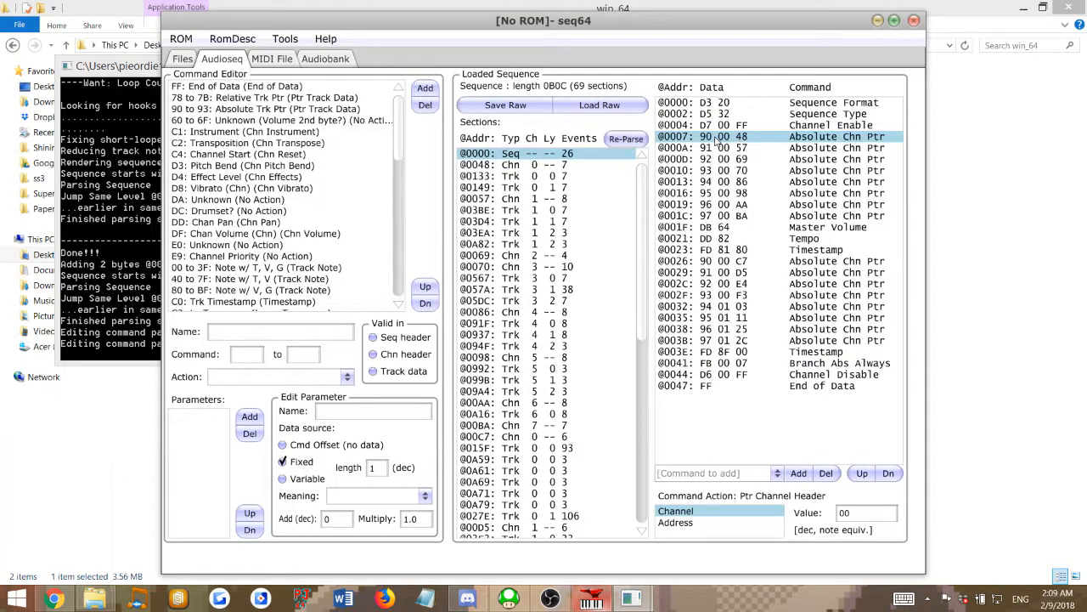
mouse_move(828, 268)
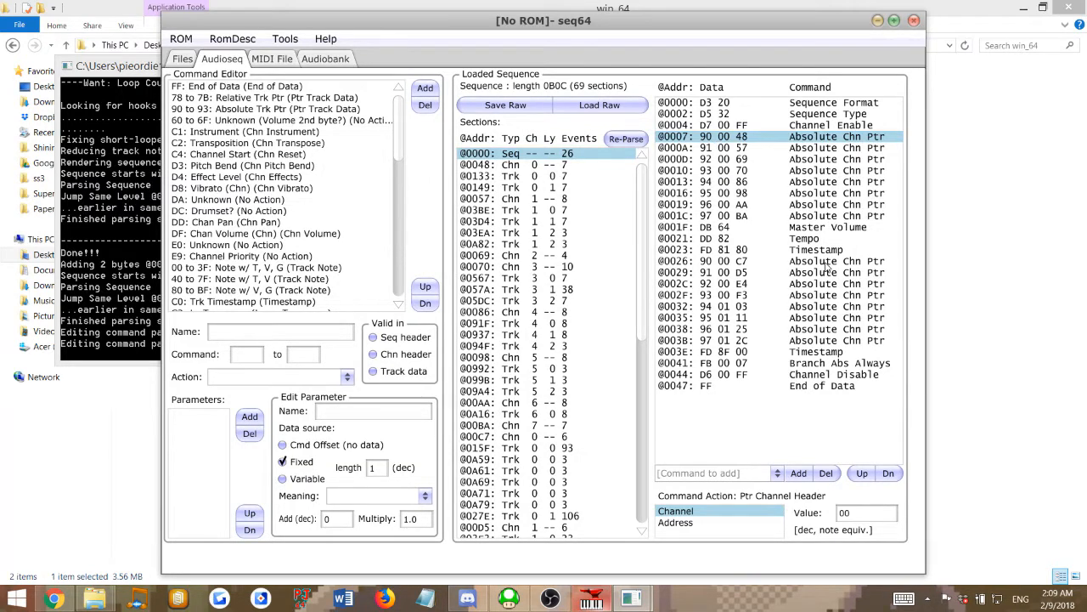
left_click(765, 261)
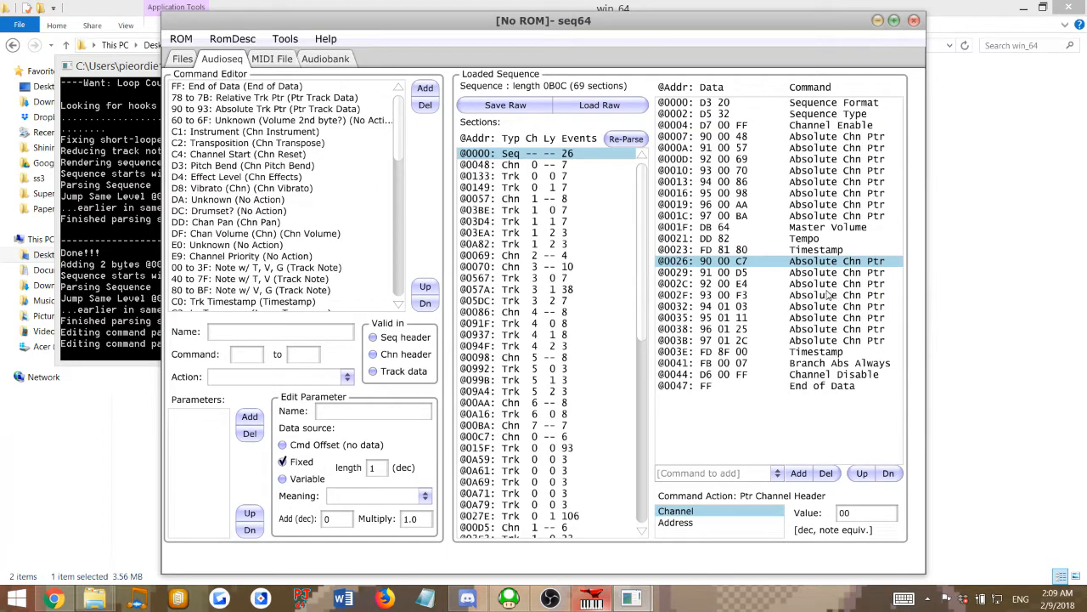
mouse_move(684, 276)
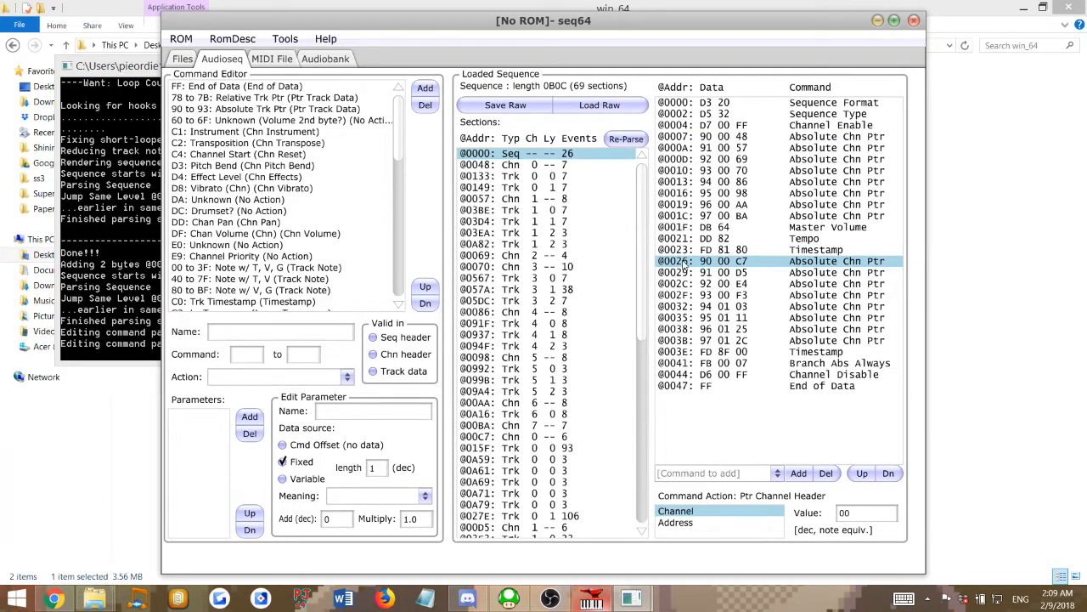
mouse_move(741, 410)
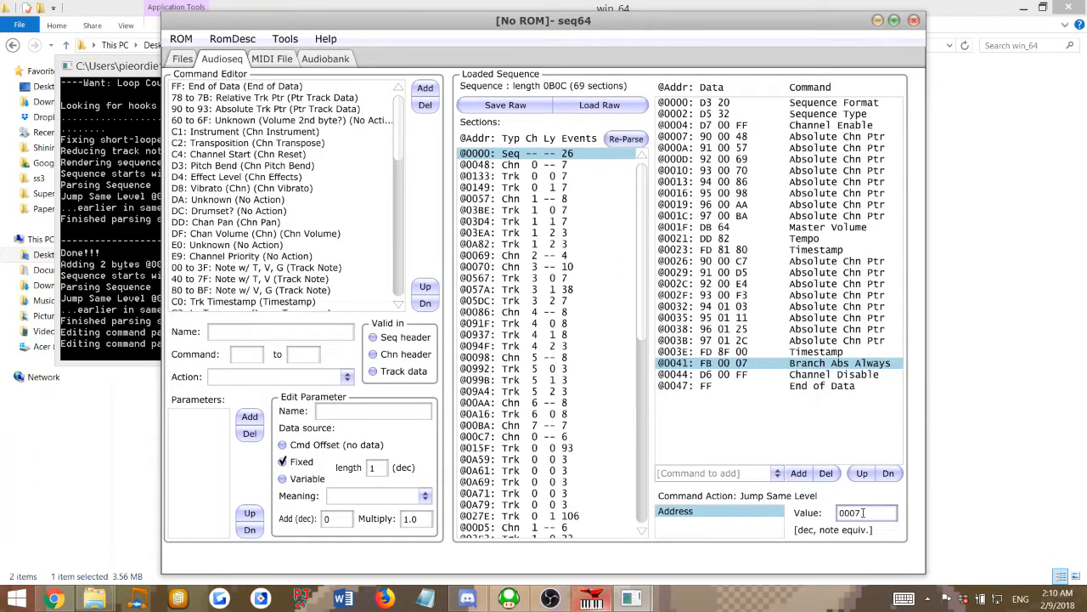
type("0026")
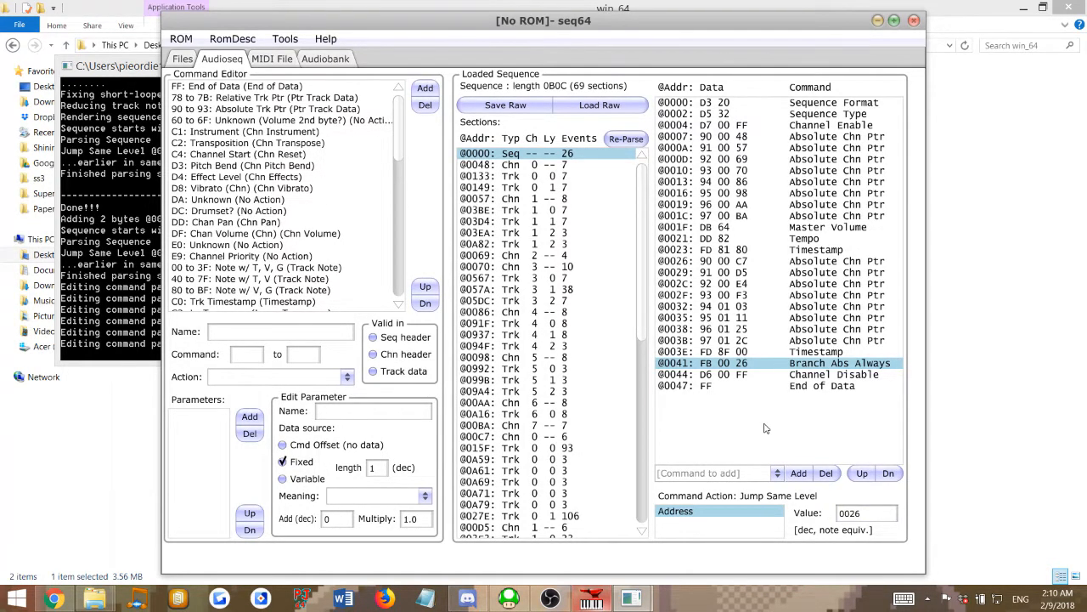
mouse_move(679, 302)
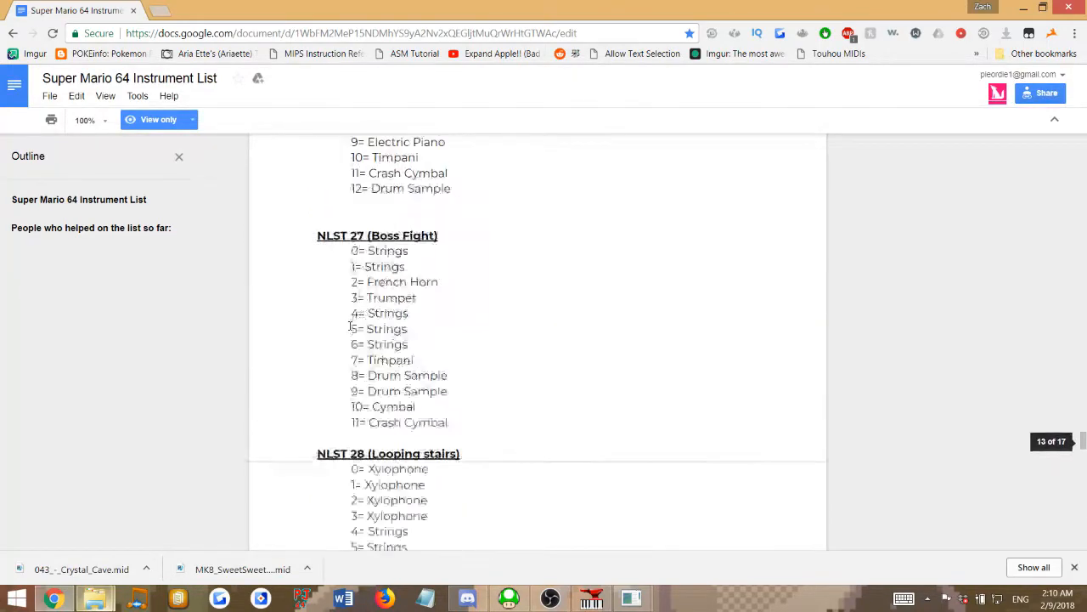
Scroll the Google Docs instrument list up to the NLST 17 Title Screen instruments.
scroll("up", 3)
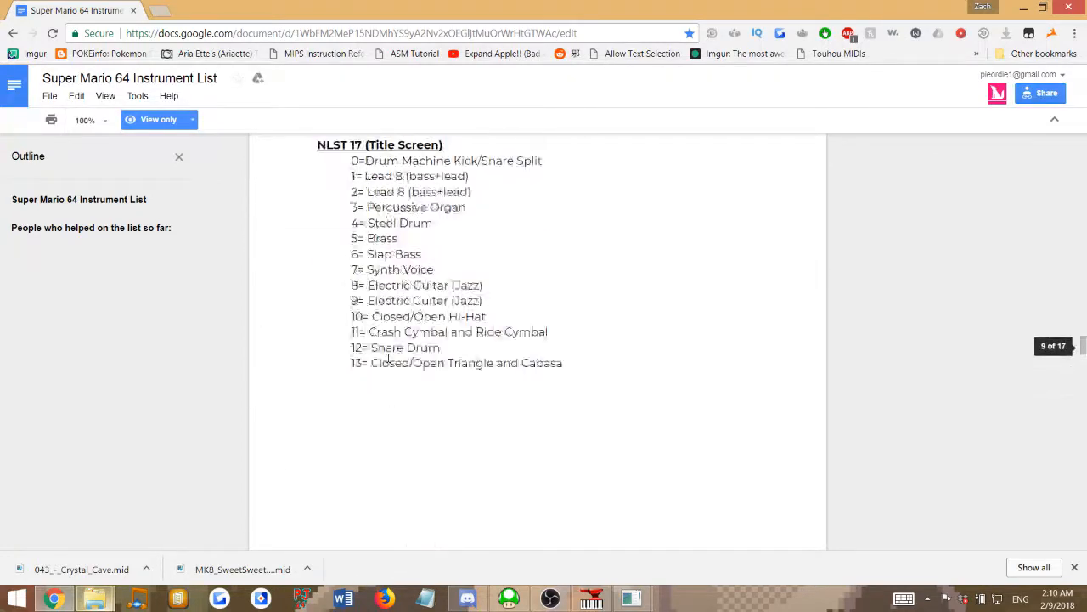
scroll("up", 3)
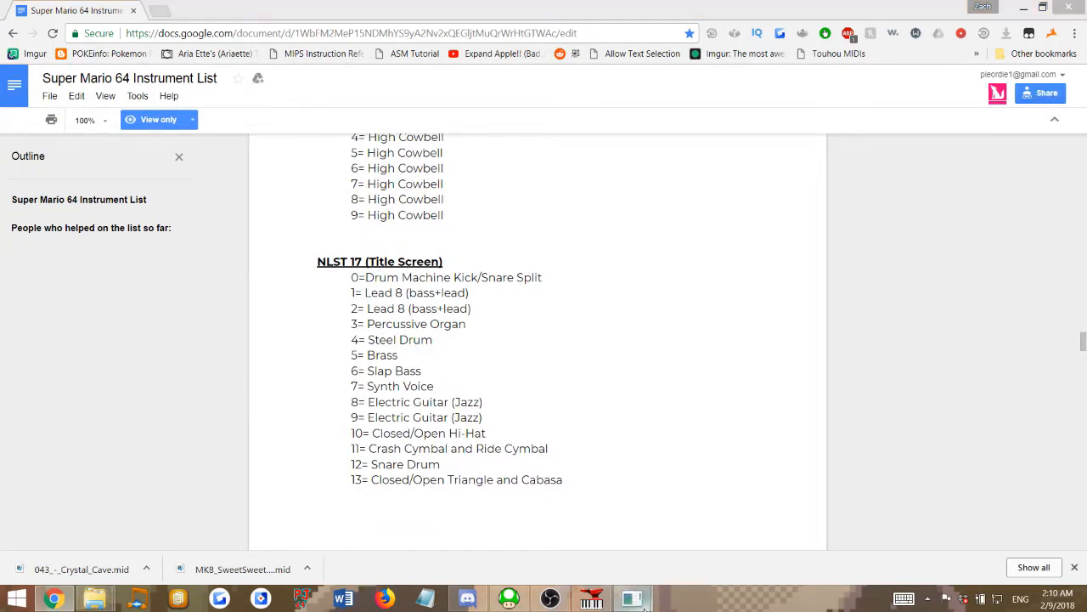
Change channel 0's C1 Instrument value from 26 to 01 (Lead 8 bass+lead).
left_click(631, 597)
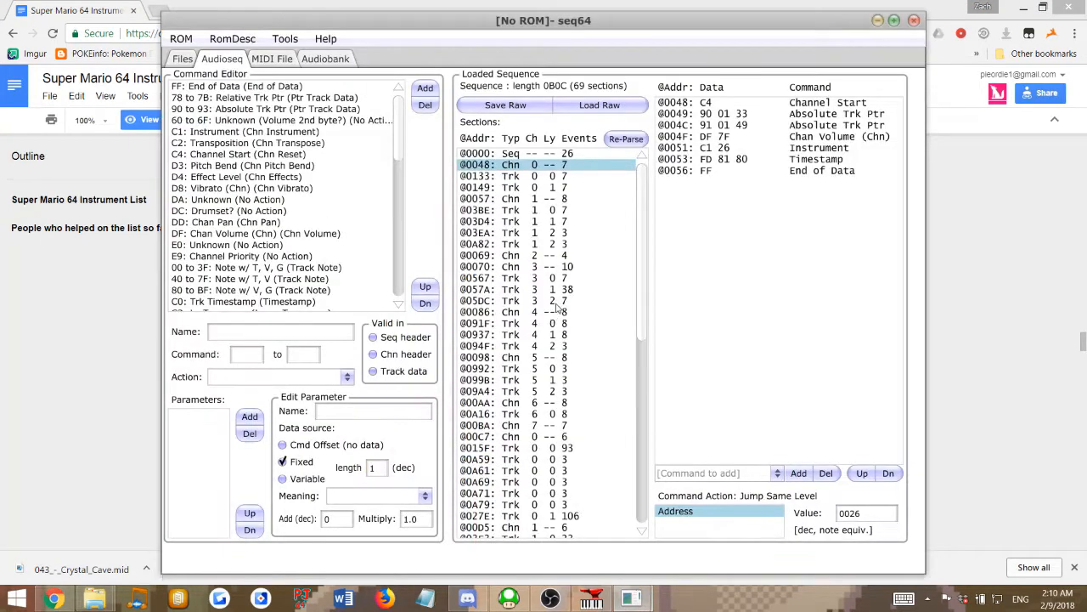
mouse_move(559, 305)
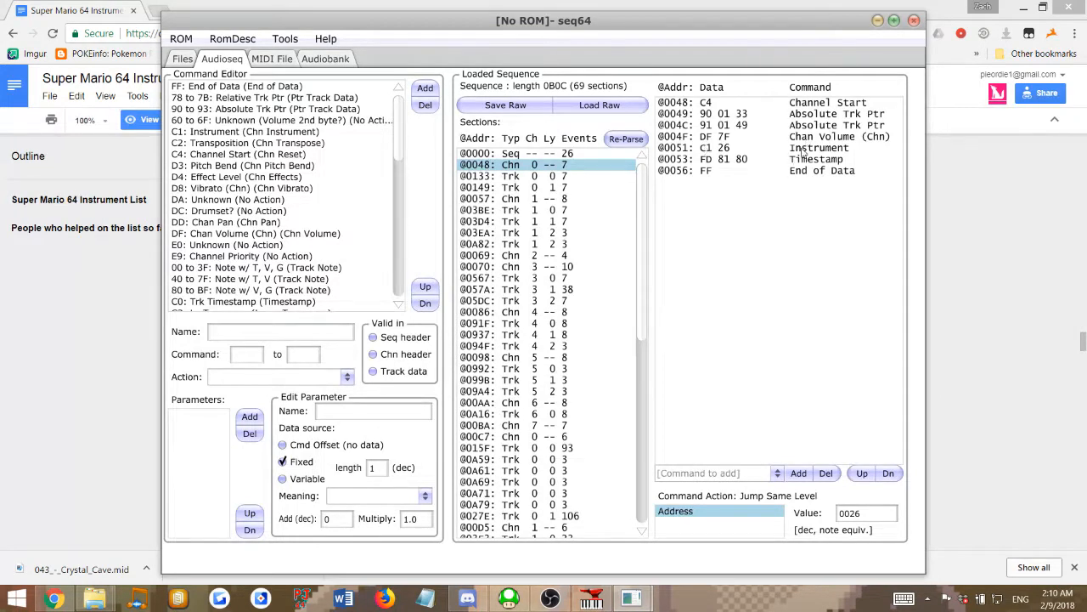
left_click(815, 147)
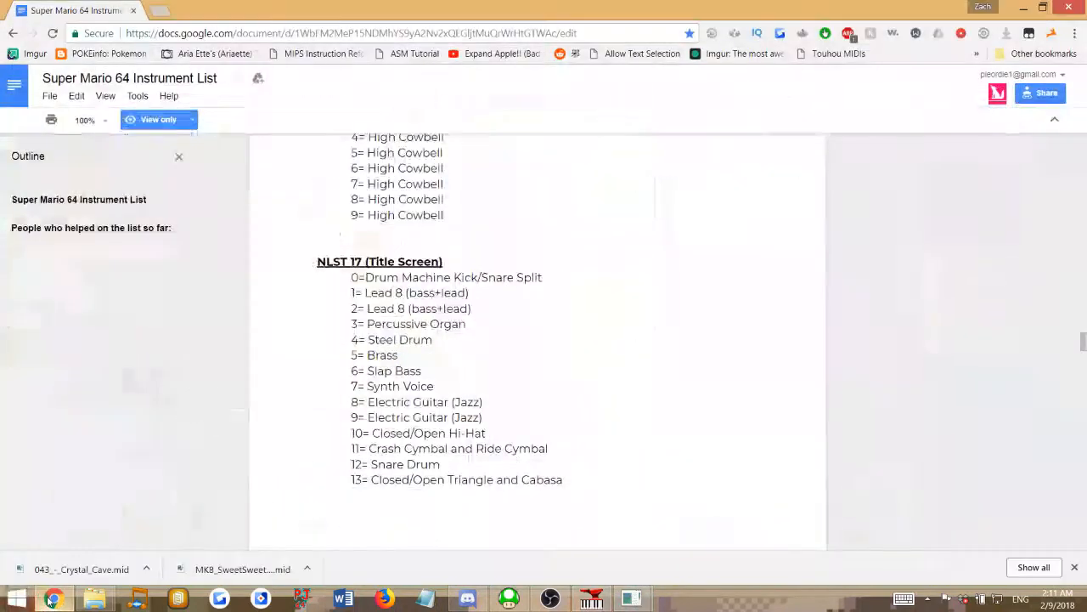
double_click(381, 292)
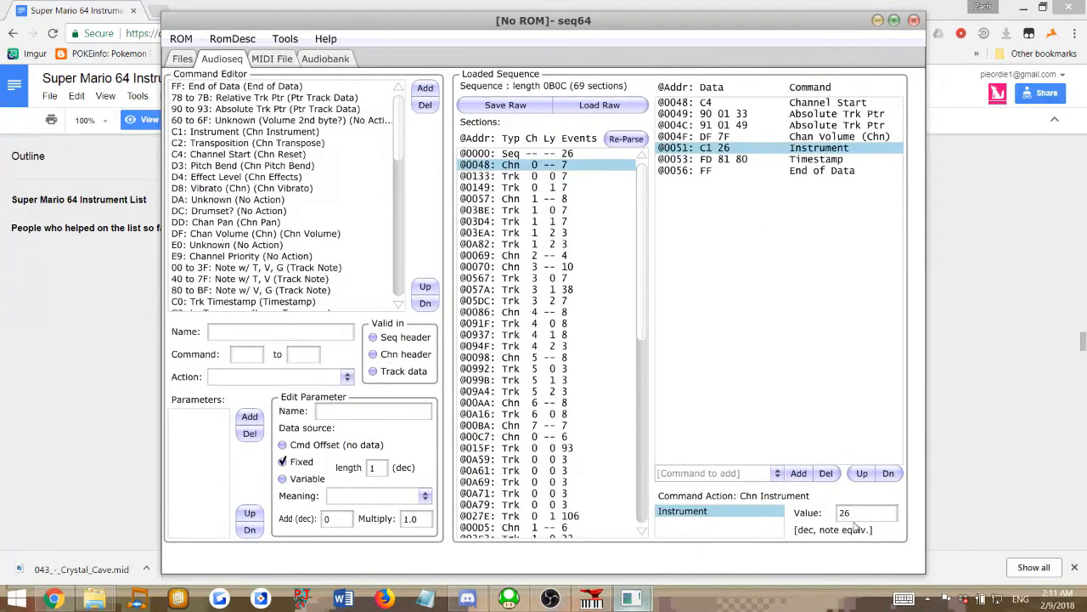
left_click(862, 512)
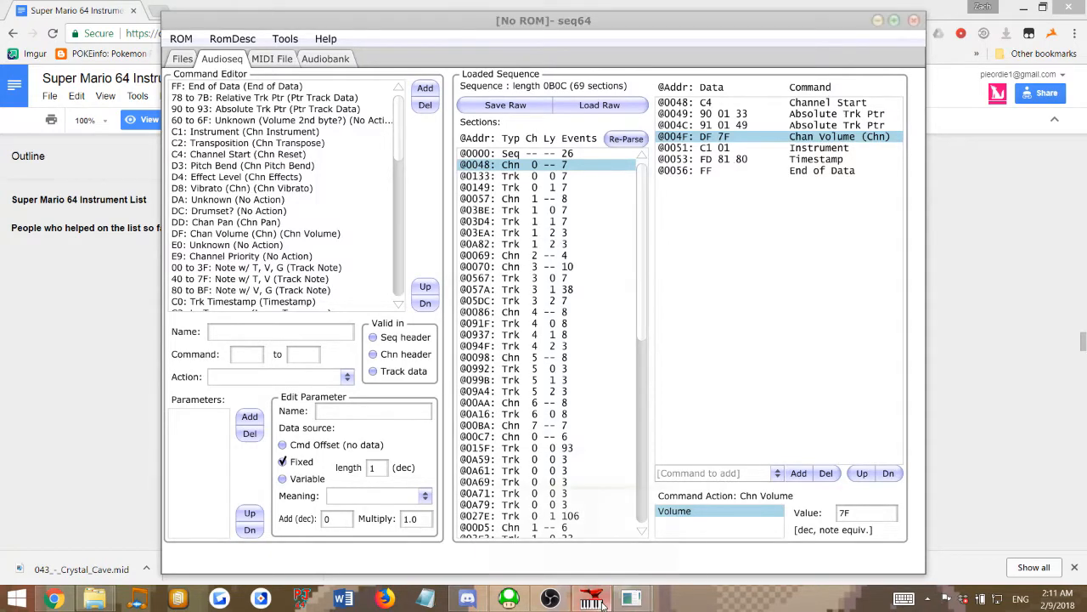
Select channel 0's Chan Volume command and type 50 into its Value box.
left_click(592, 597)
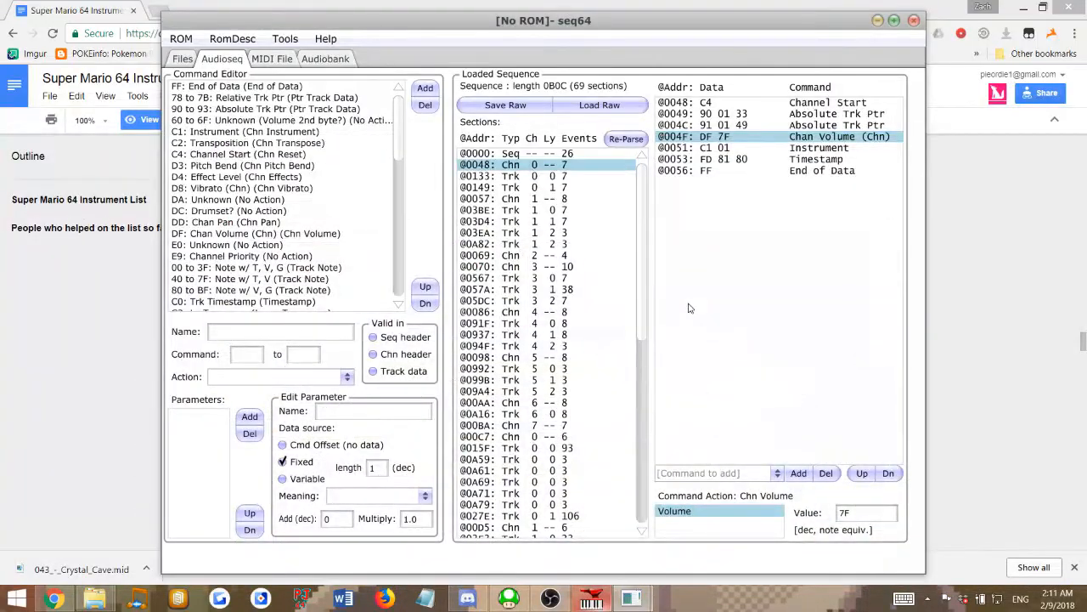
left_click(867, 512)
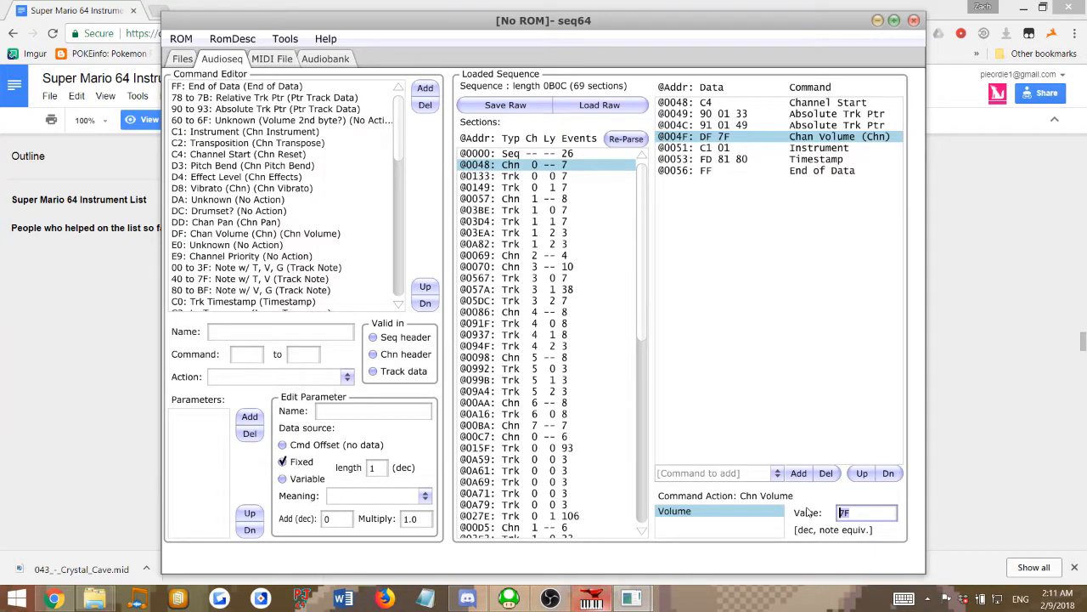
type("50")
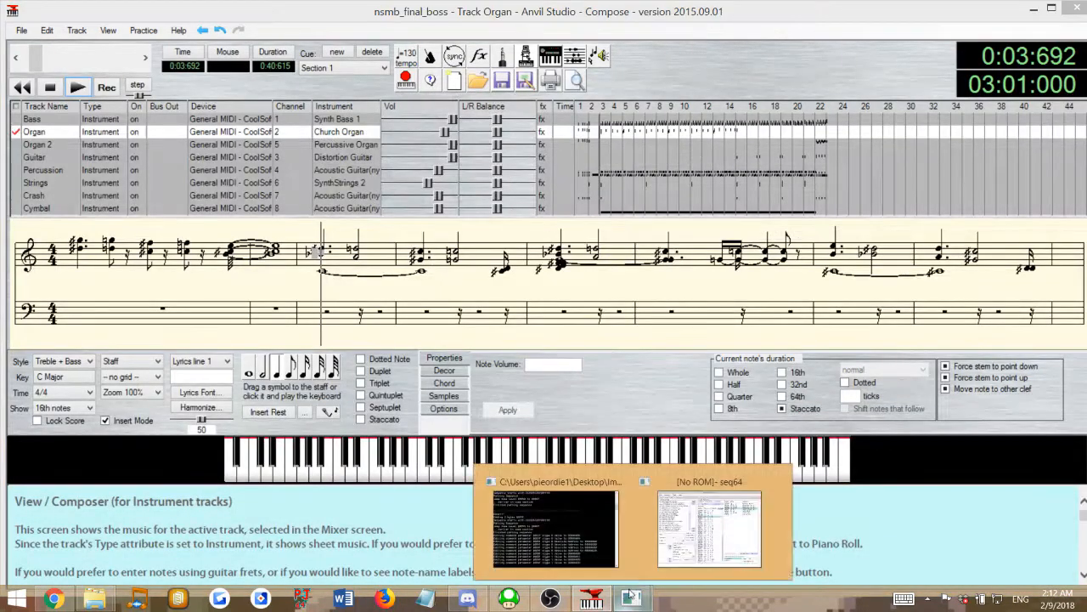
Set channel 1's Instrument value to 03 (Percussive Organ) and select channel 2's Instrument command.
left_click(629, 593)
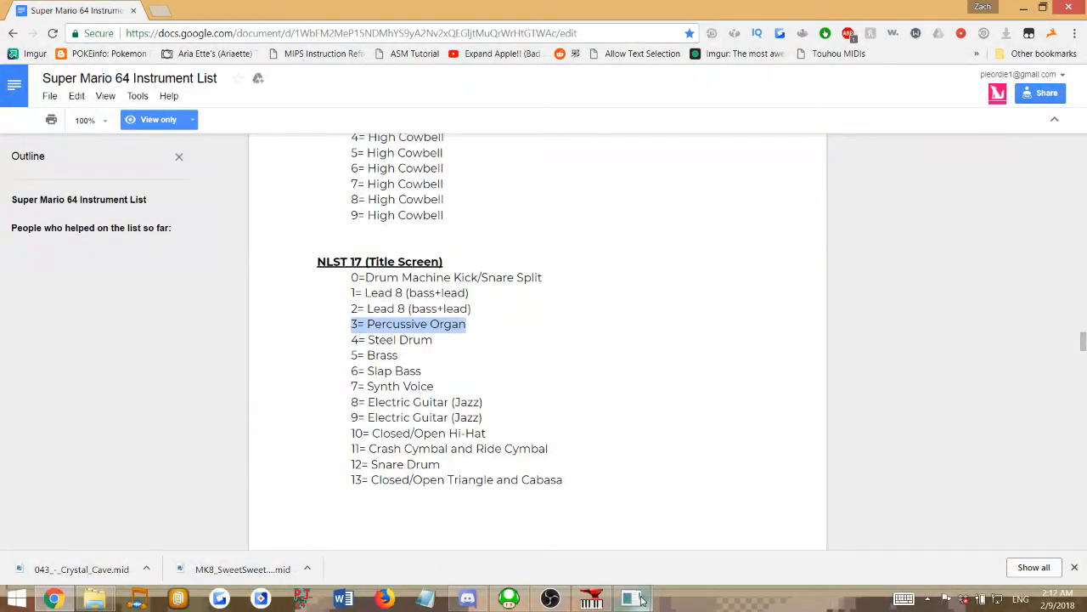
left_click(631, 597)
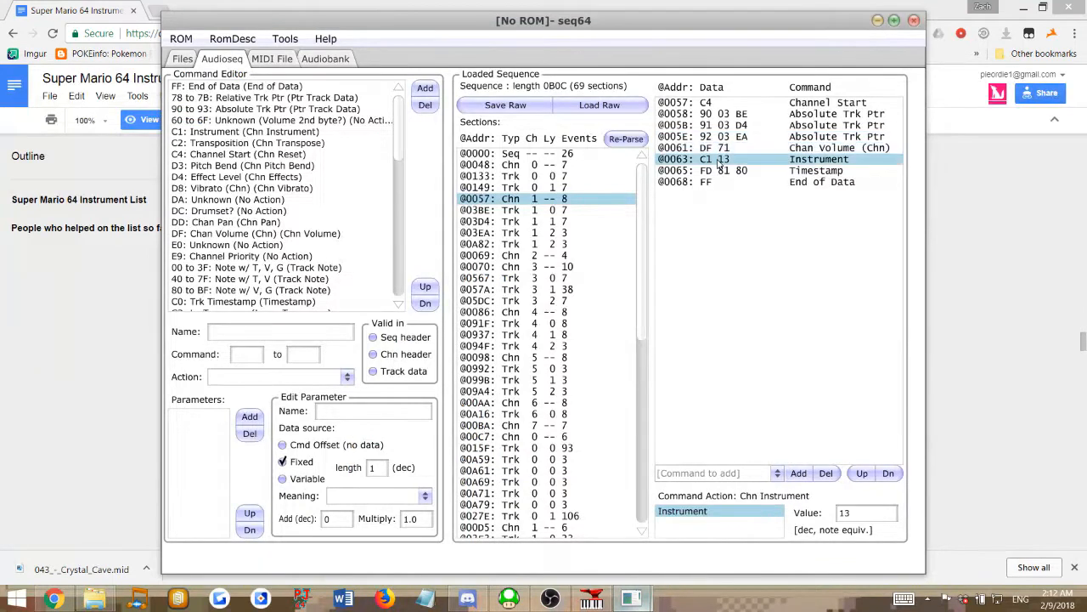
type("03")
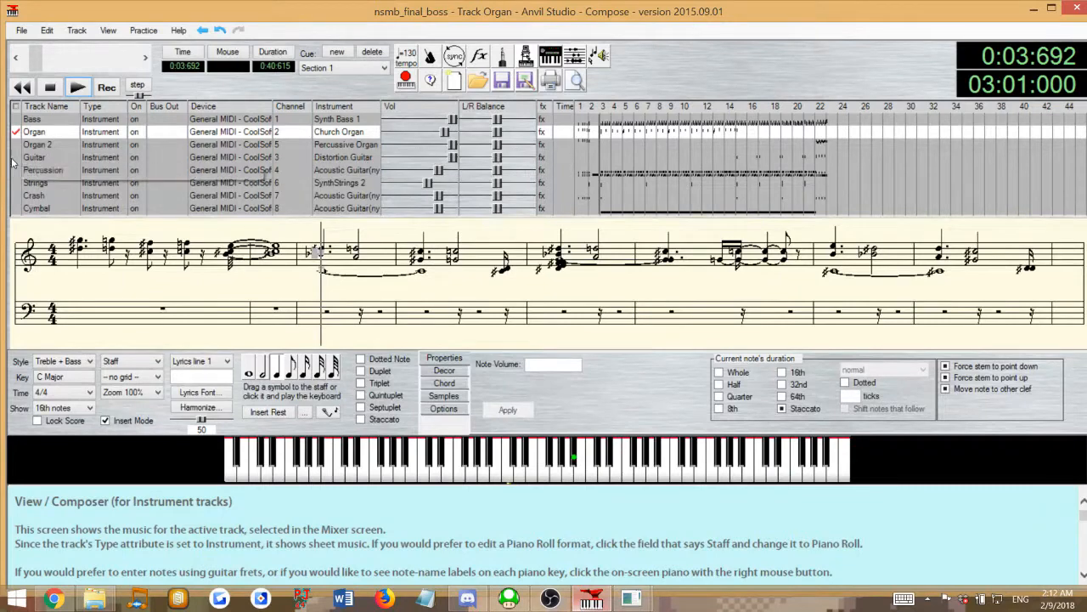
left_click(34, 157)
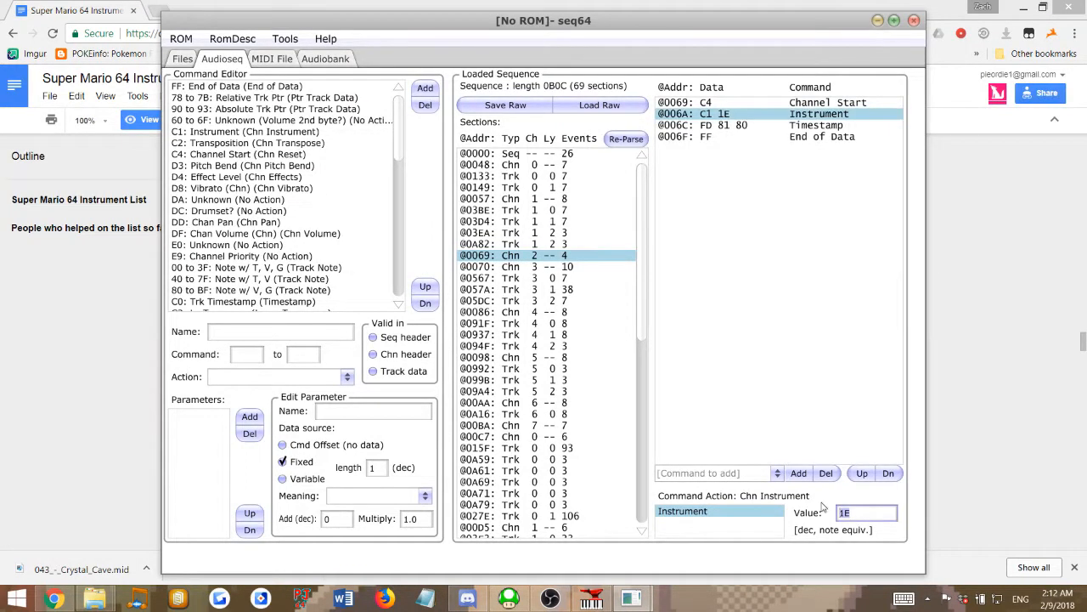
Enter 07 (Synth Voice) for channel 2's instrument and 7f into channel 3's Instrument value.
type("07")
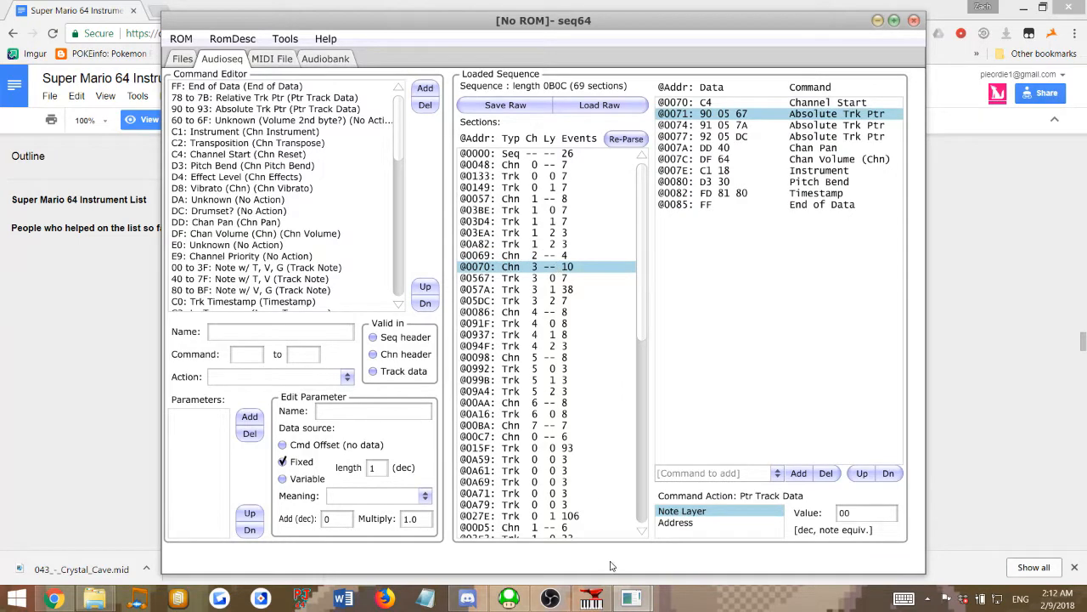
mouse_move(744, 174)
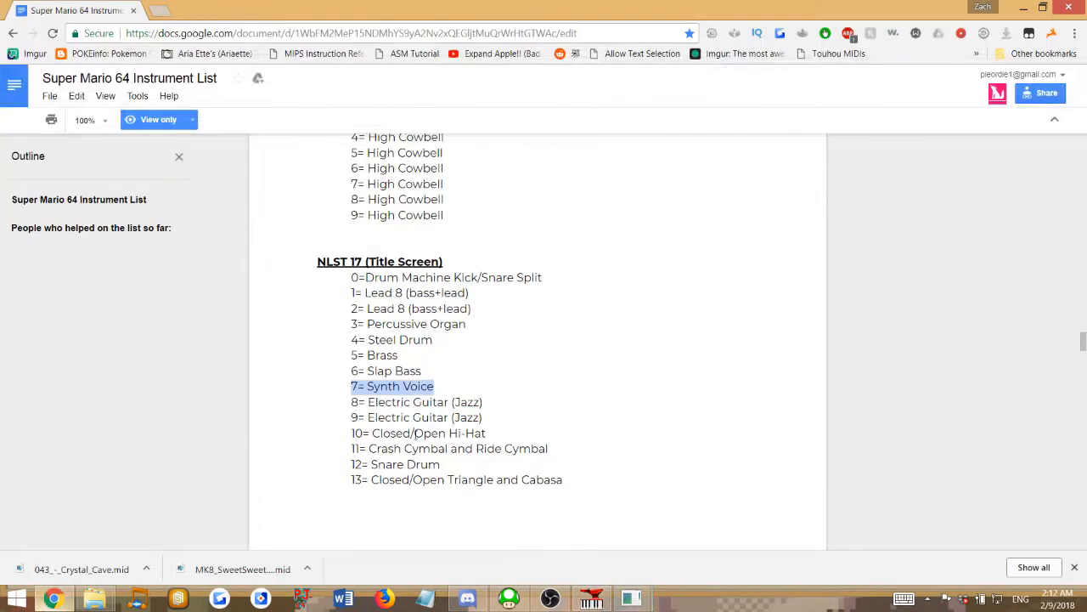
mouse_move(440, 440)
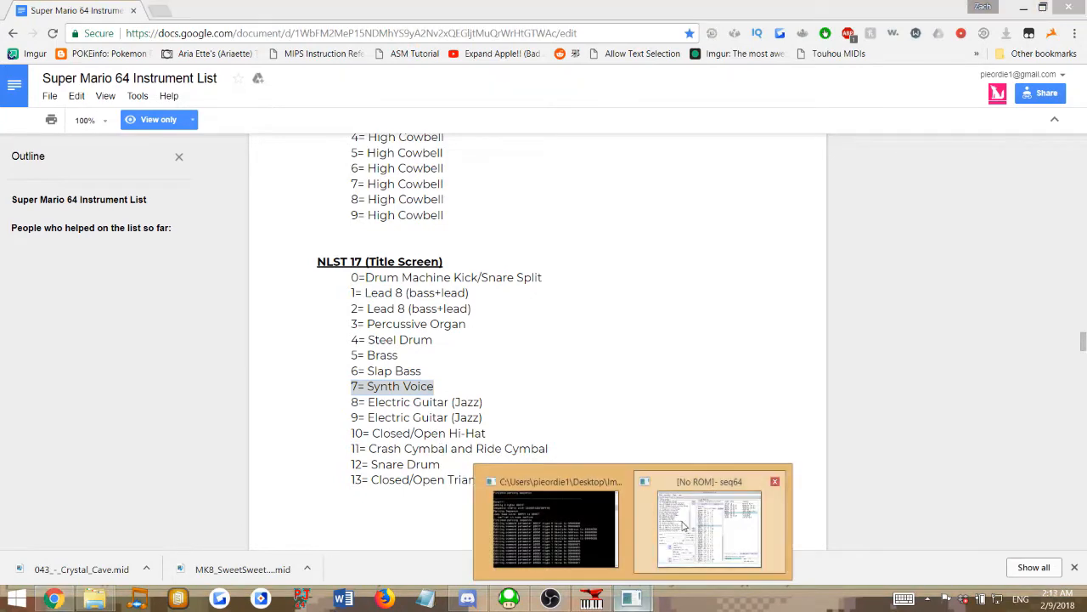
left_click(709, 527)
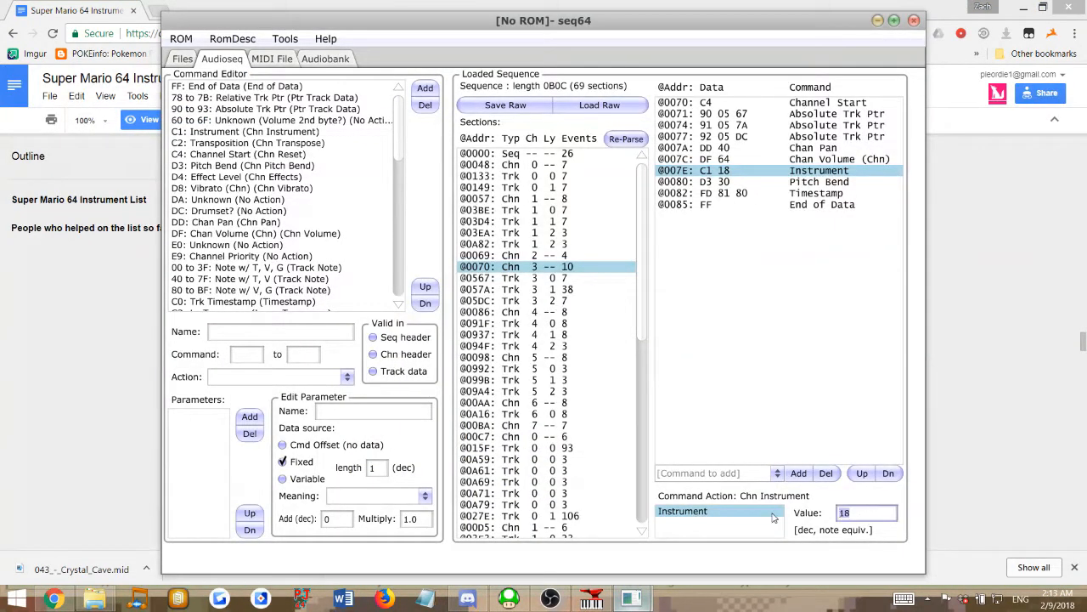
type("7f")
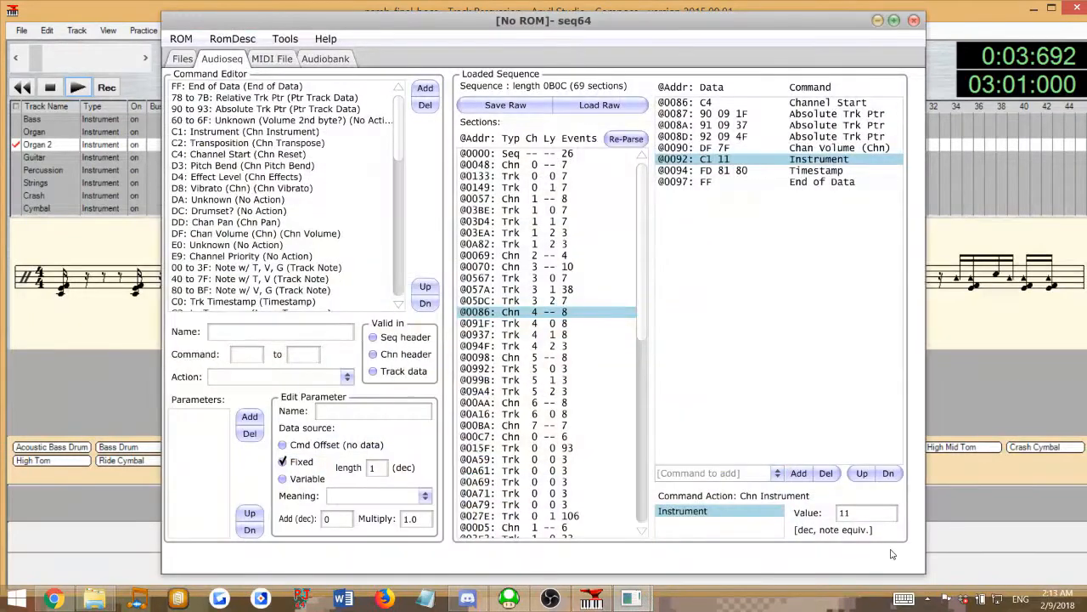
Enter instrument values 03 for channel 4, 0B for channel 6 and 0A for channel 7.
type("03")
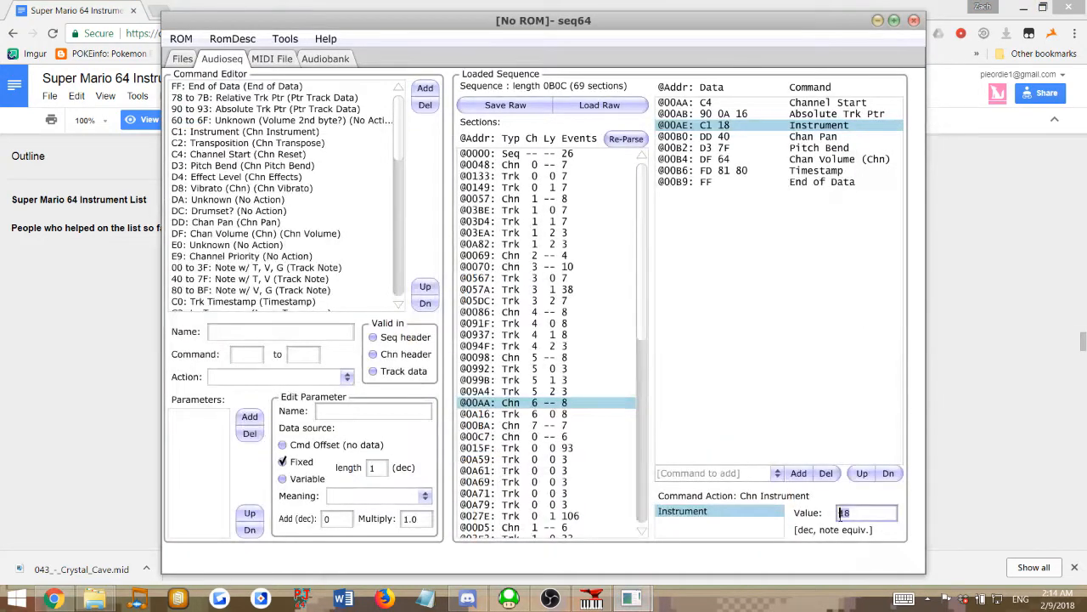
type("0b")
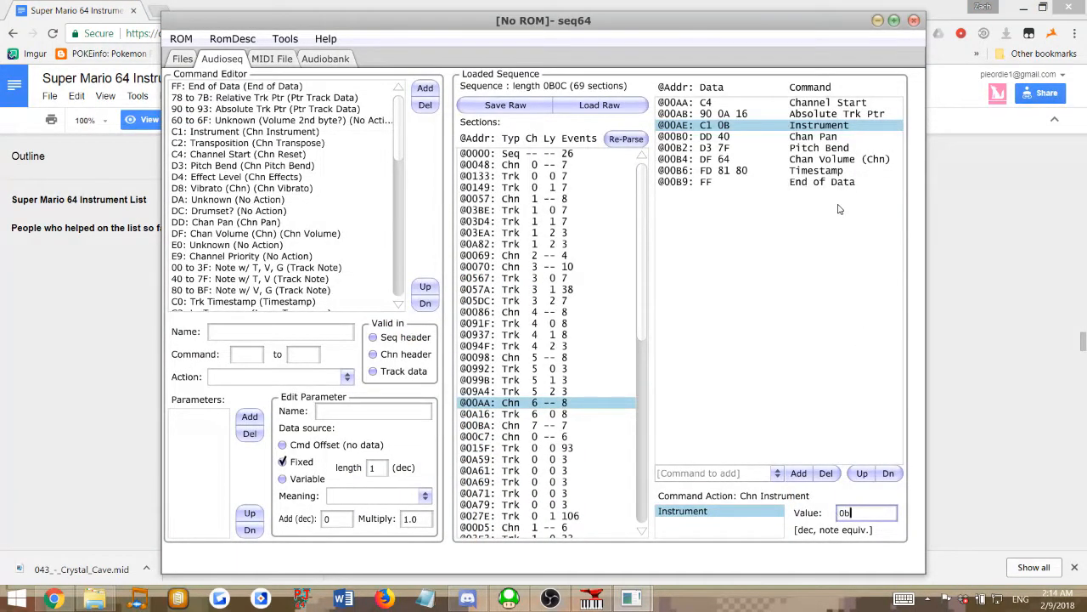
mouse_move(554, 436)
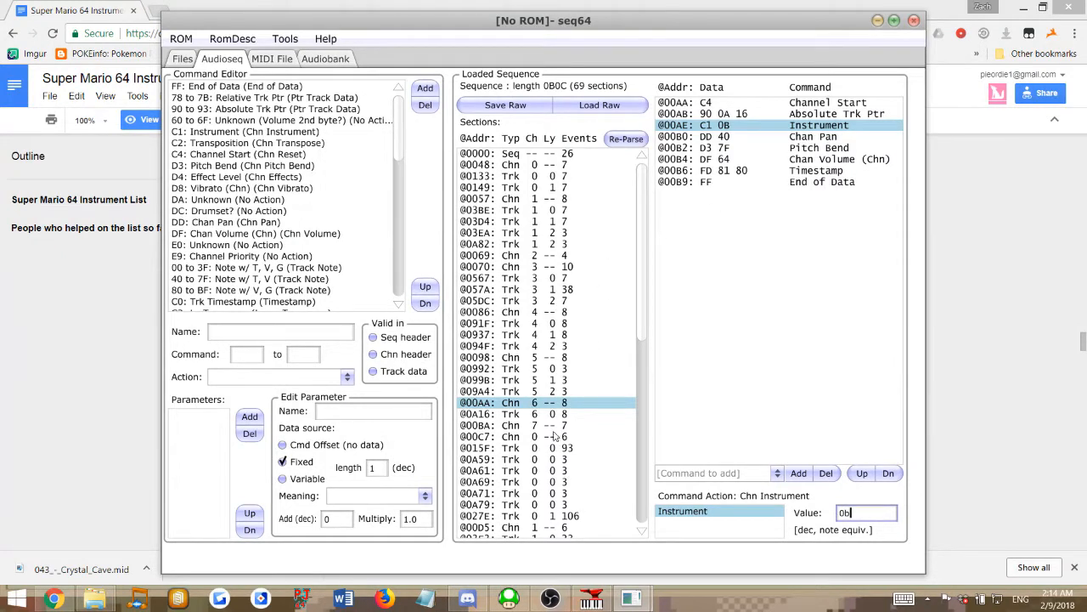
left_click(551, 425)
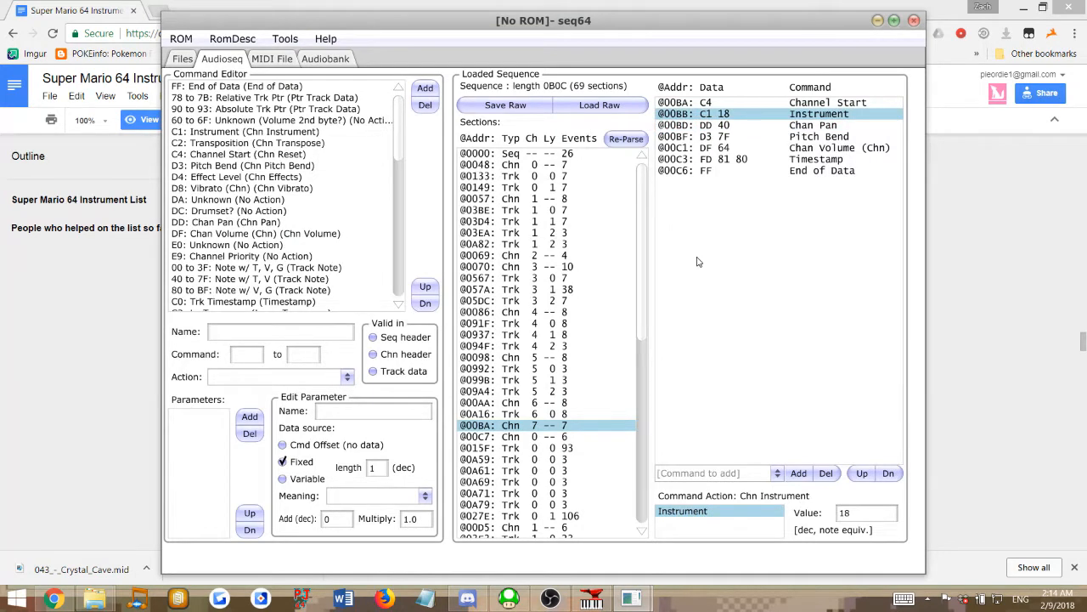
left_click(592, 597)
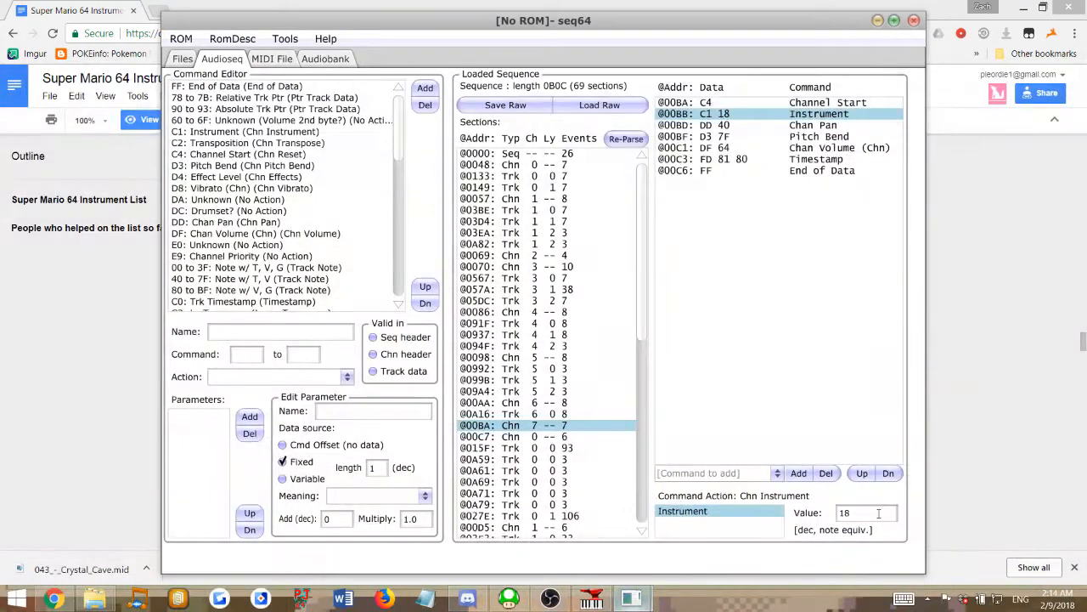
type("0a")
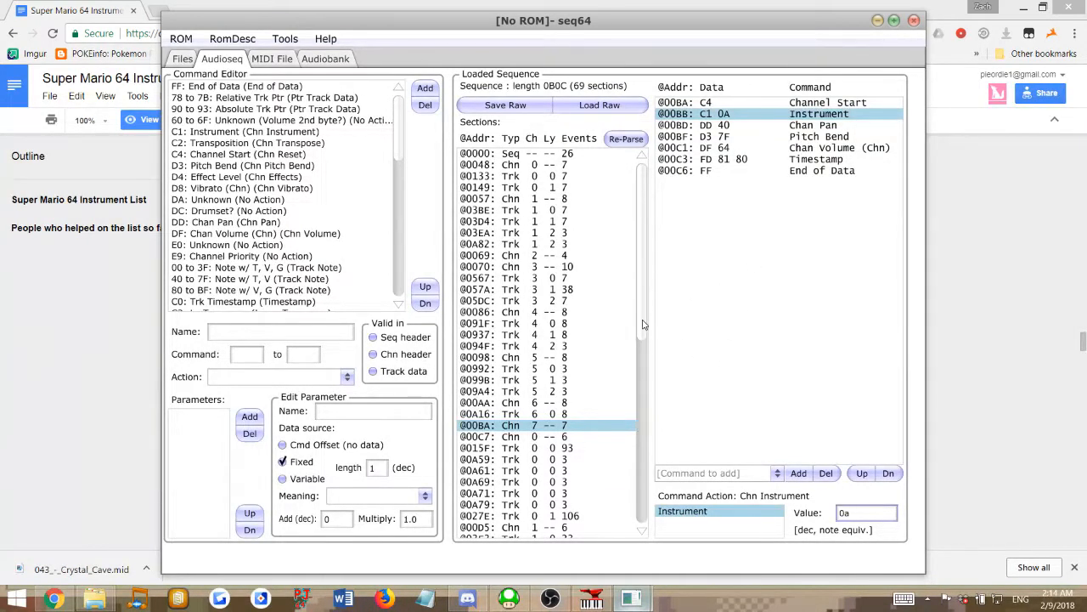
Open the later channel 0 and 1 sections, editing channel 1's instrument, then channel 2's section.
left_click(526, 380)
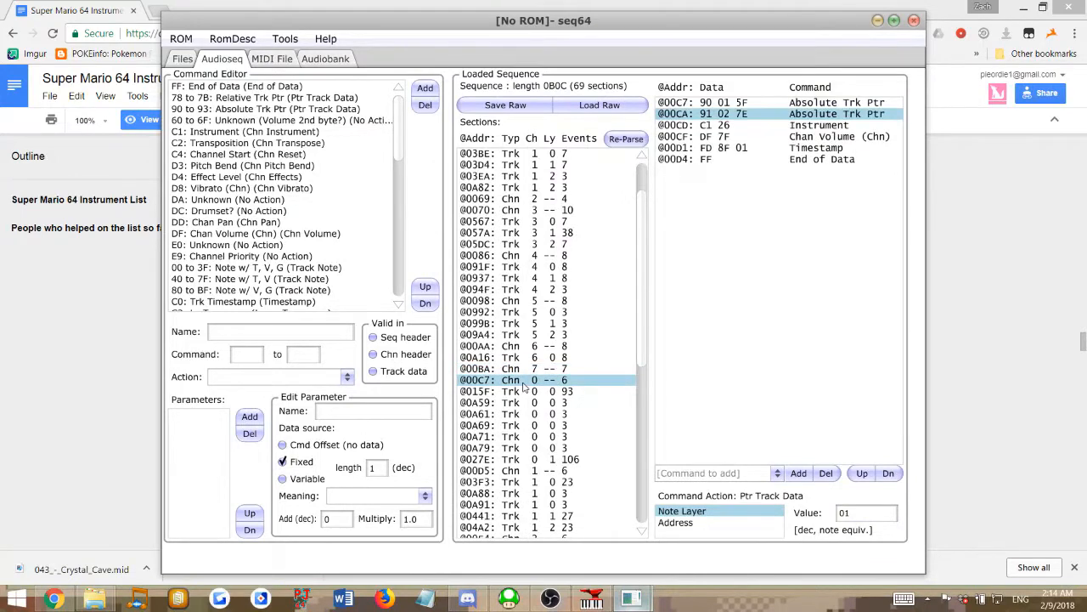
mouse_move(674, 336)
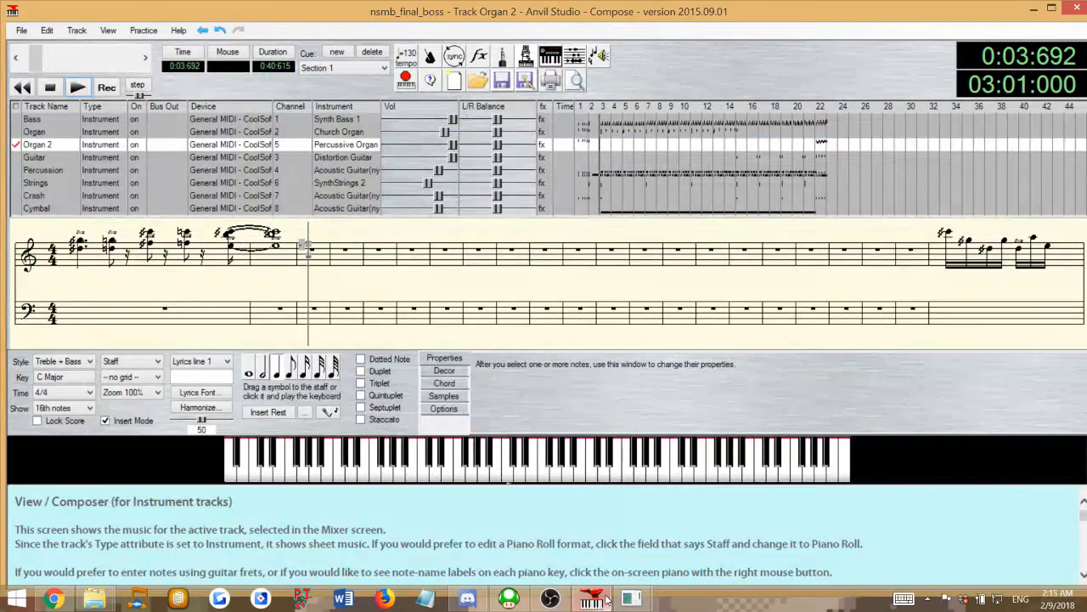
left_click(592, 597)
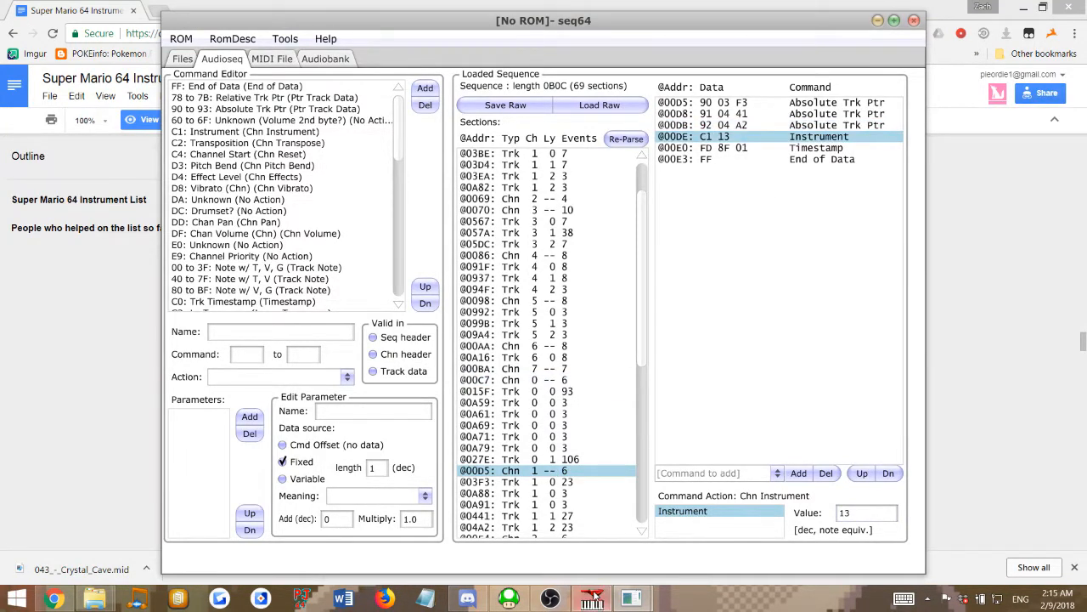
left_click(592, 598)
type("03")
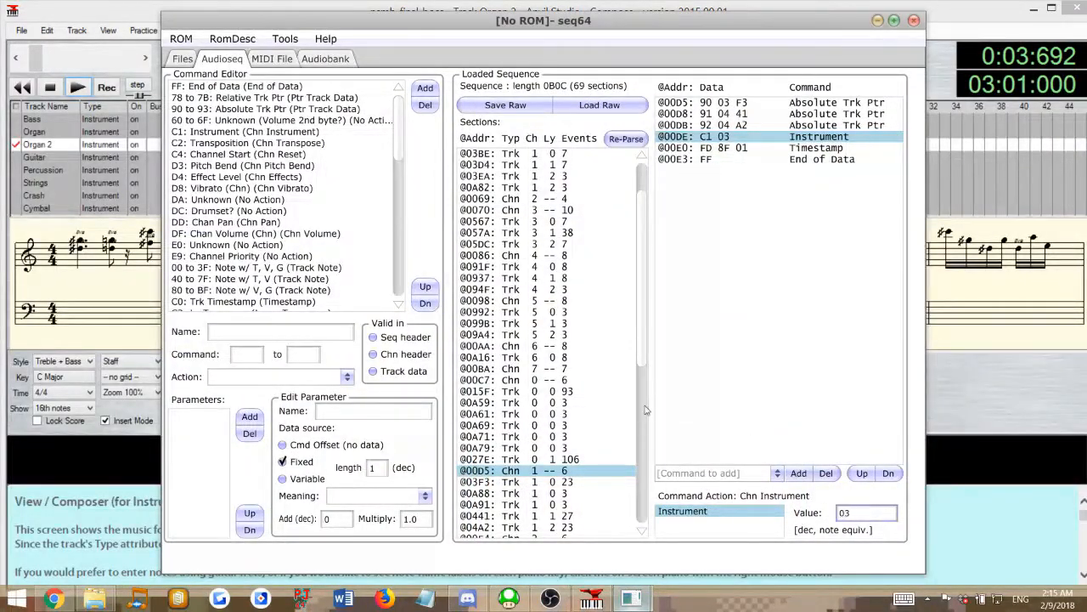
scroll("down", 3)
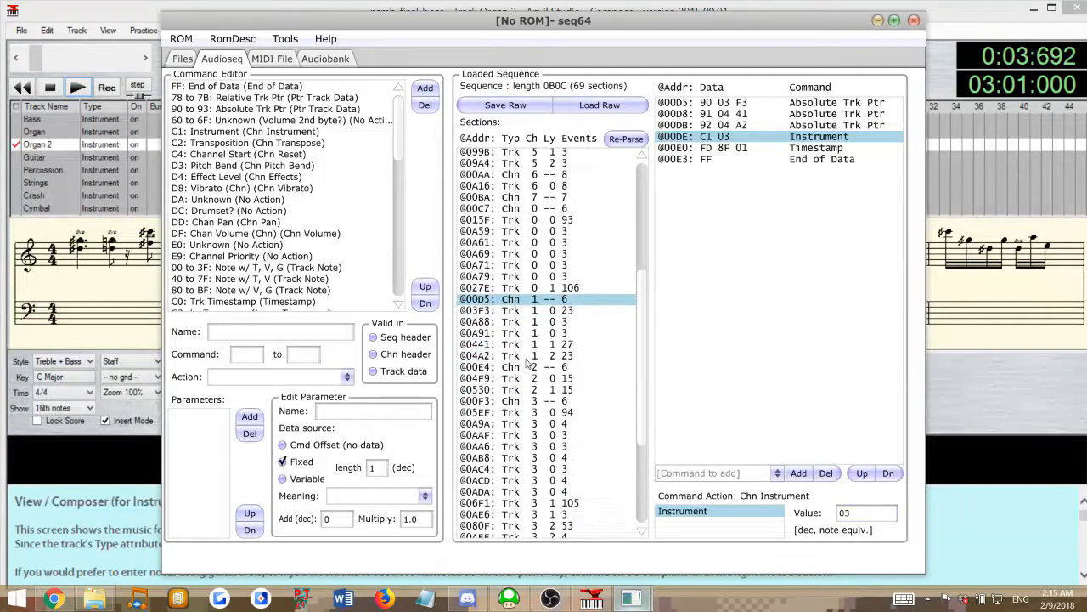
left_click(510, 367)
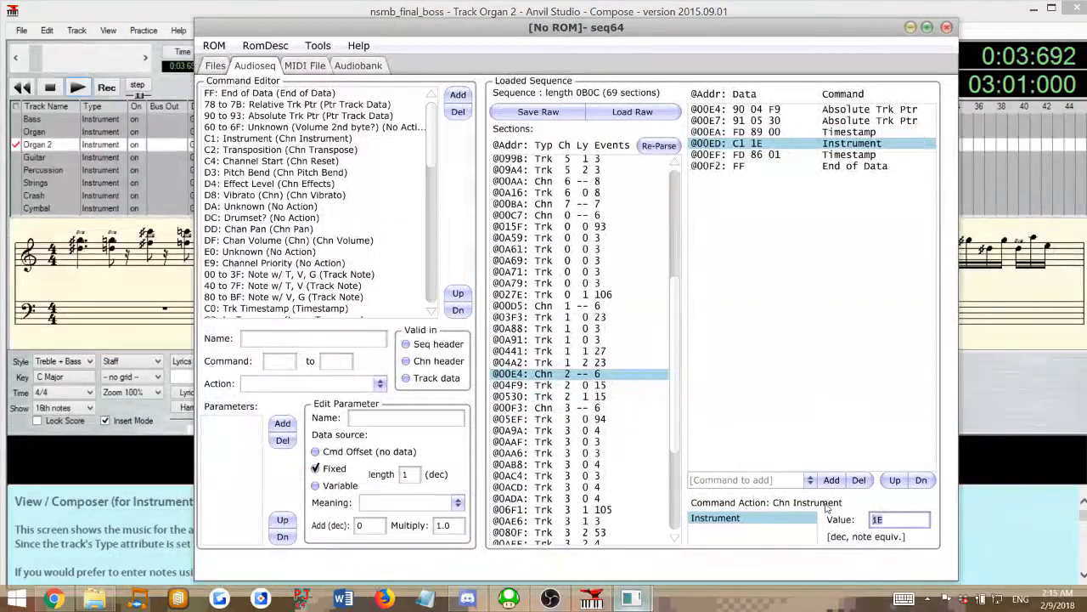
Set channel 2's later instrument value to 07 and open the channel 3 section.
type("04")
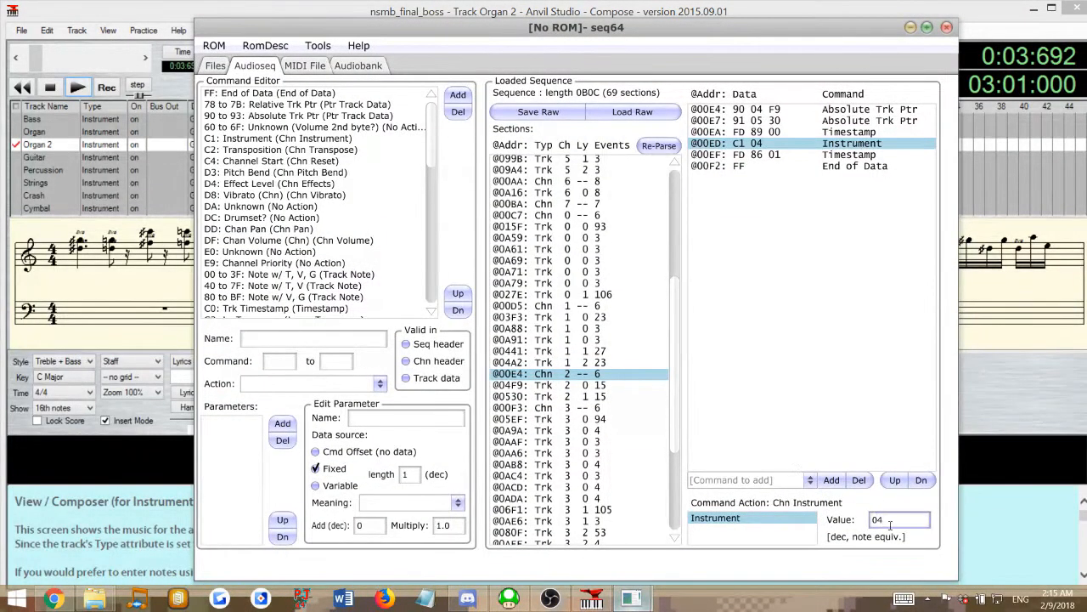
type("07")
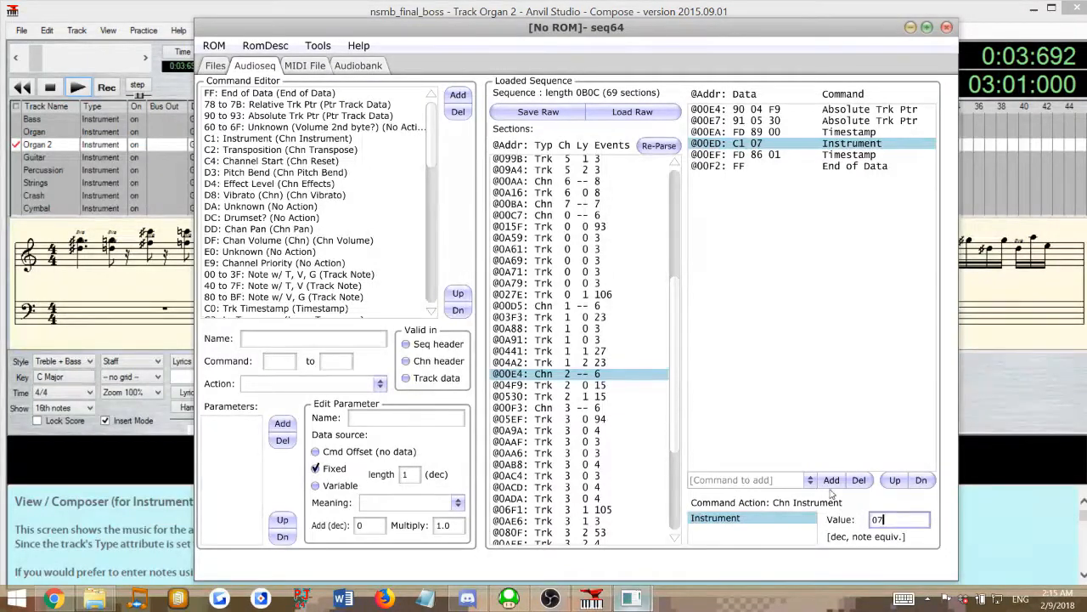
left_click(552, 407)
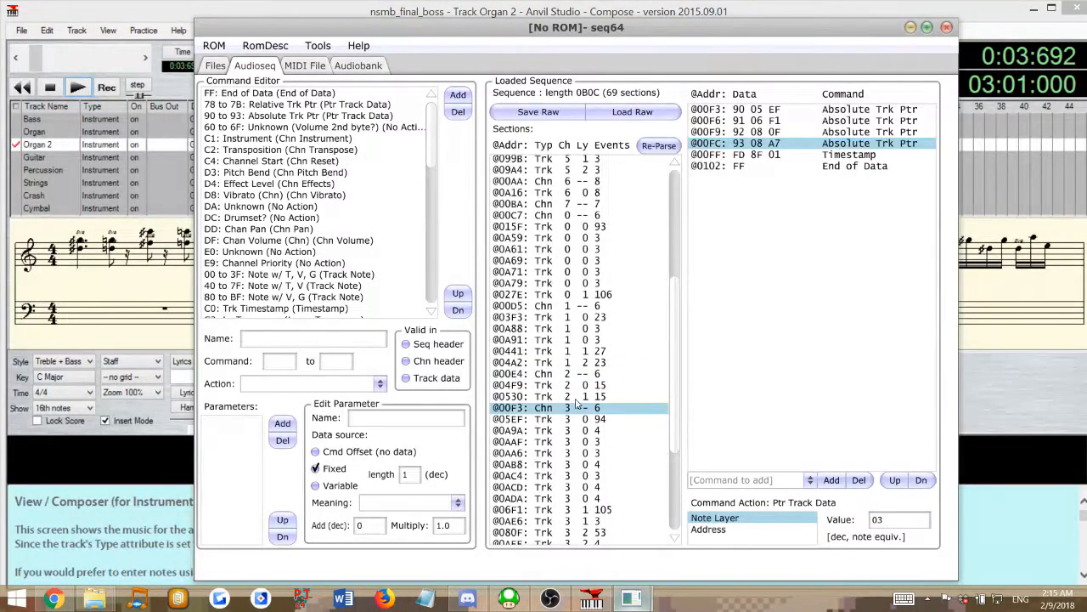
scroll("down", 3)
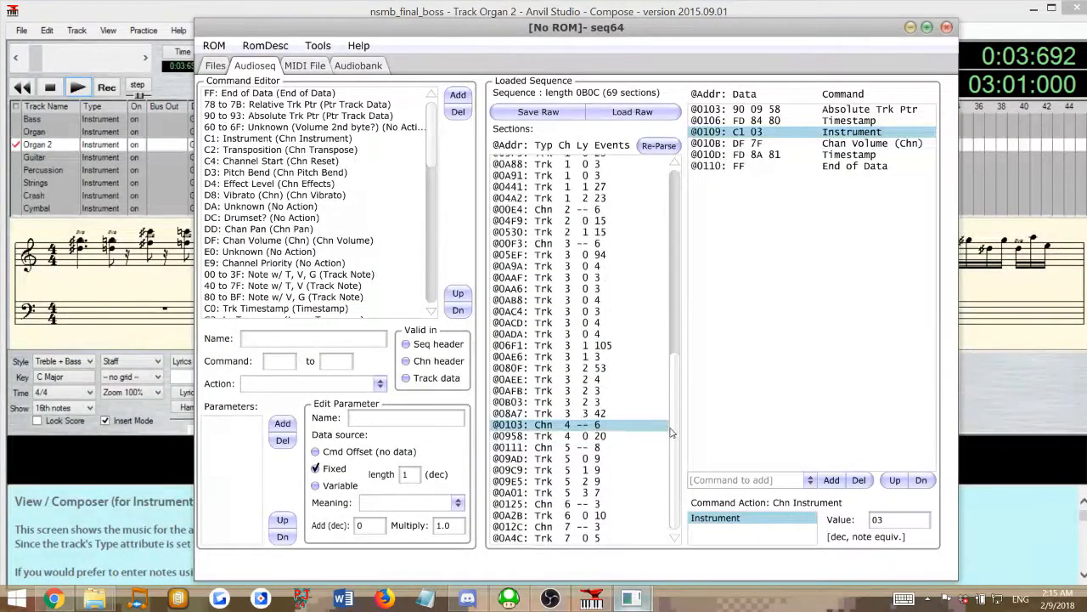
Change channel 5's instrument from 33 to 03 and view the channel 6 section.
left_click(580, 447)
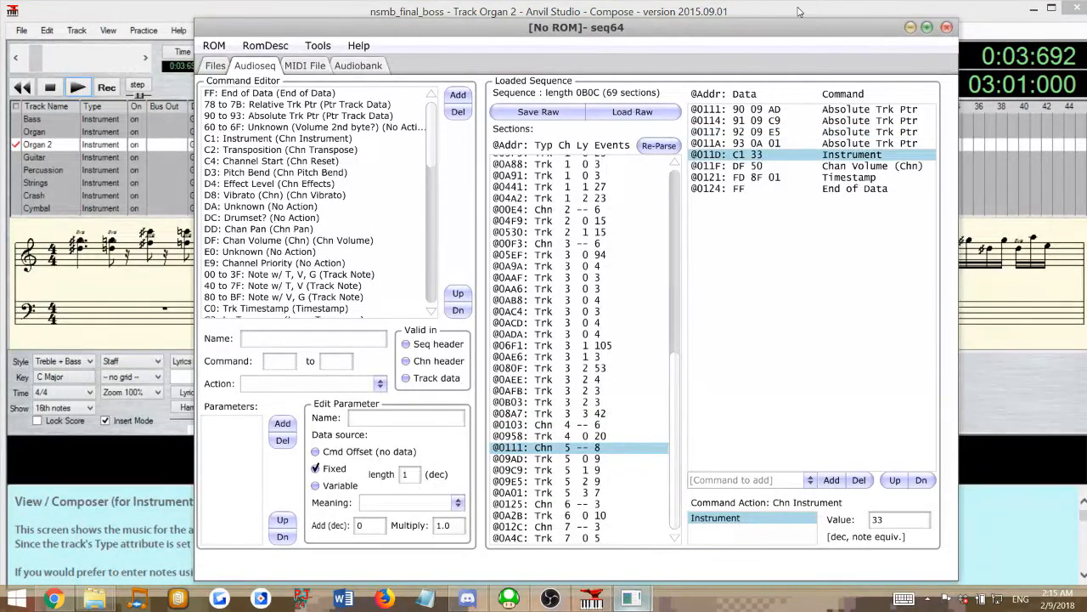
left_click(947, 27)
type("03")
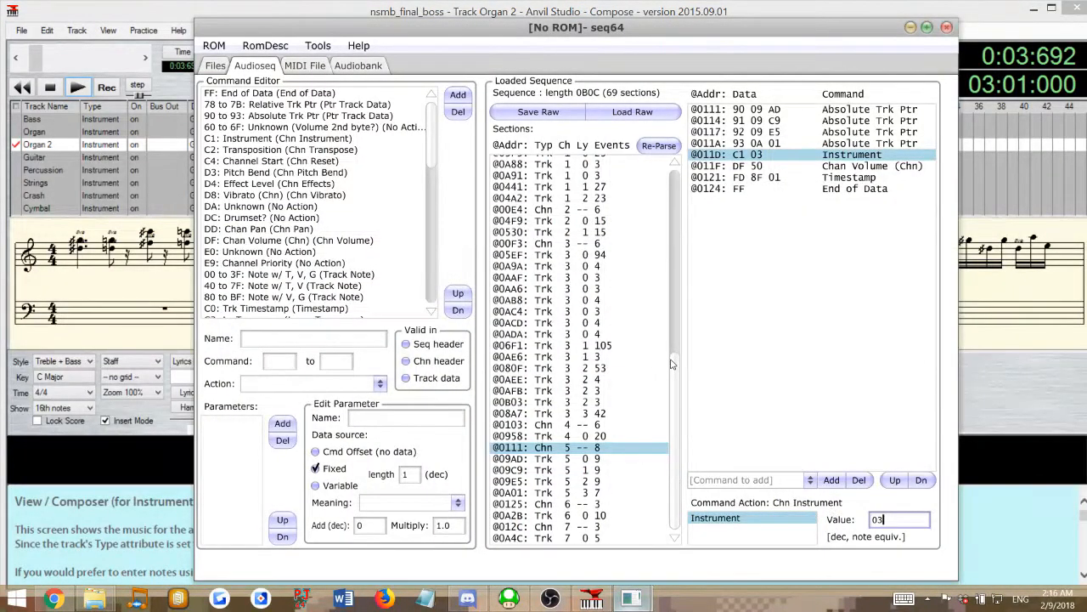
left_click(552, 504)
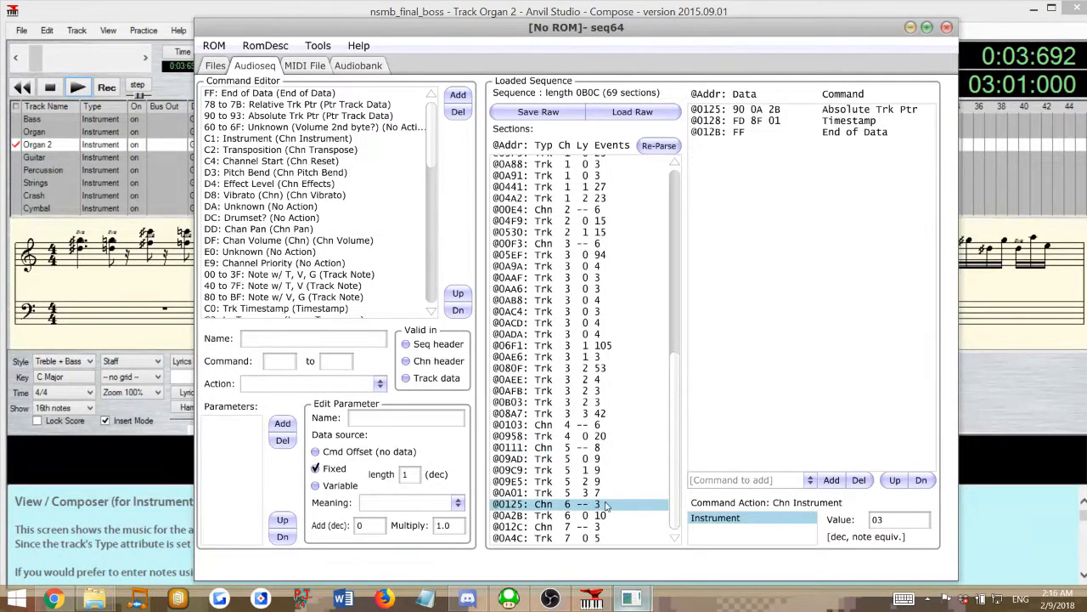
left_click(561, 525)
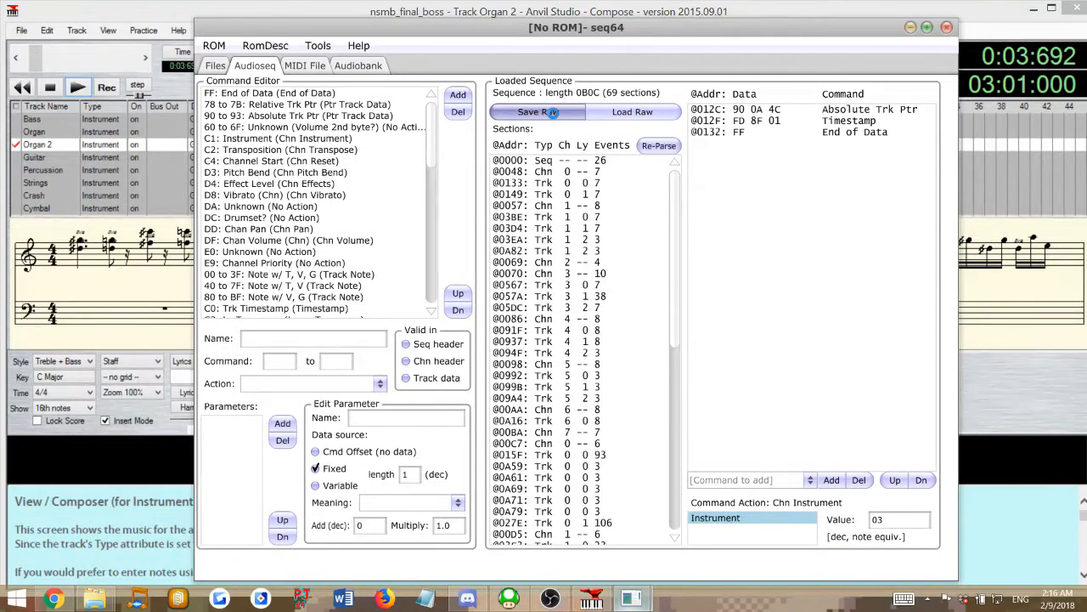
Use Save Raw to write the sequence to the Desktop as NSMBFinal.m64.
left_click(538, 111)
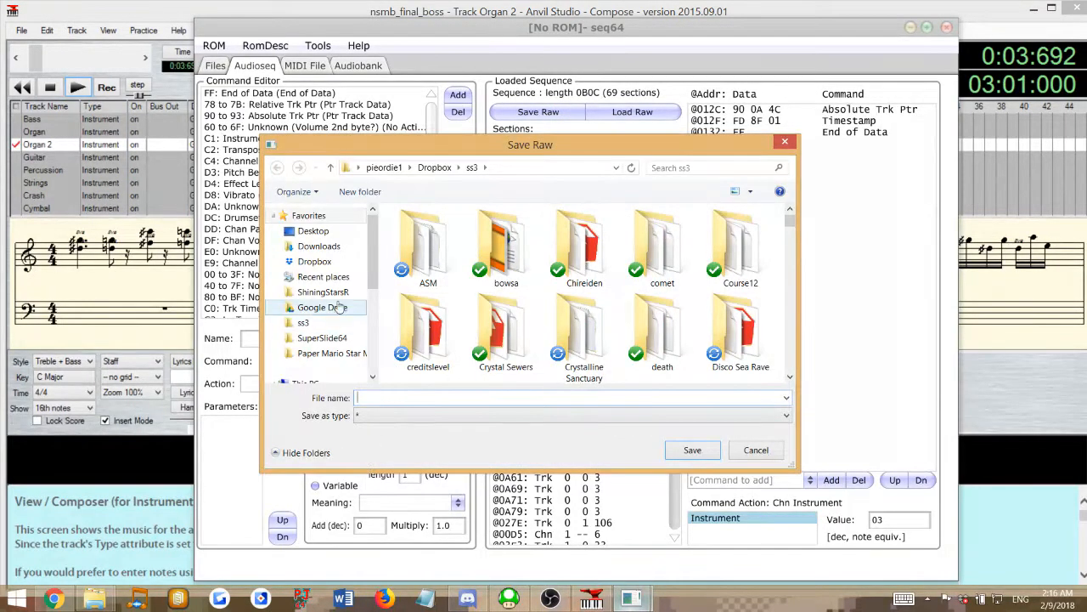
left_click(313, 231)
type("NSMBFinal.")
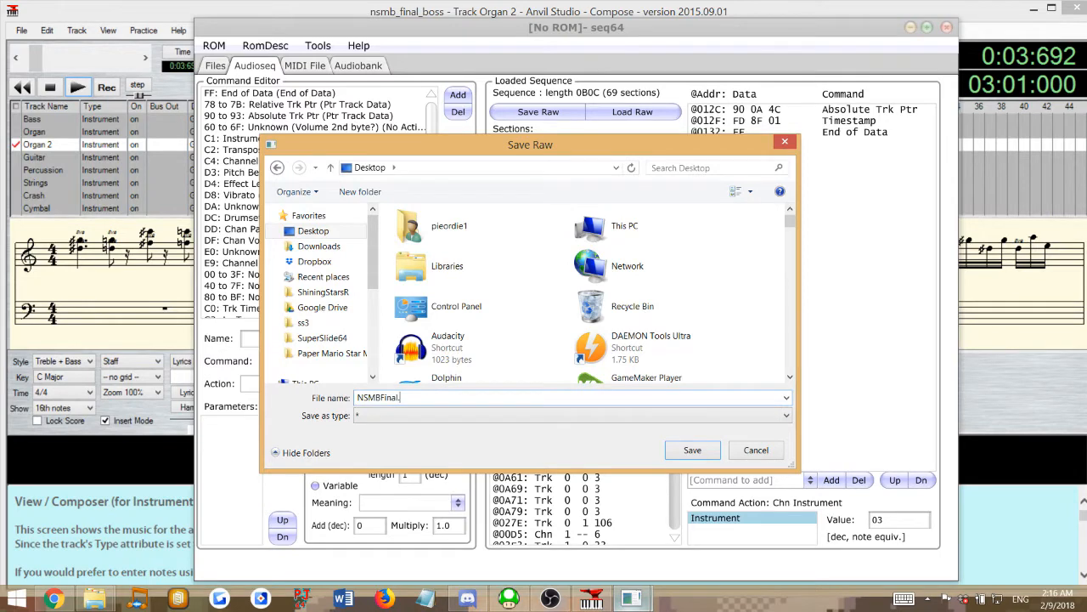
type("m64")
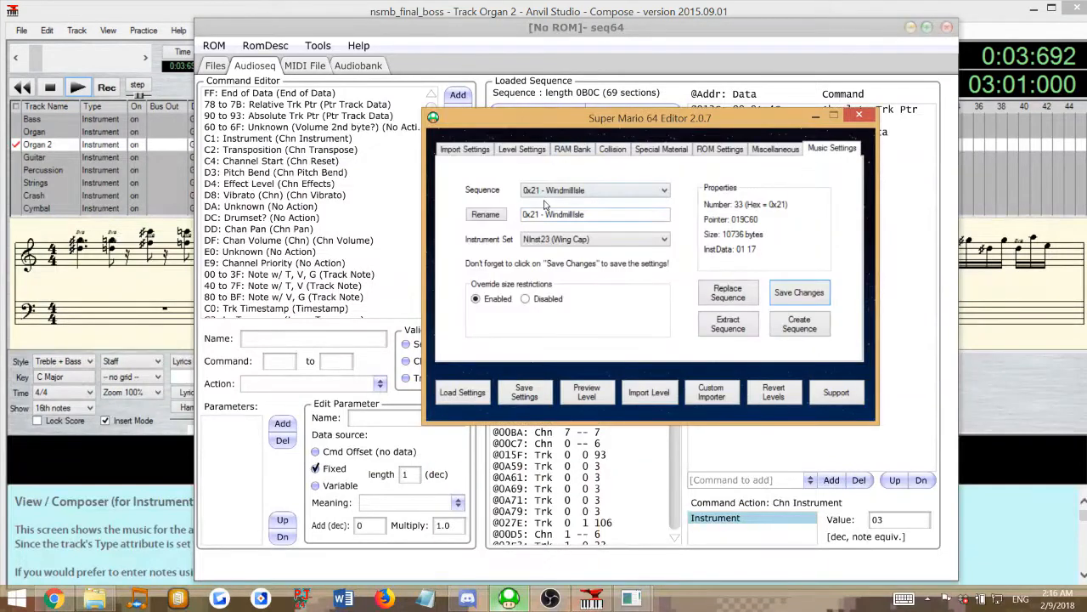
Load the ROM and insert NSMBFinal.m64 into slot 0x21, replacing WindmillIsle.
left_click(464, 149)
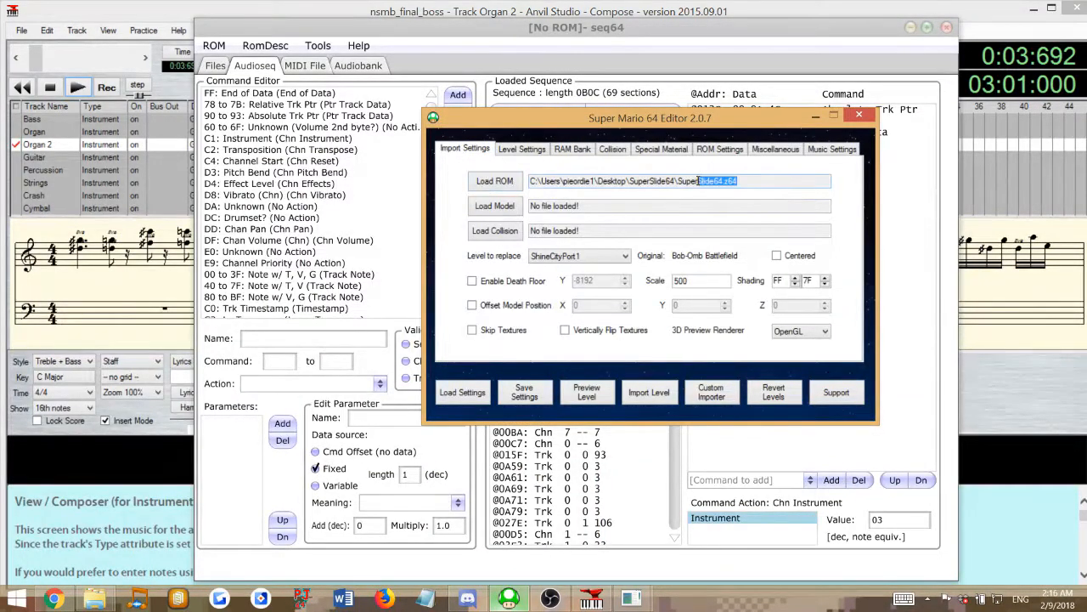
left_click(494, 181)
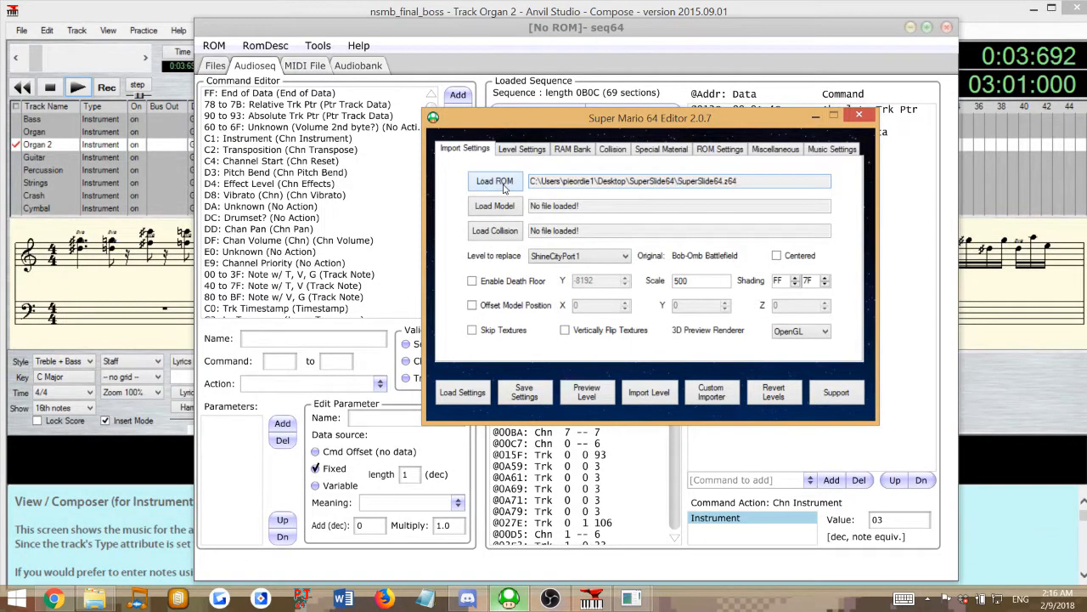
left_click(494, 181)
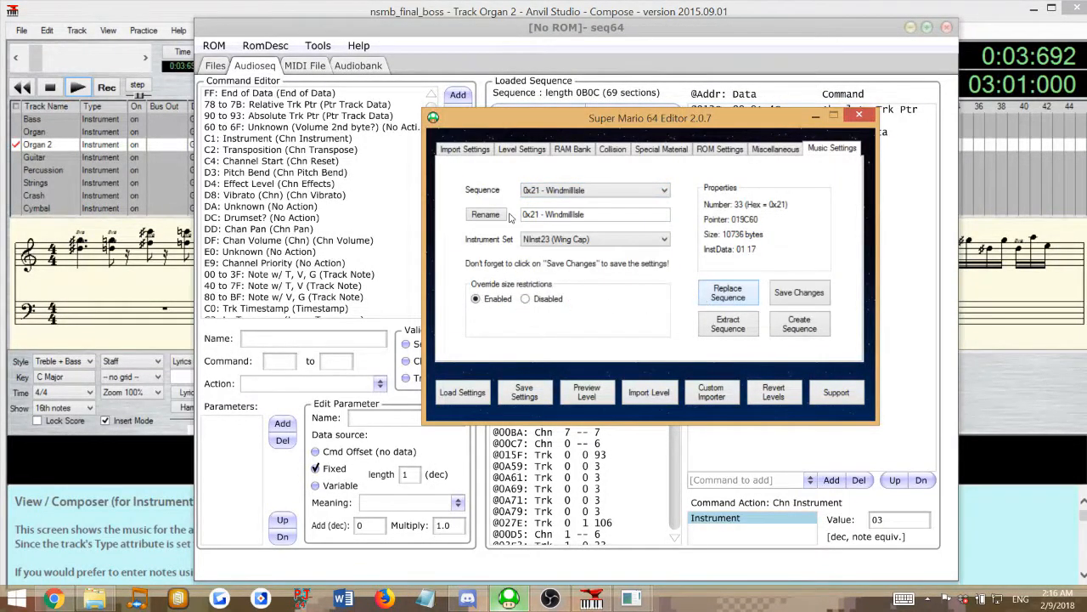
left_click(727, 293)
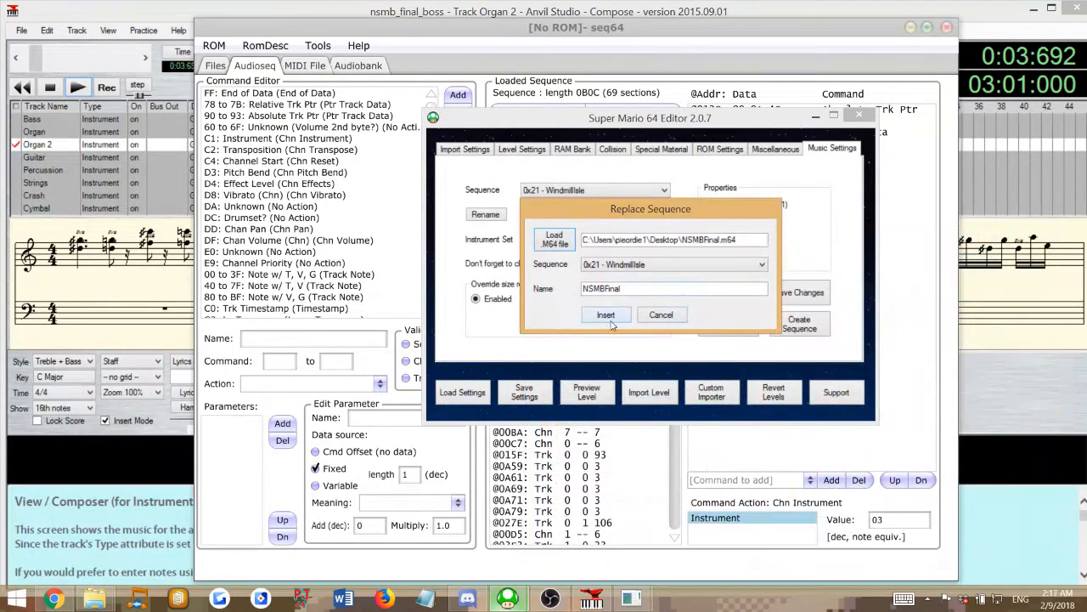
left_click(605, 314)
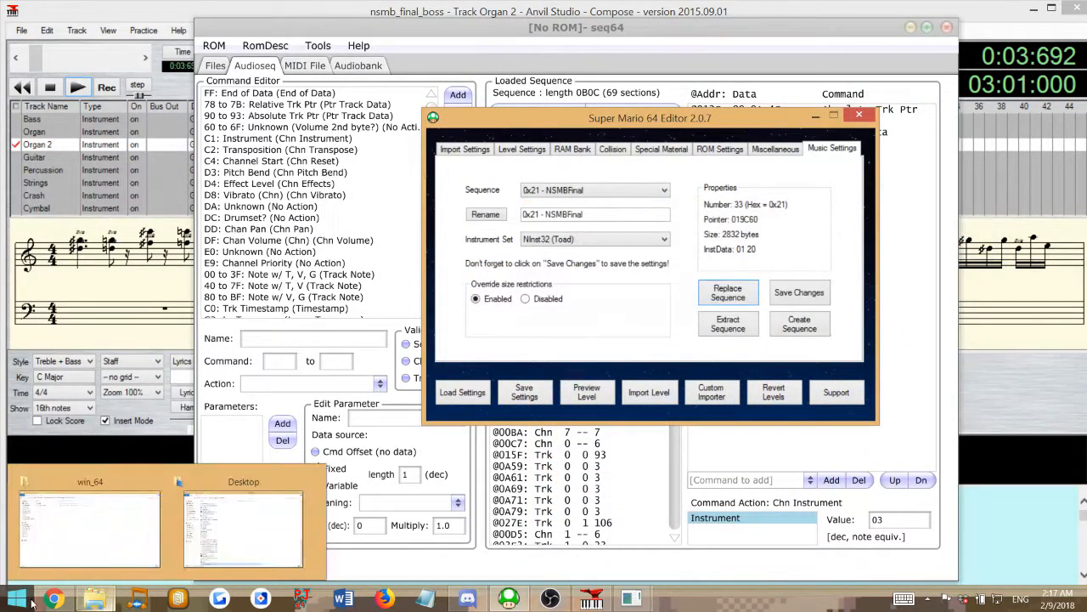
Open the Desktop's SuperSlide64 folder in Explorer and launch the SuperSlide64 ROM in Project64.
key("alt+tab")
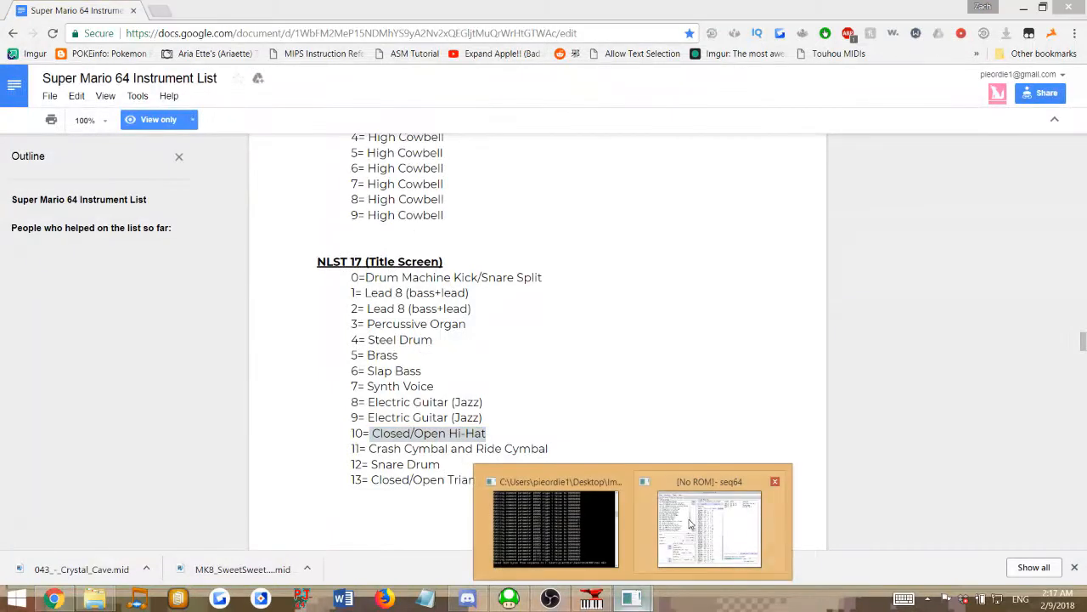
left_click(710, 528)
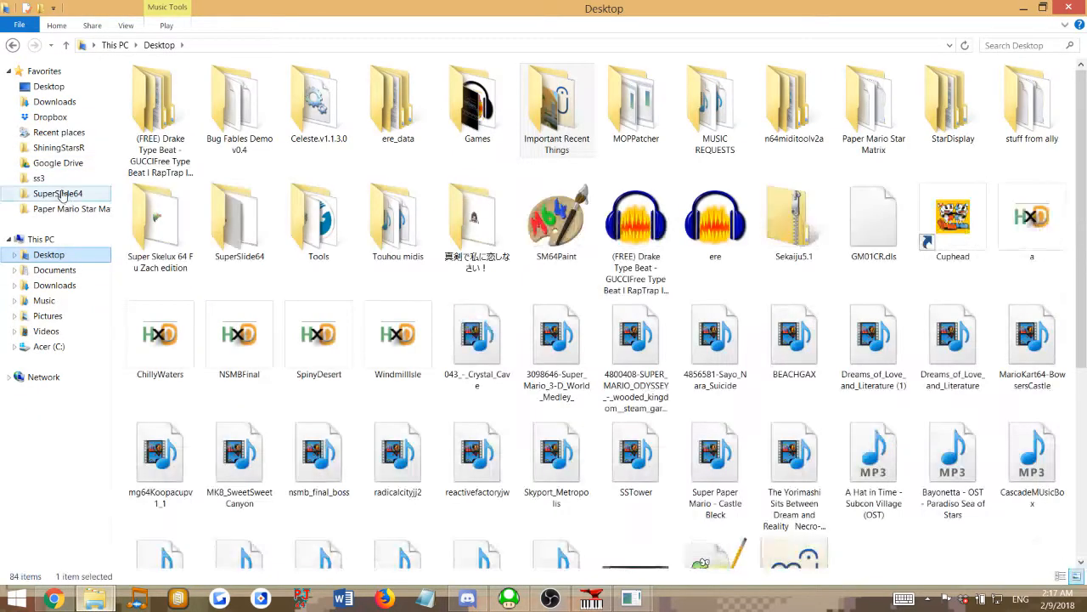
double_click(239, 221)
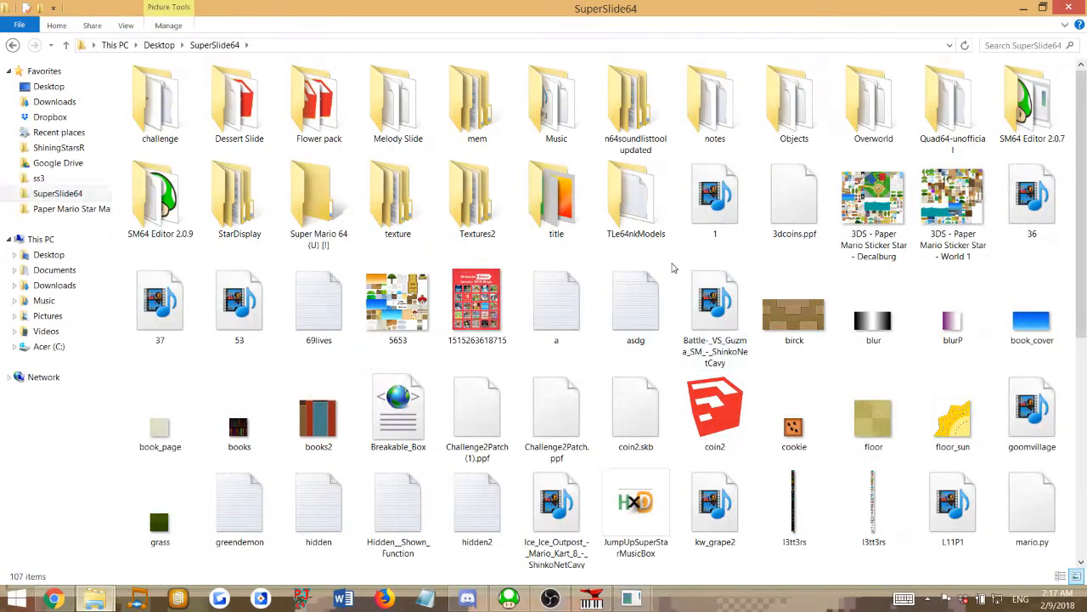
scroll("down", 3)
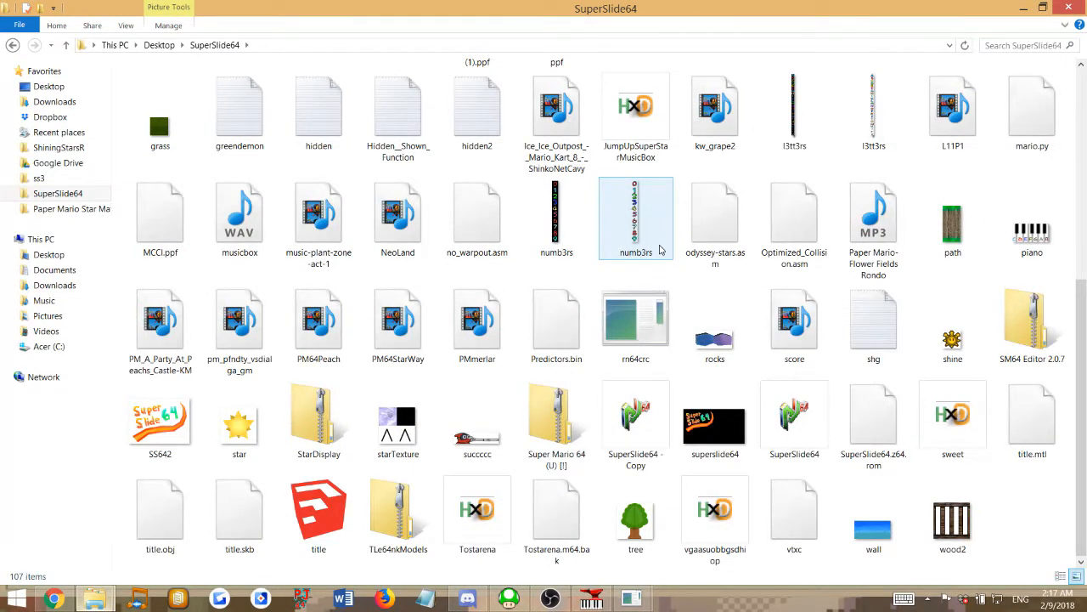
left_click(794, 416)
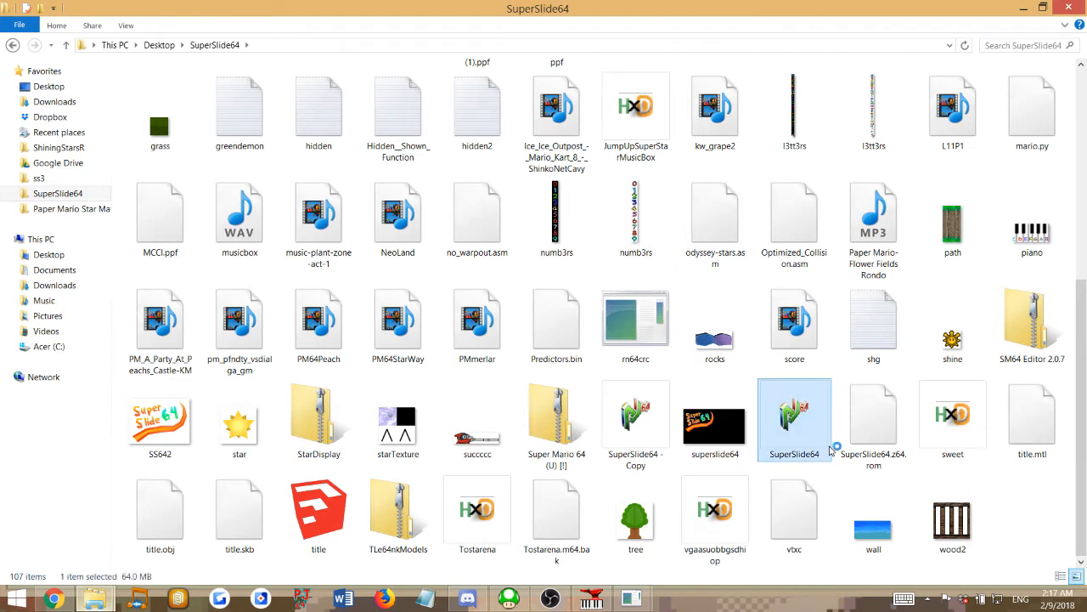
double_click(794, 416)
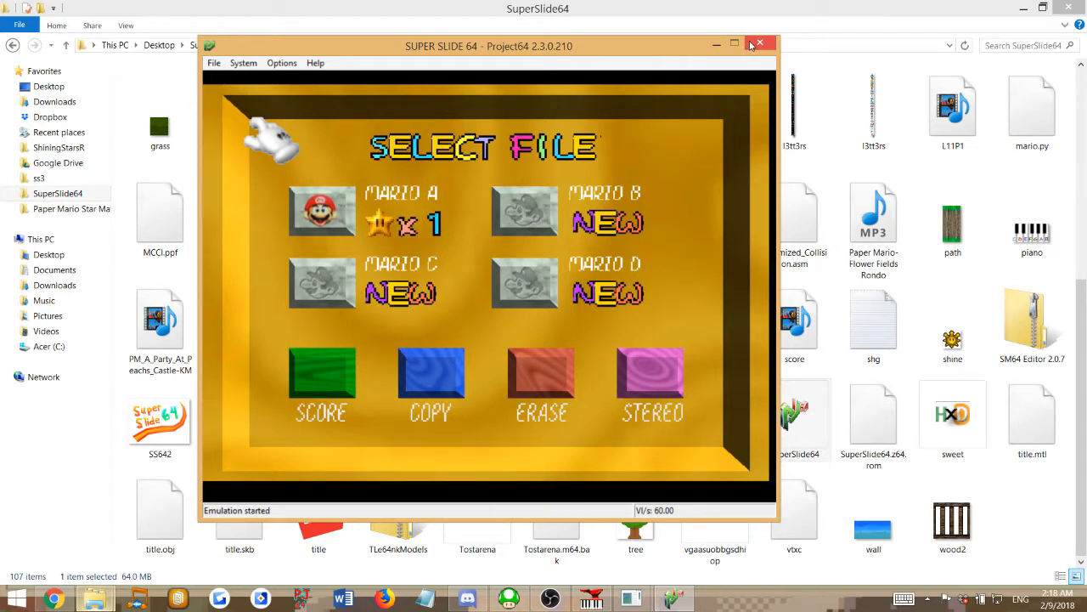
Close Project64 once SuperSlide64 reaches the SELECT FILE screen.
left_click(758, 43)
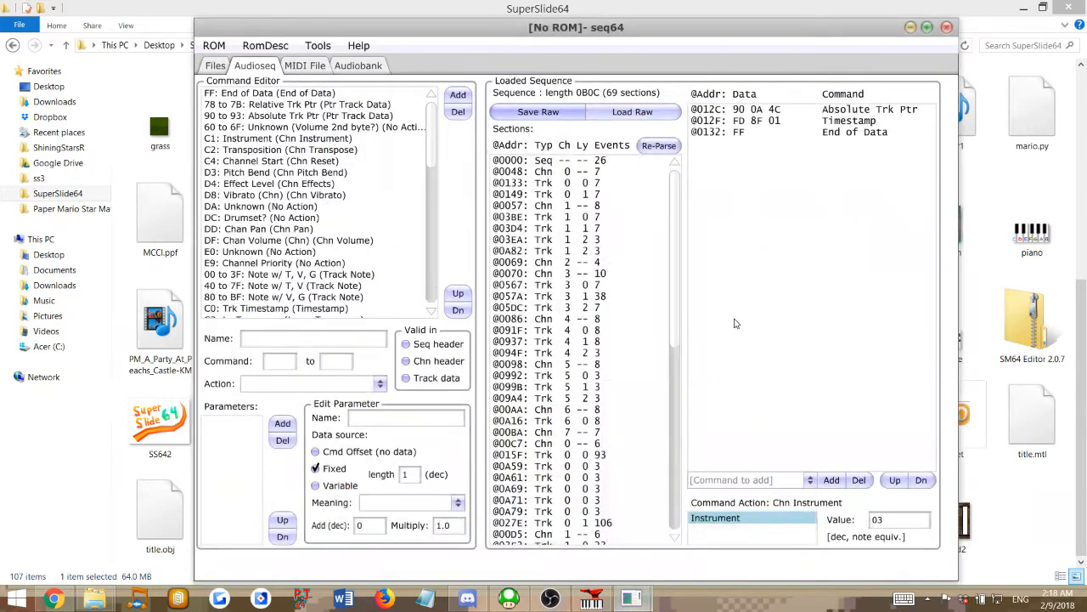
mouse_move(722, 318)
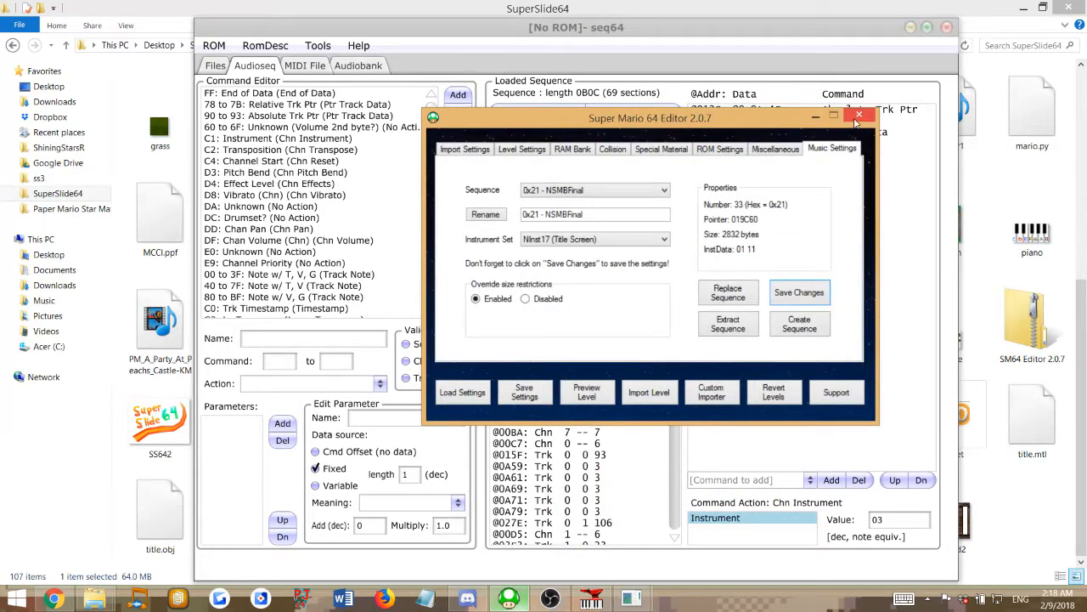
Close Super Mario 64 Editor after saving NSMBFinal with the Title Screen instrument set.
left_click(859, 114)
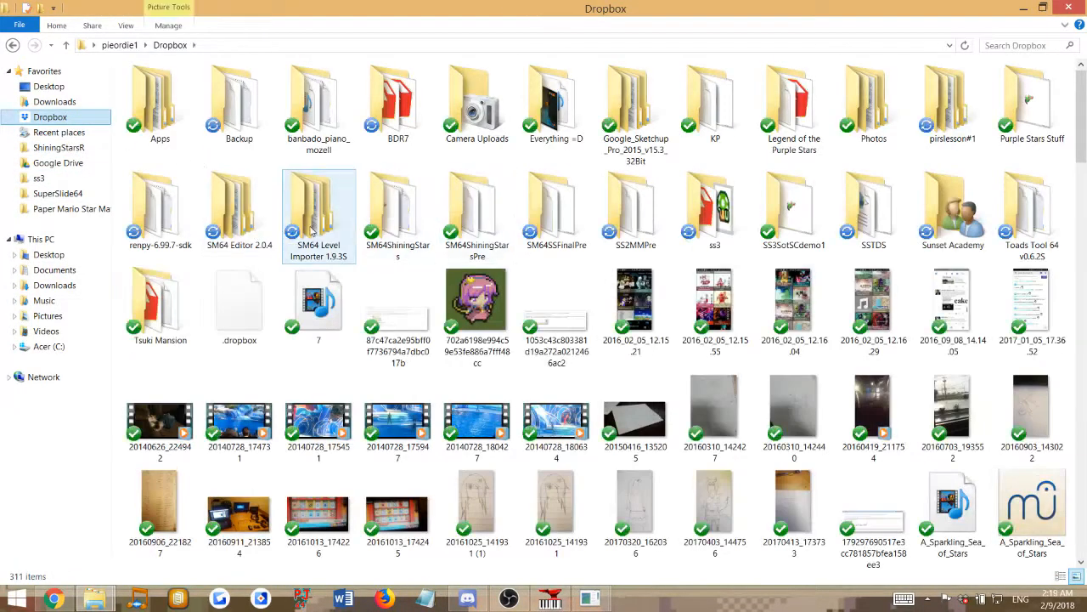
Navigate into Dropbox's nested SM64 Level Importer 1.9.3S folders.
double_click(319, 208)
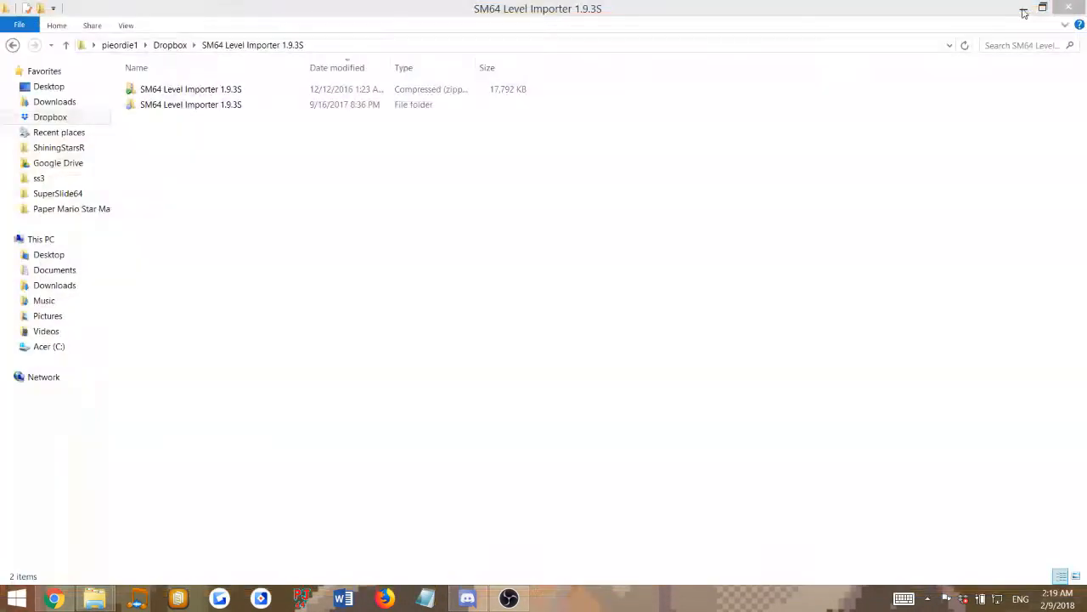
left_click(1043, 9)
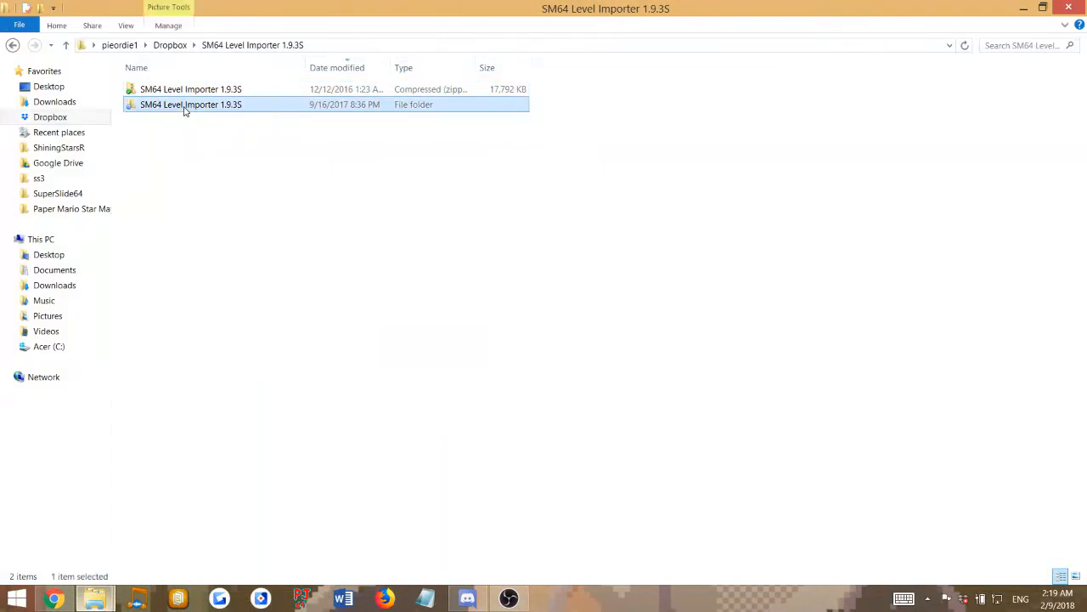
double_click(190, 103)
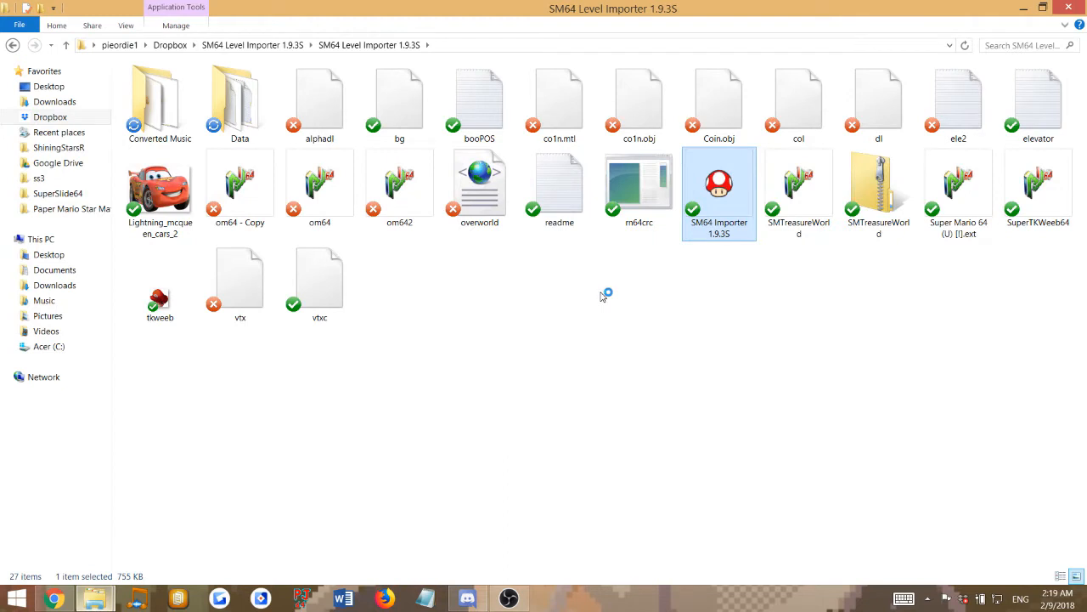
Launch SM64 Importer 1.9.3S and choose Dolphin_Shoals.m64 to replace in Music Settings.
double_click(718, 182)
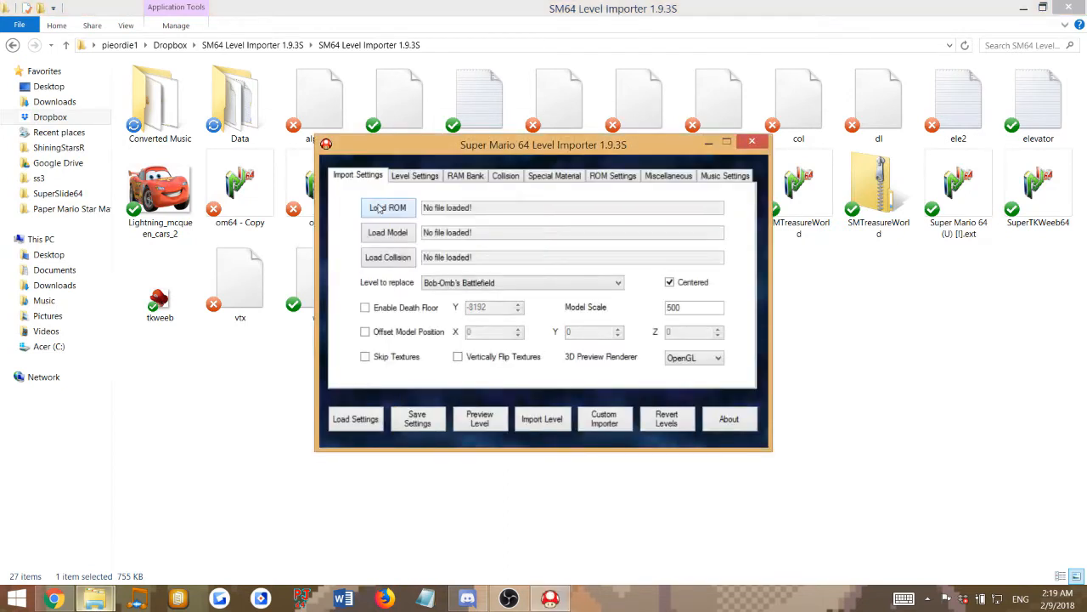
left_click(387, 207)
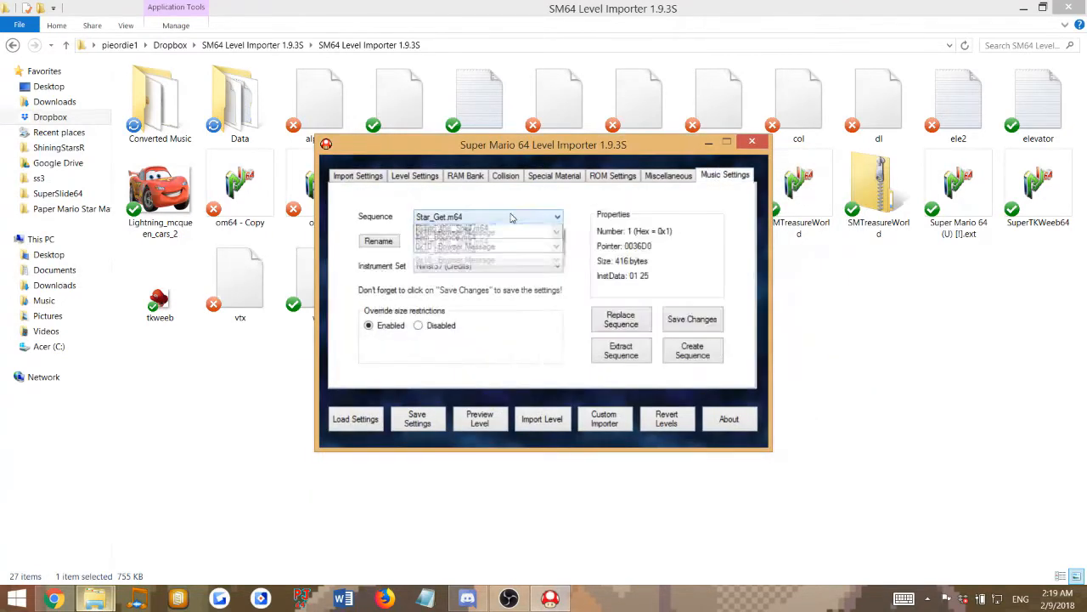
left_click(557, 216)
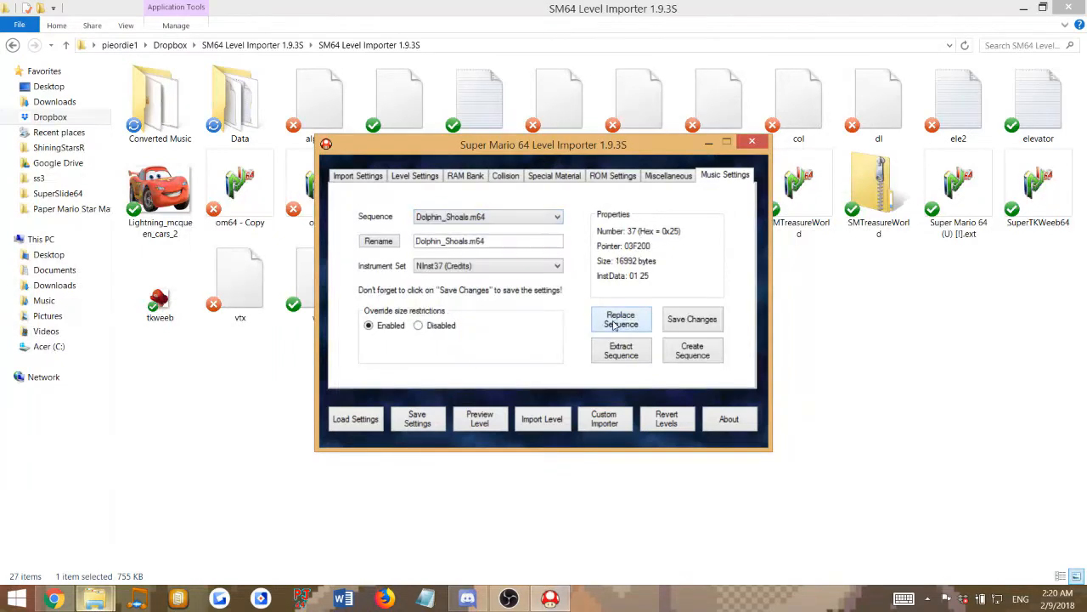
left_click(621, 318)
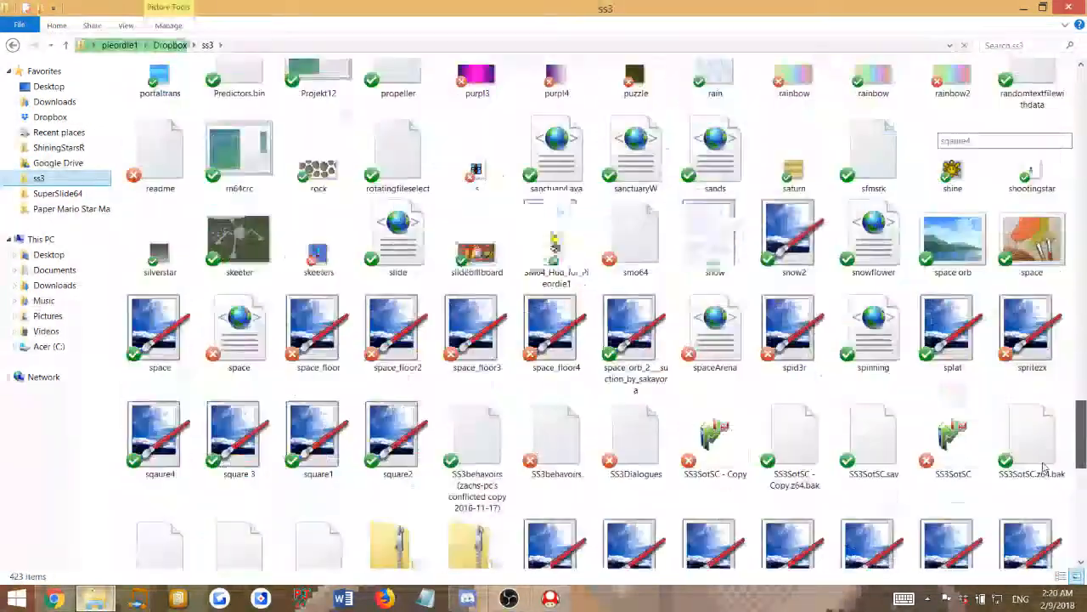
Launch the SS3SotSC ROM from the ss3 folder in Project64.
double_click(953, 442)
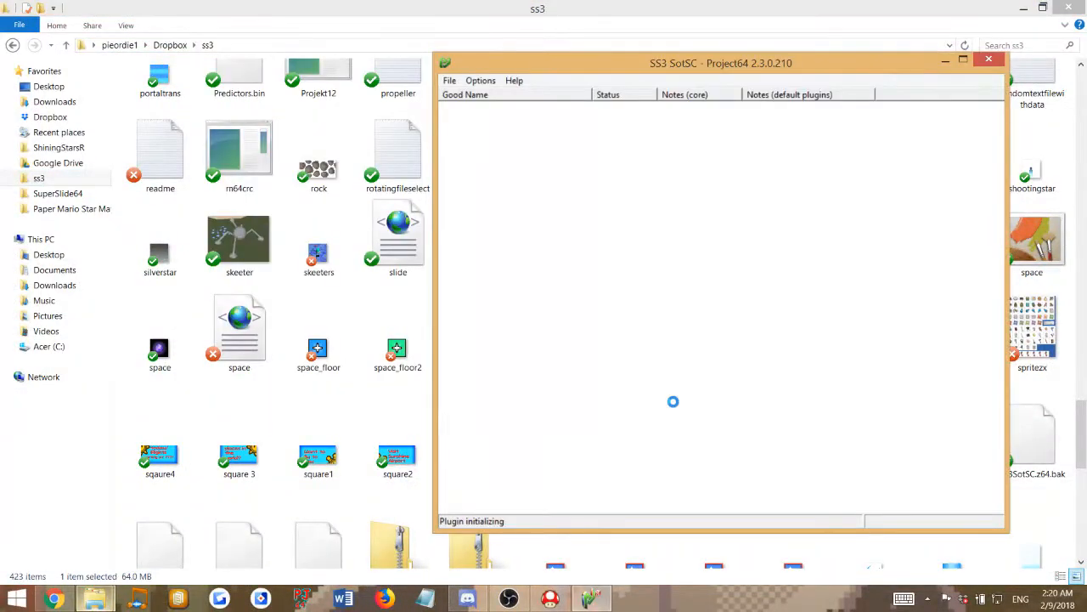